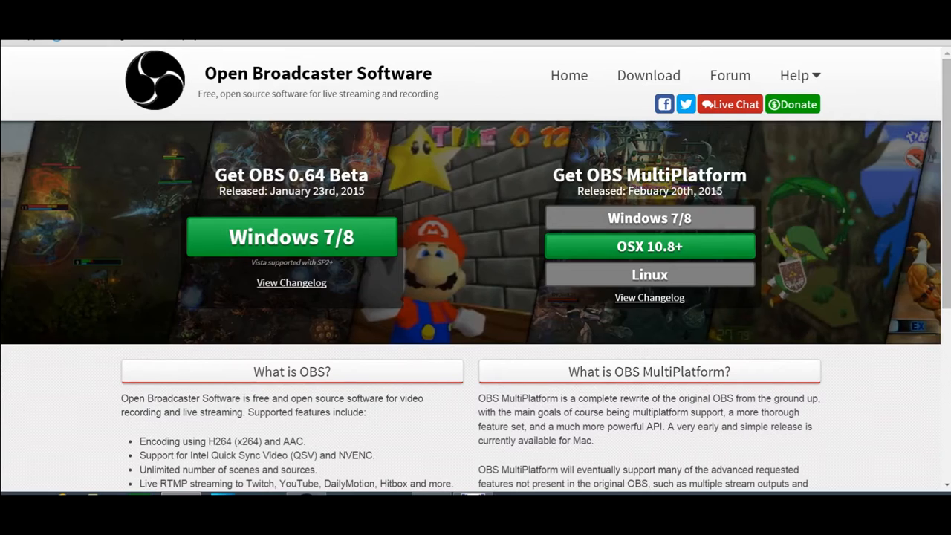
Browse the site's help options, scrolling through the page
left_click(794, 74)
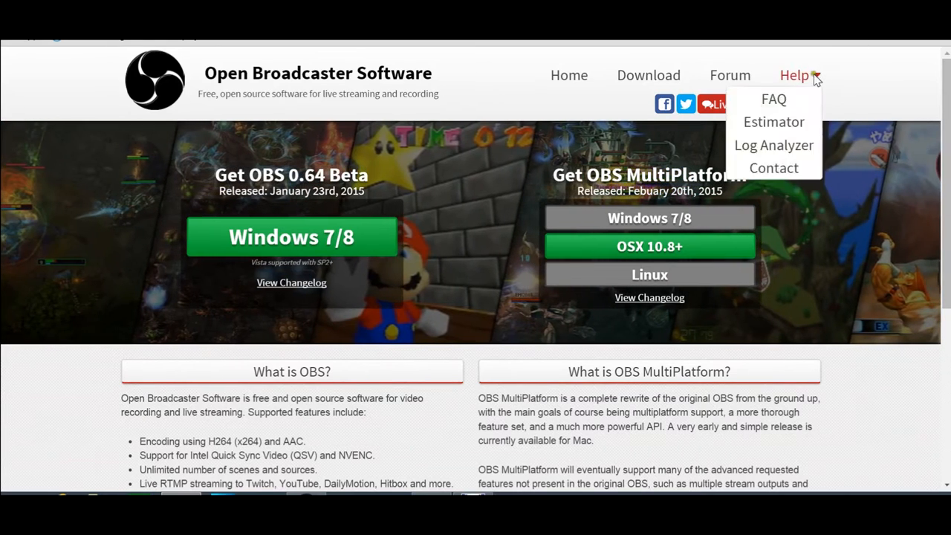
scroll("down", 3)
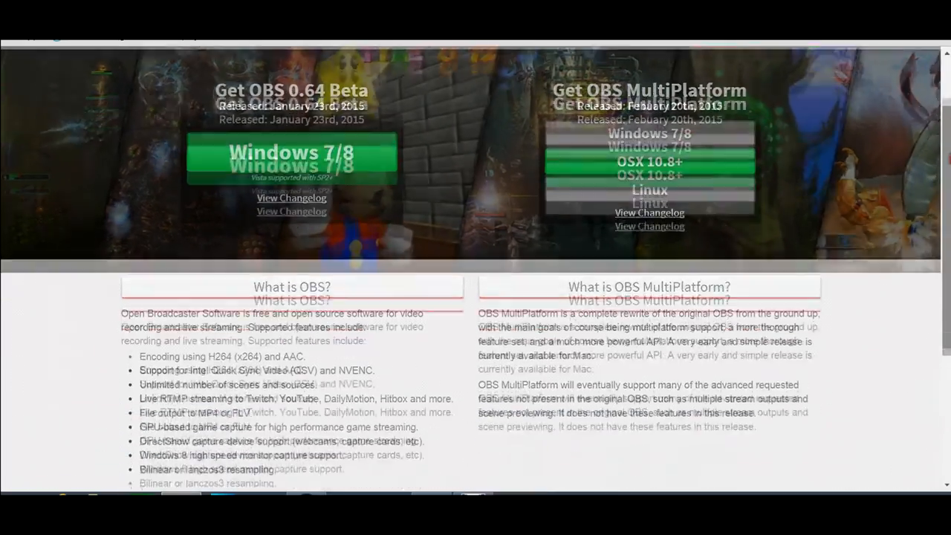
scroll("down", 3)
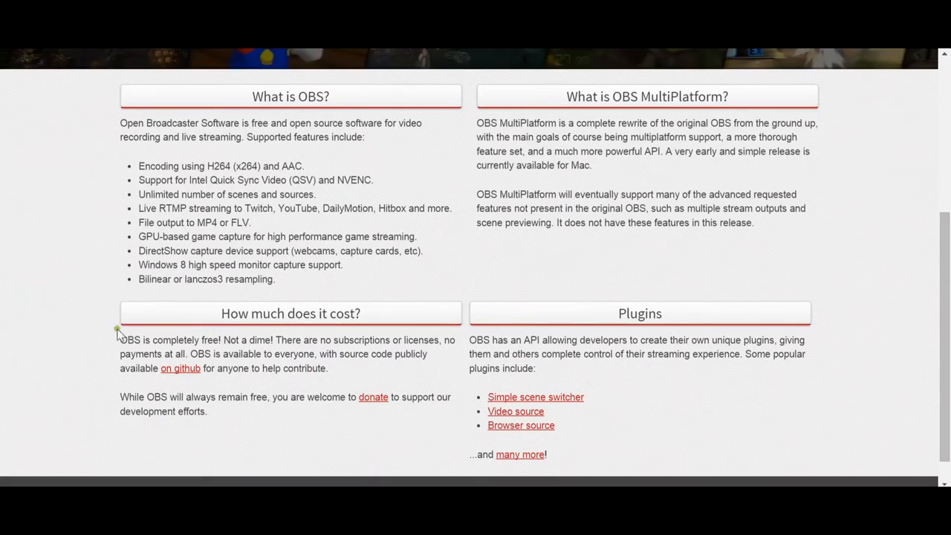
mouse_move(910, 277)
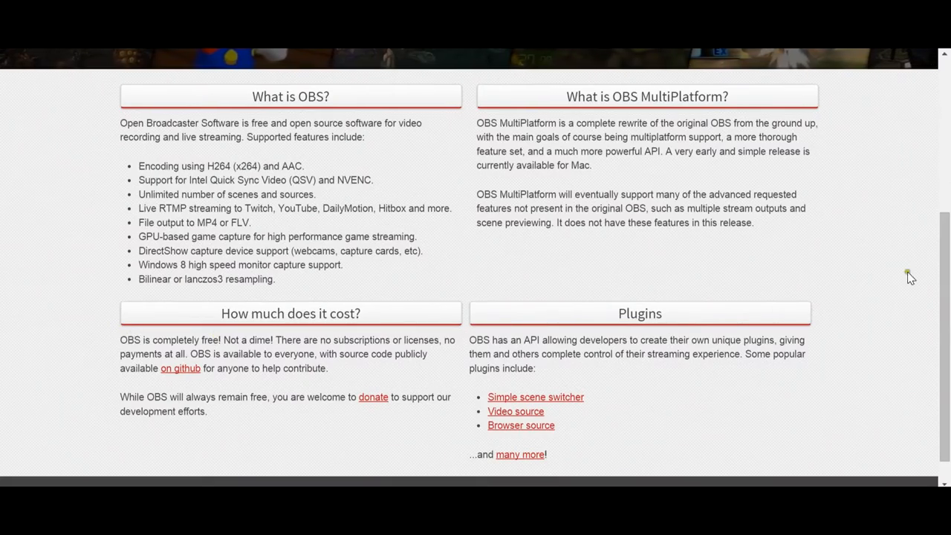
scroll("up", 3)
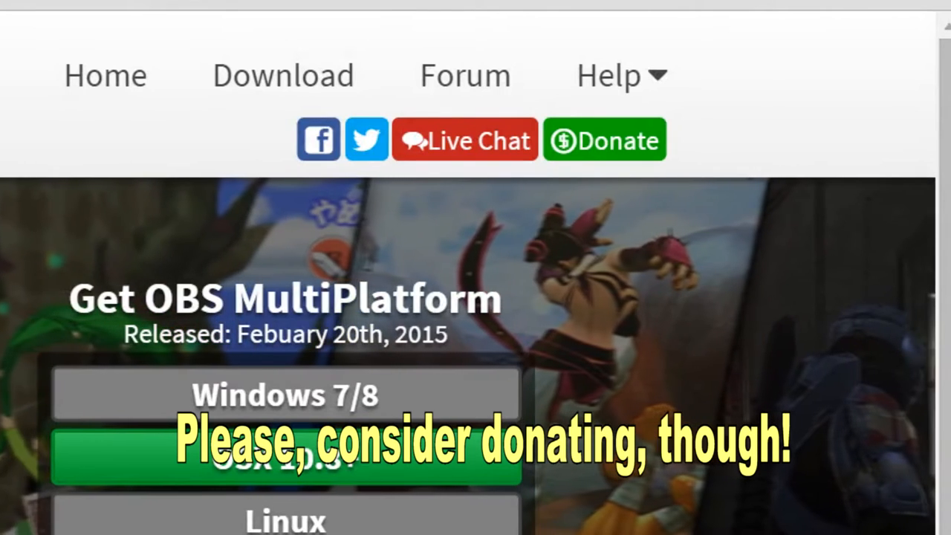
scroll("up", 3)
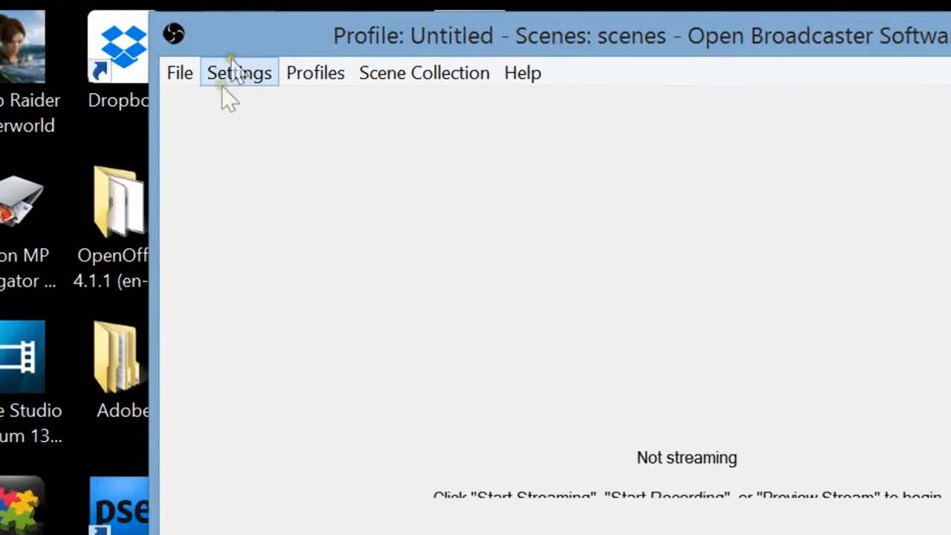
Bring up the OBS Settings window from the Settings menu
left_click(239, 72)
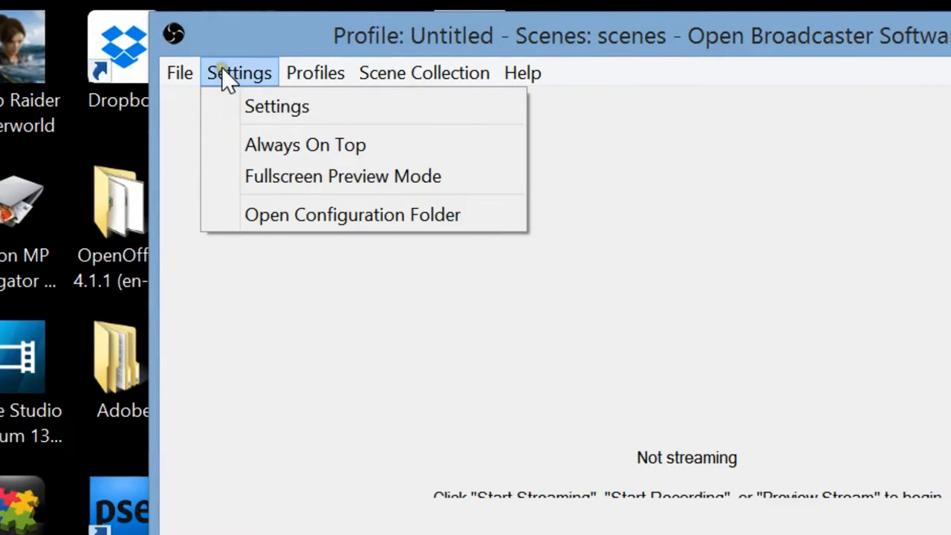
left_click(277, 106)
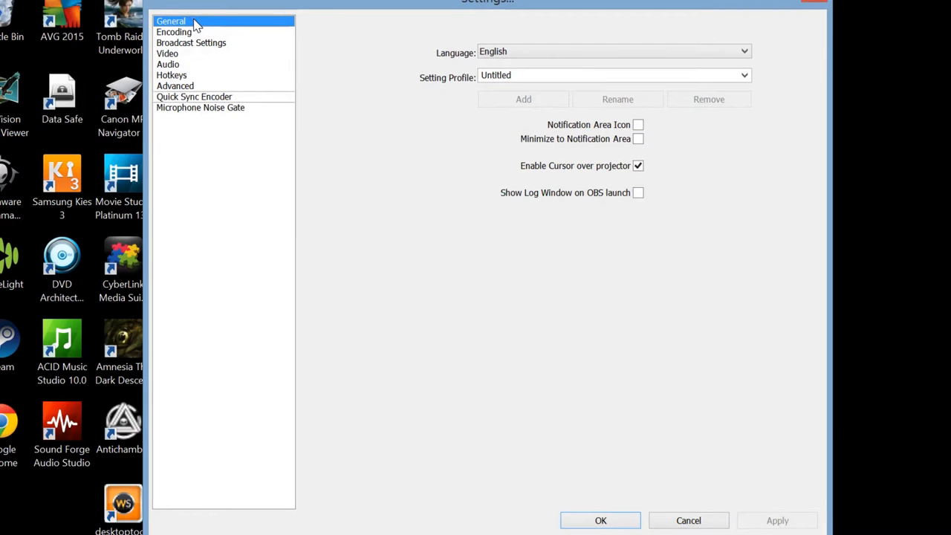
mouse_move(200, 35)
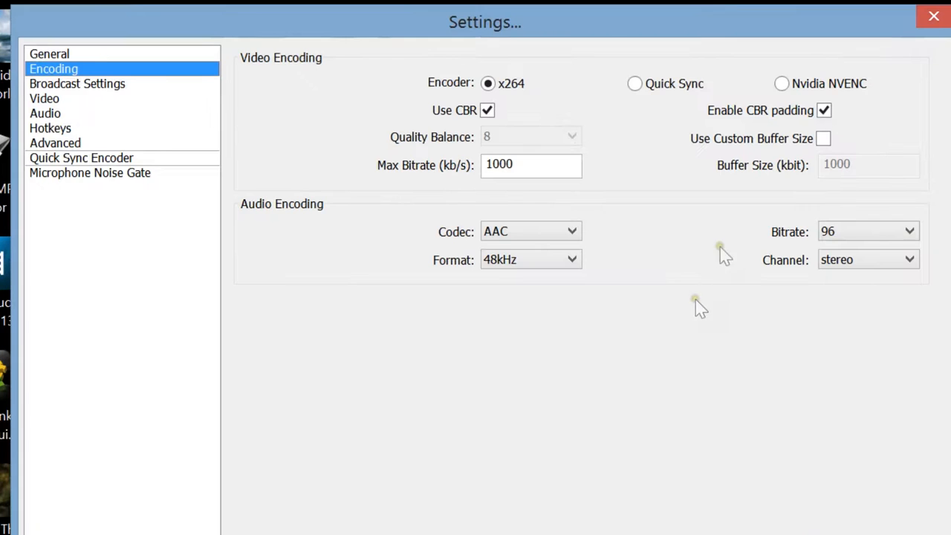
mouse_move(256, 118)
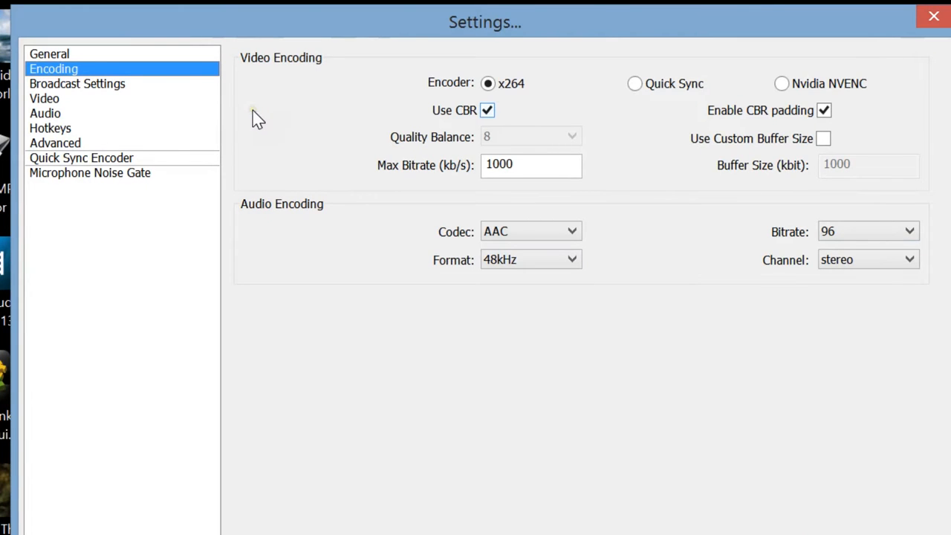
mouse_move(210, 37)
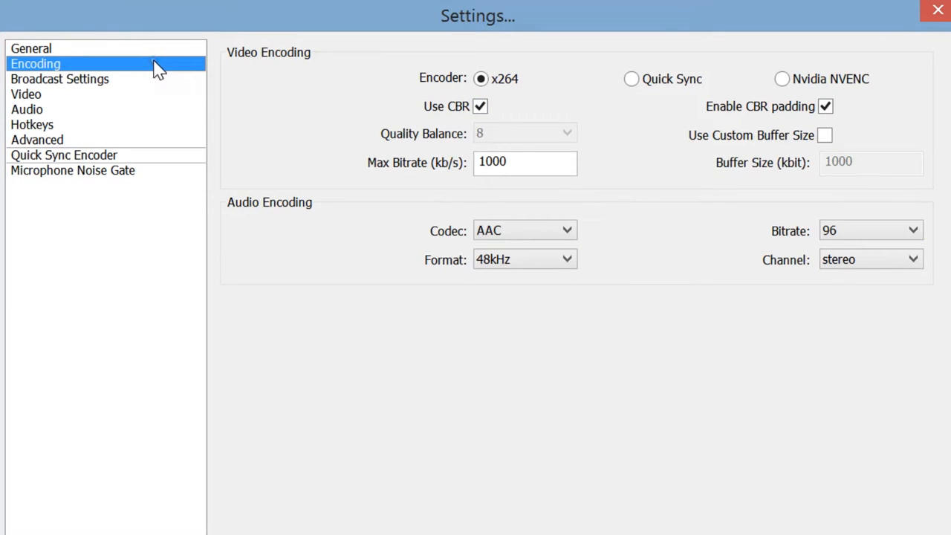
mouse_move(148, 165)
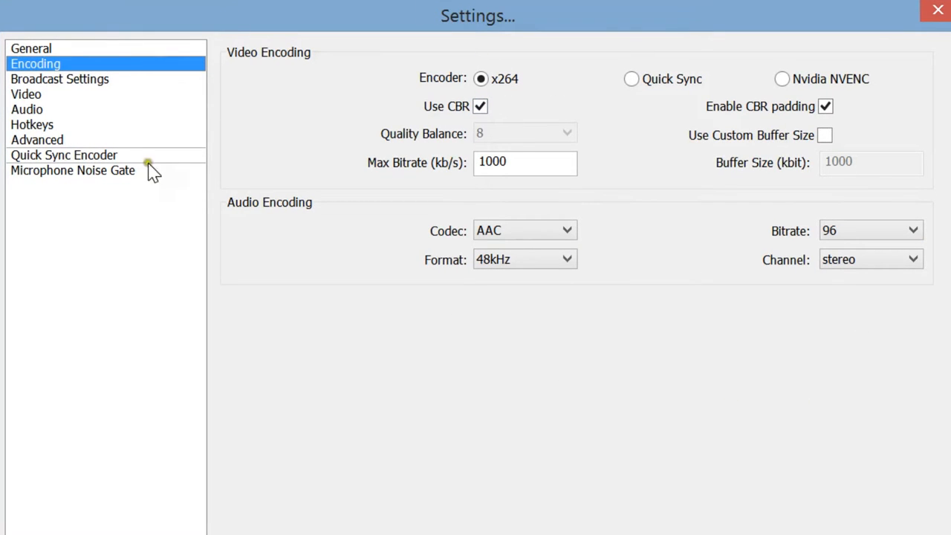
mouse_move(58, 79)
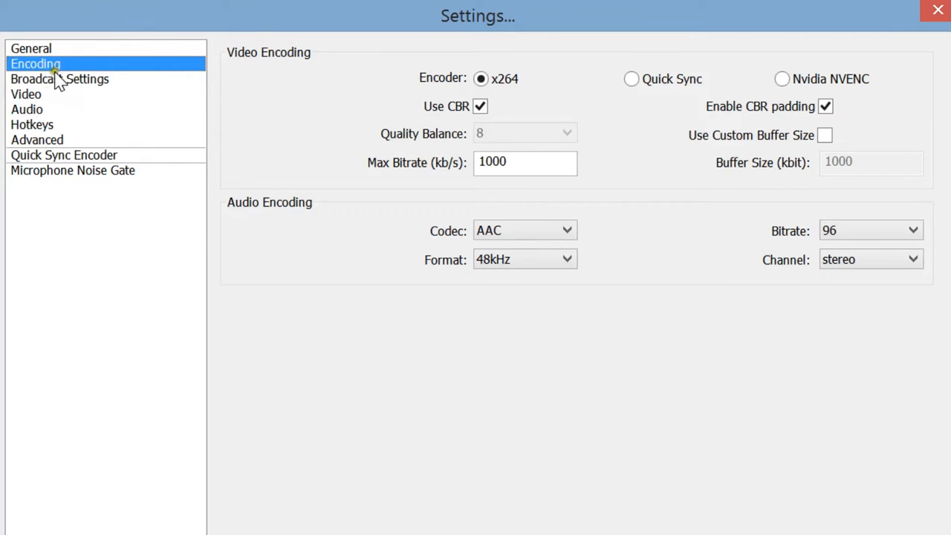
In Broadcast Settings, try Live Stream mode and its services, then return to File Output Only
left_click(59, 79)
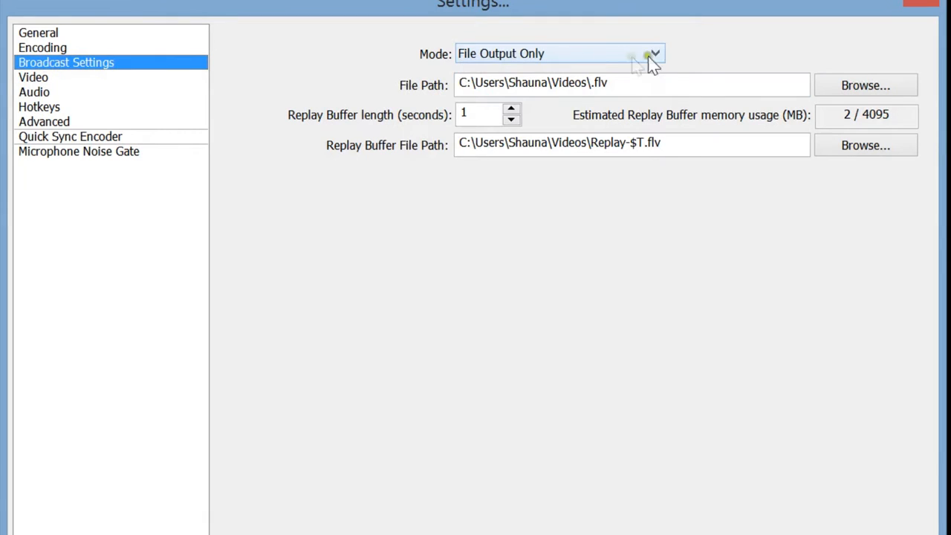
left_click(653, 53)
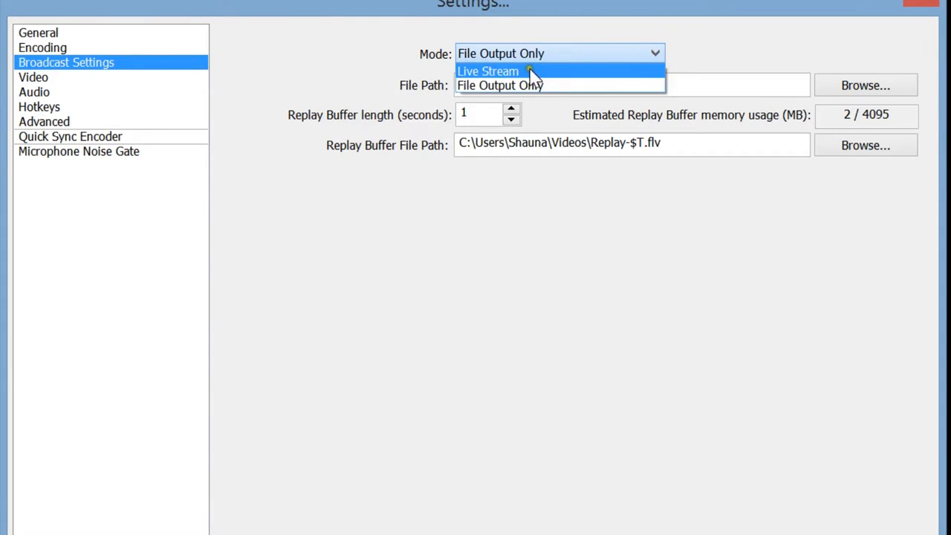
left_click(488, 70)
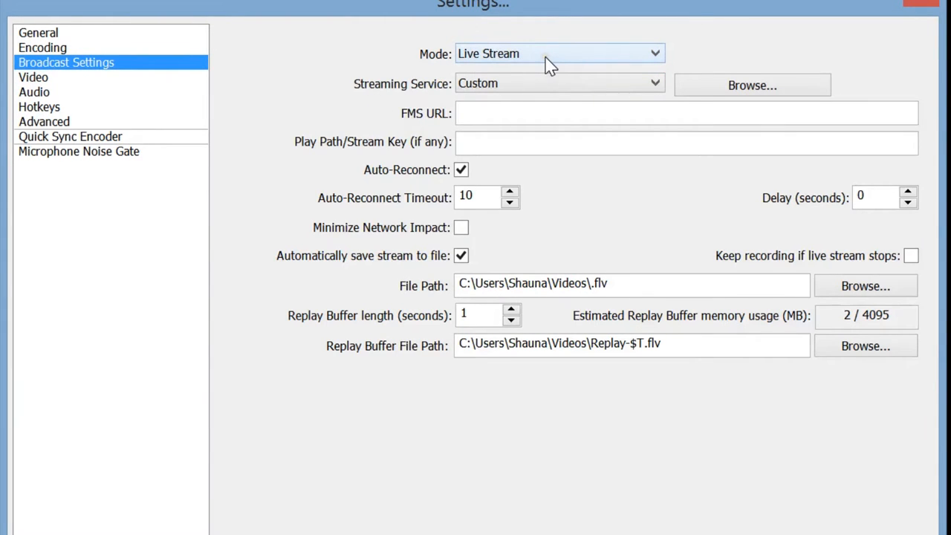
left_click(559, 82)
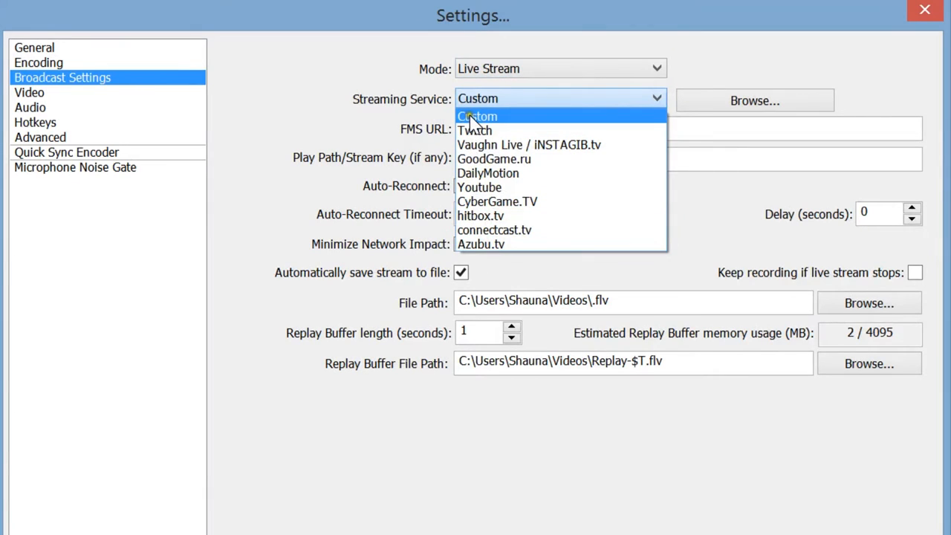
mouse_move(528, 144)
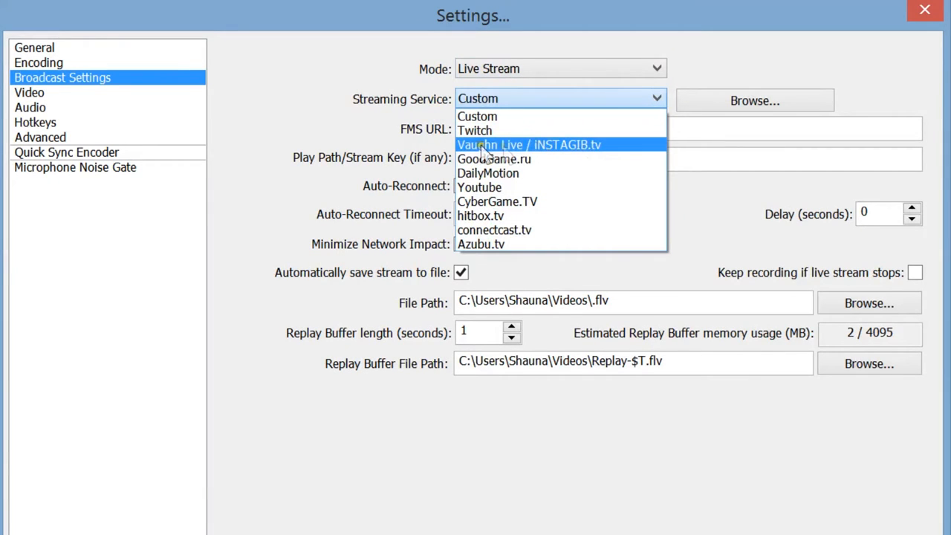
mouse_move(629, 215)
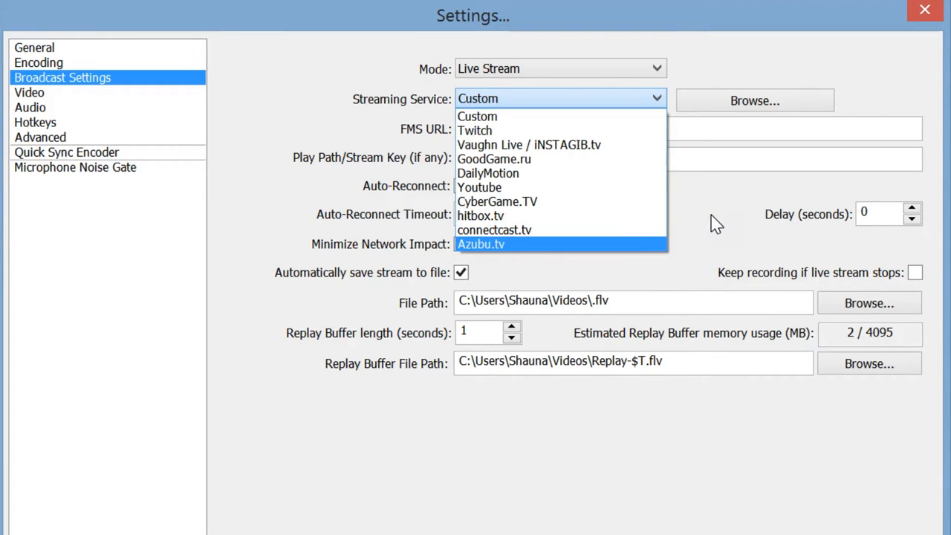
mouse_move(713, 58)
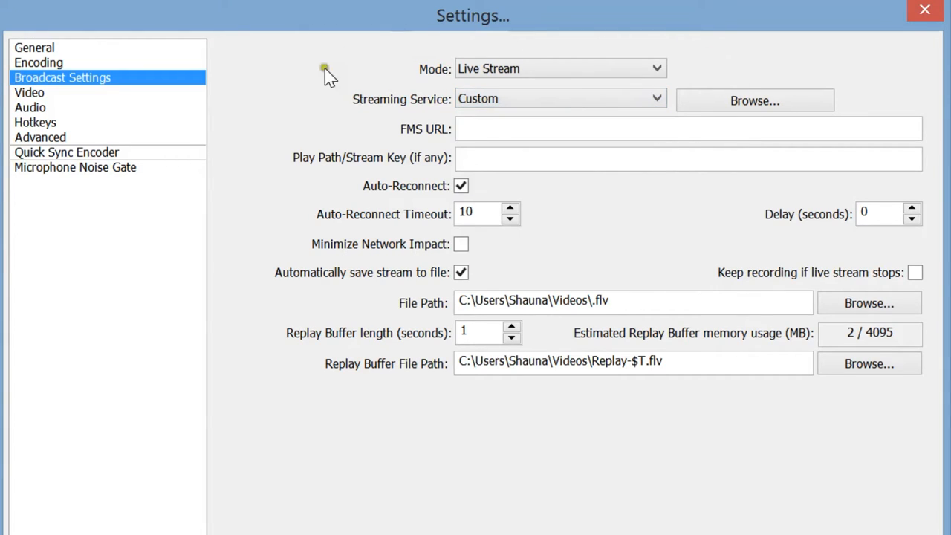
mouse_move(371, 87)
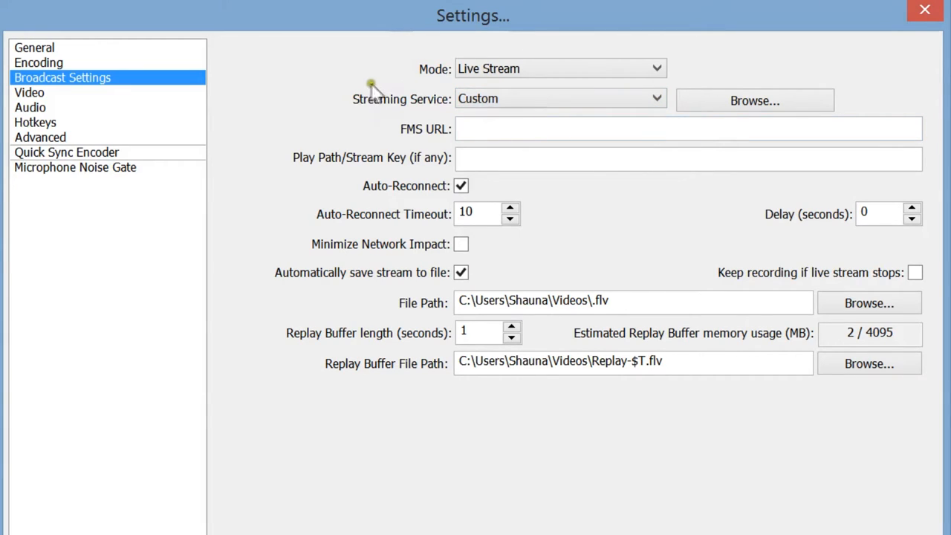
mouse_move(468, 9)
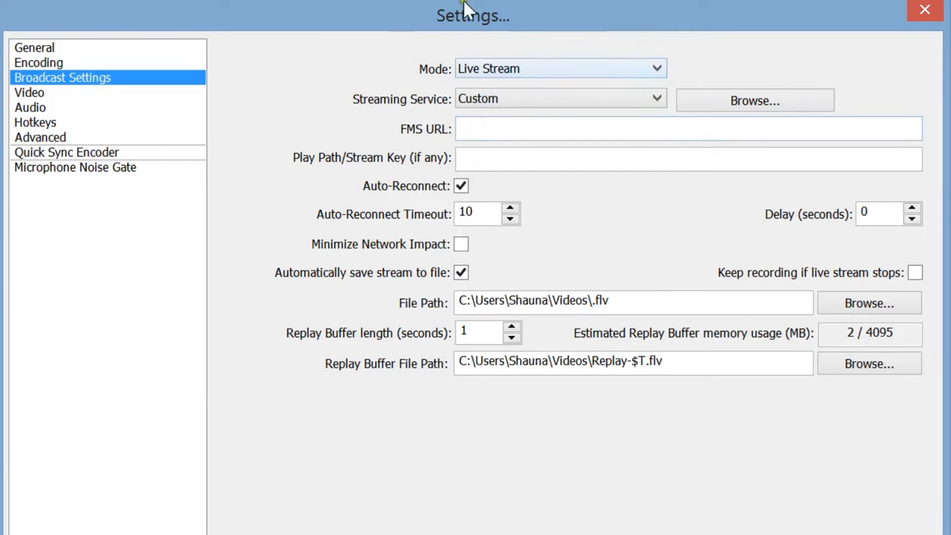
left_click(559, 68)
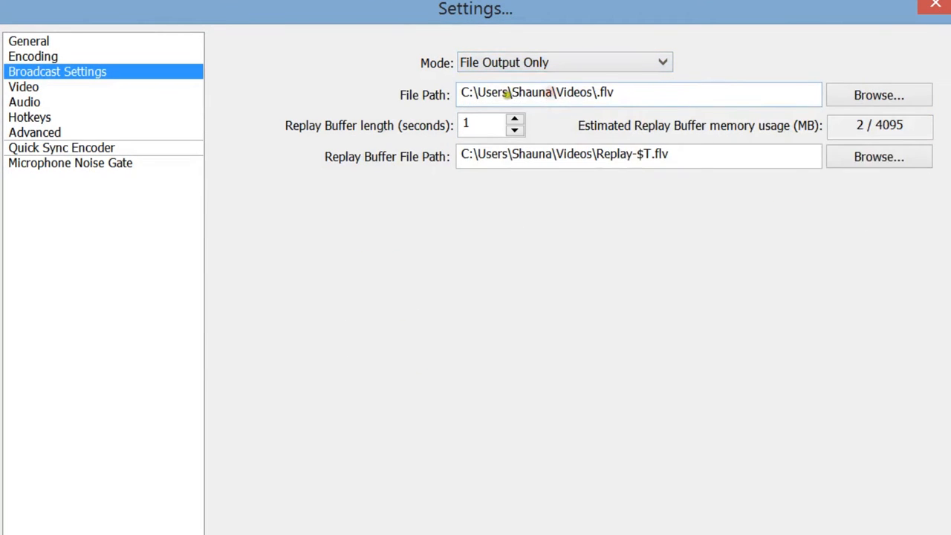
mouse_move(349, 245)
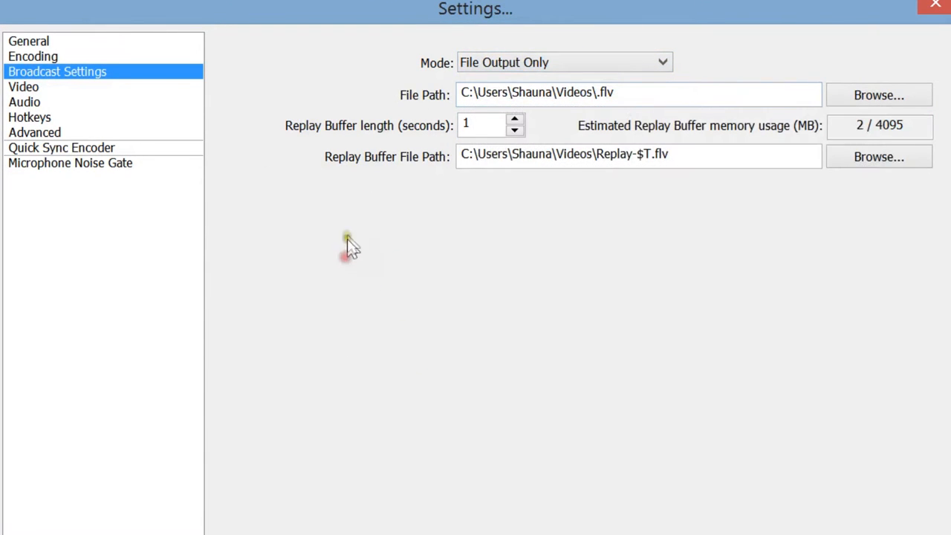
left_click(632, 92)
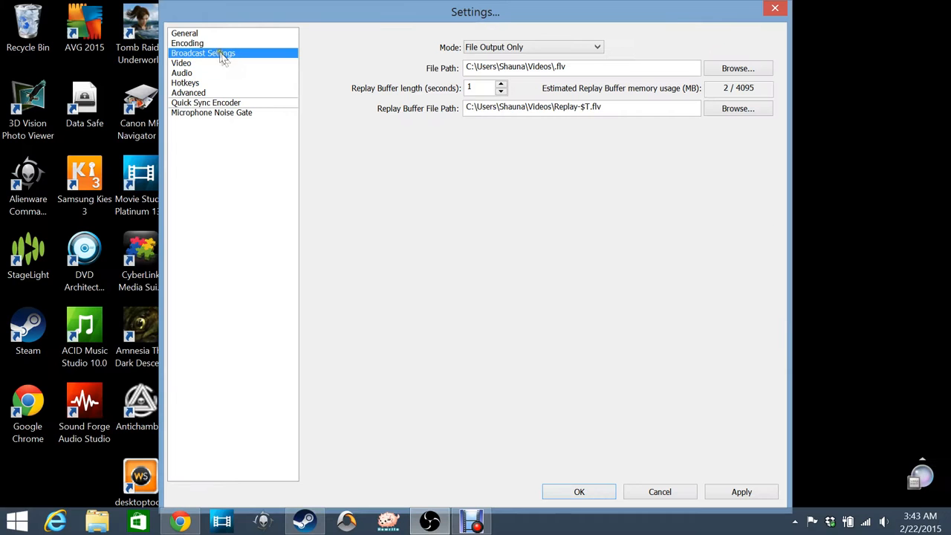
mouse_move(237, 54)
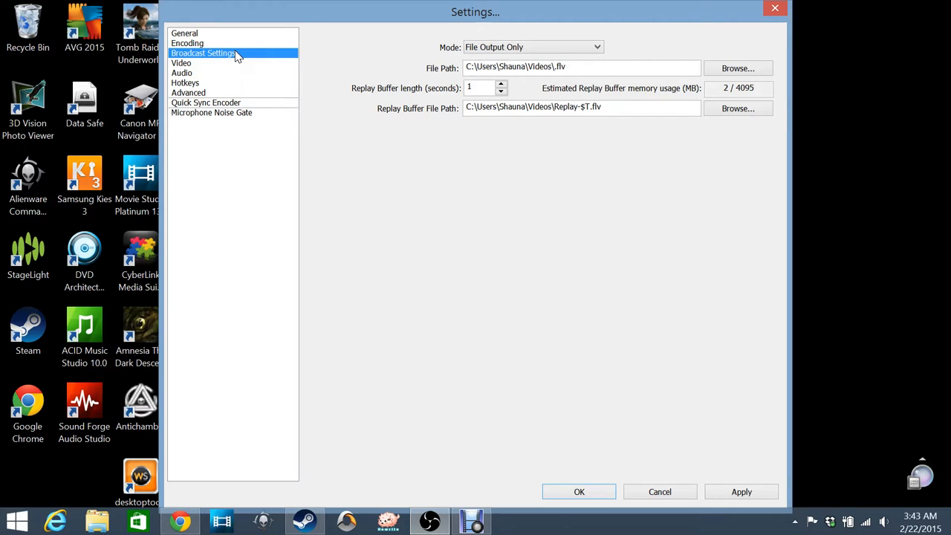
Review the Video page, then show the Audio device and boost options
left_click(182, 63)
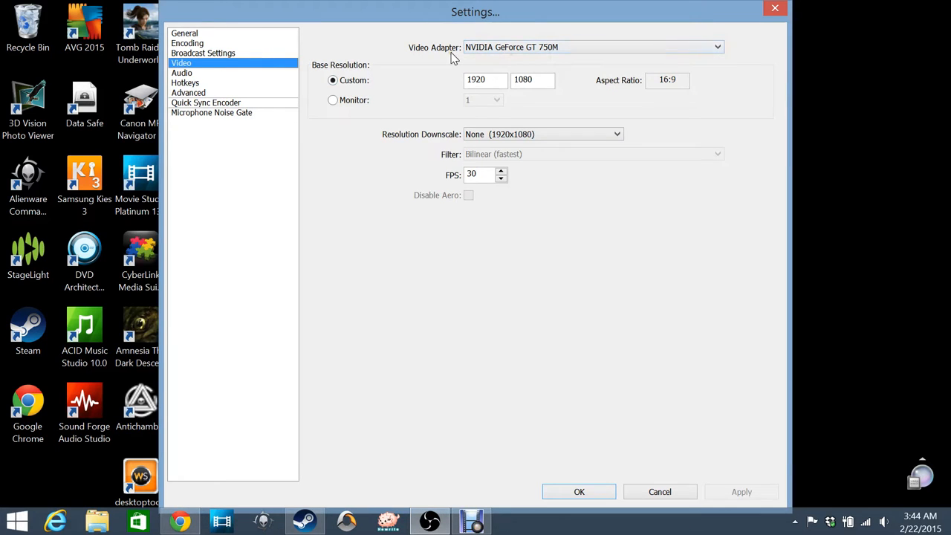
mouse_move(549, 64)
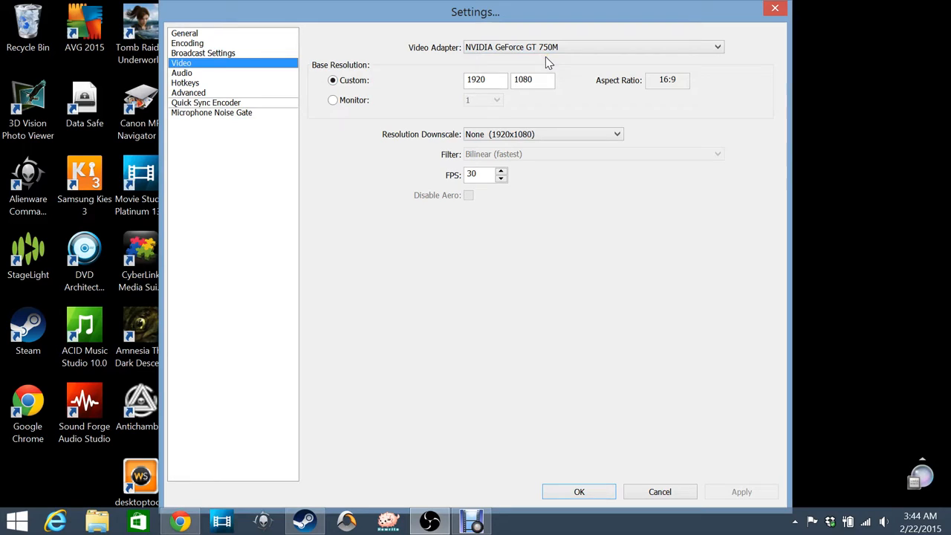
mouse_move(472, 215)
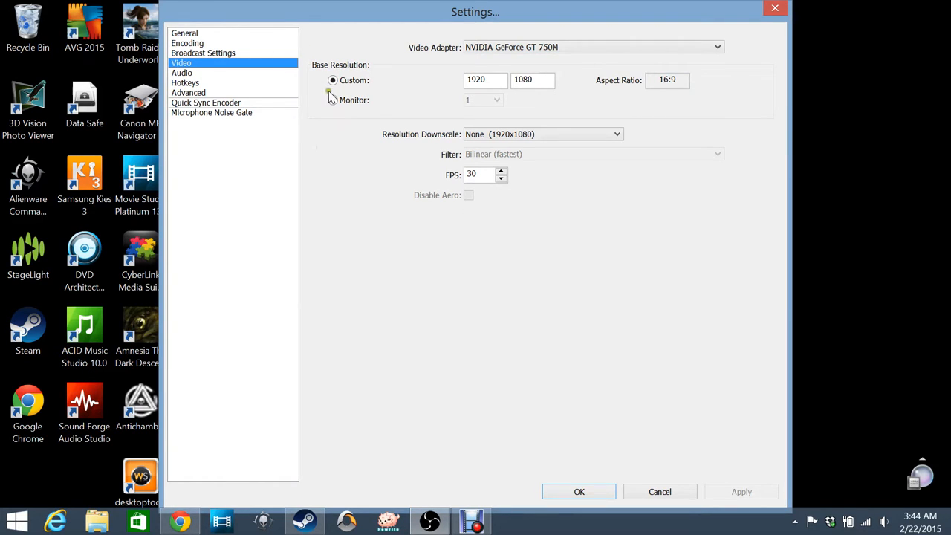
left_click(181, 72)
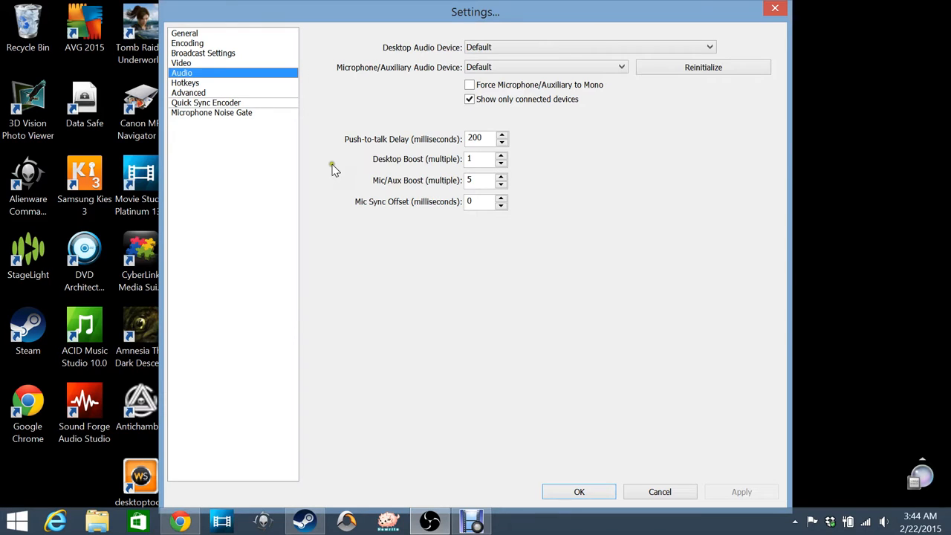
mouse_move(349, 148)
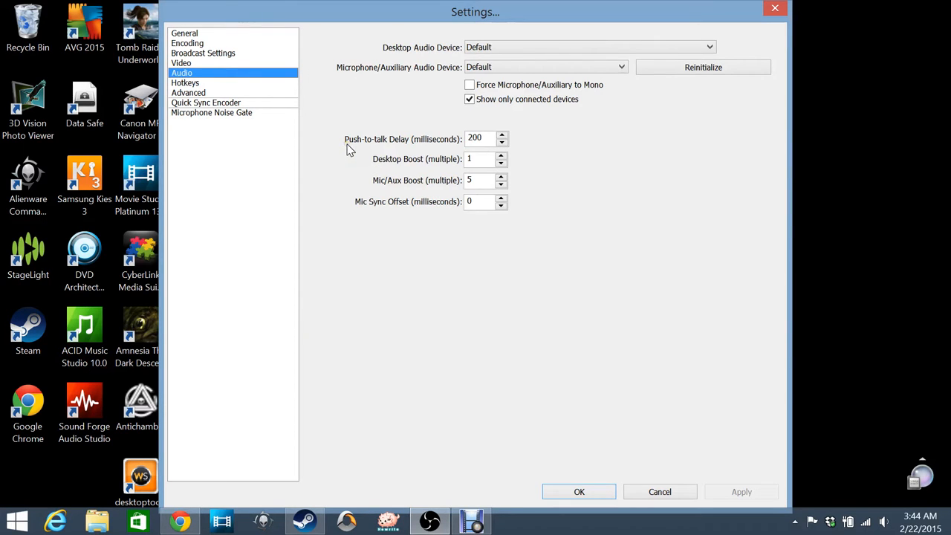
mouse_move(409, 191)
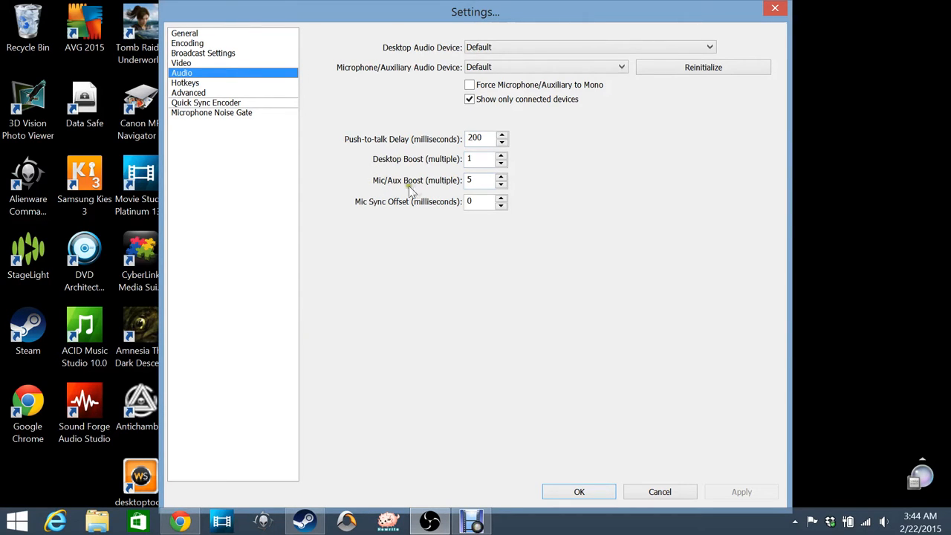
mouse_move(380, 189)
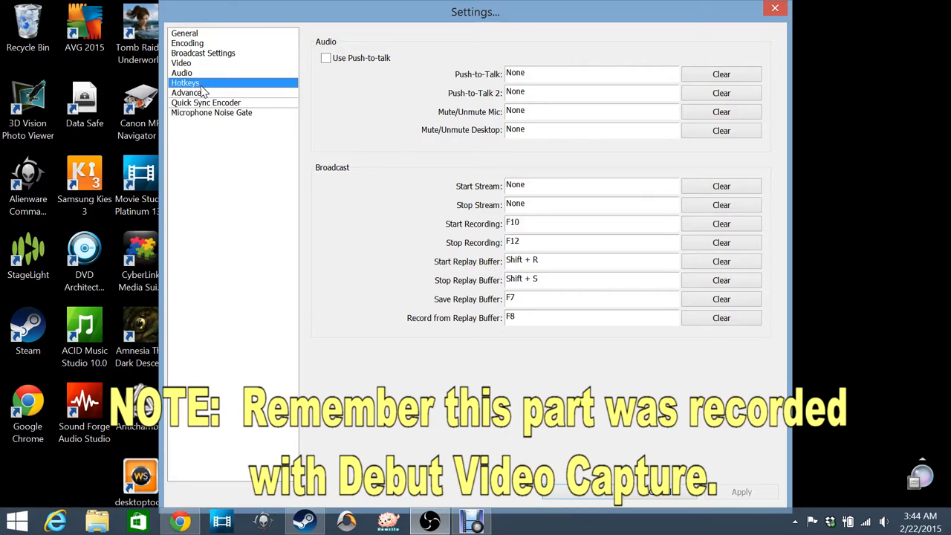
mouse_move(224, 91)
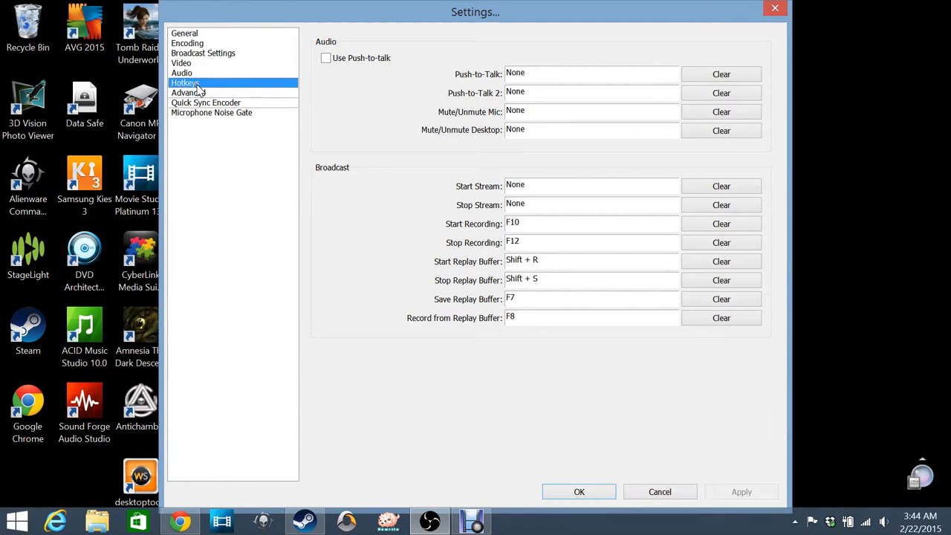
mouse_move(554, 177)
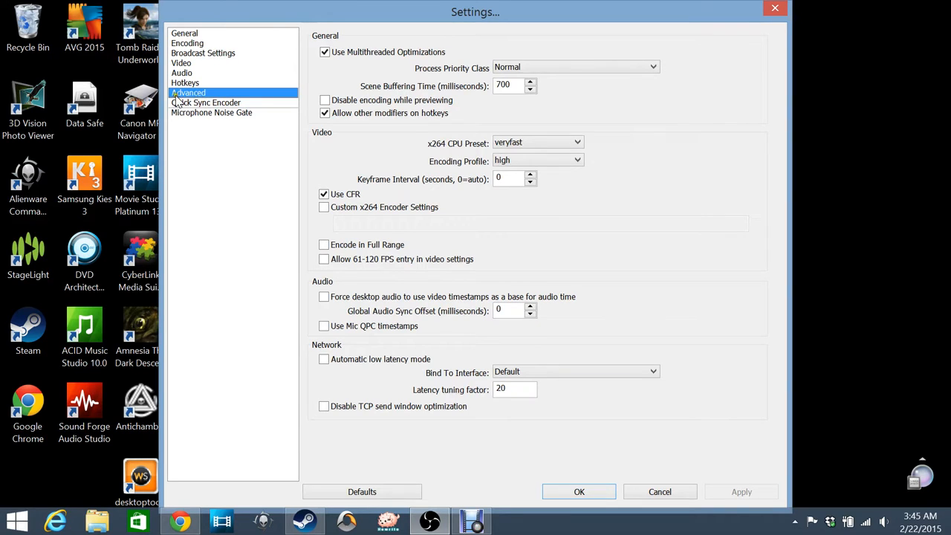
mouse_move(574, 302)
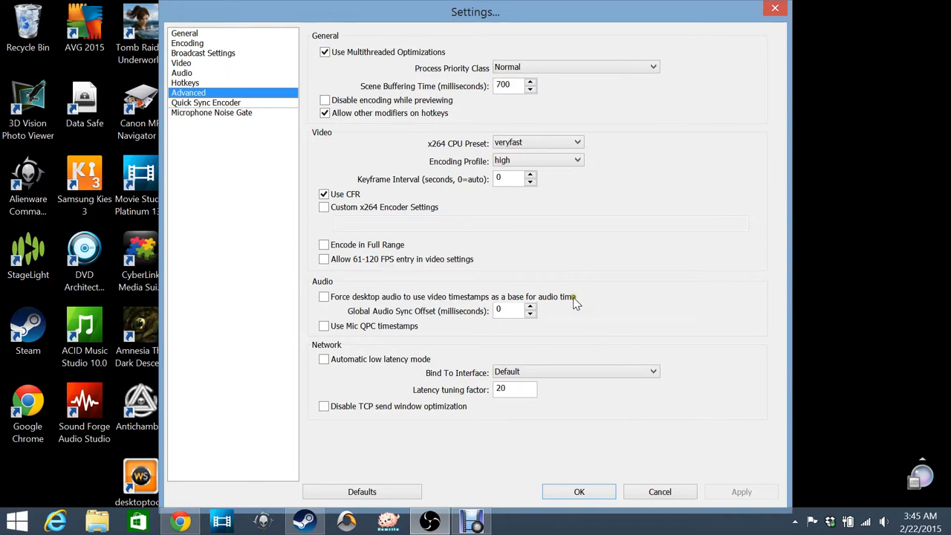
Review Quick Sync Encoder, then enable the Microphone Noise Gate threshold preview
left_click(206, 102)
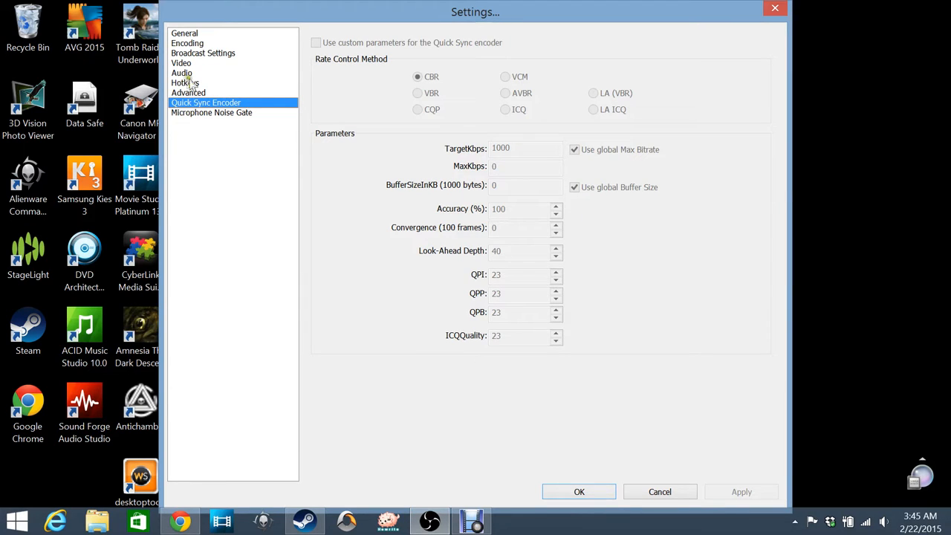
left_click(212, 112)
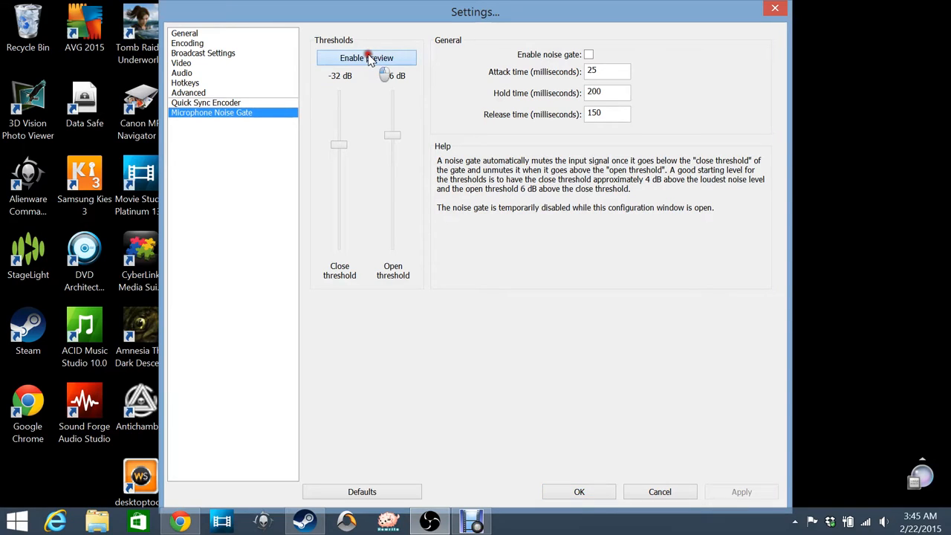
left_click(366, 58)
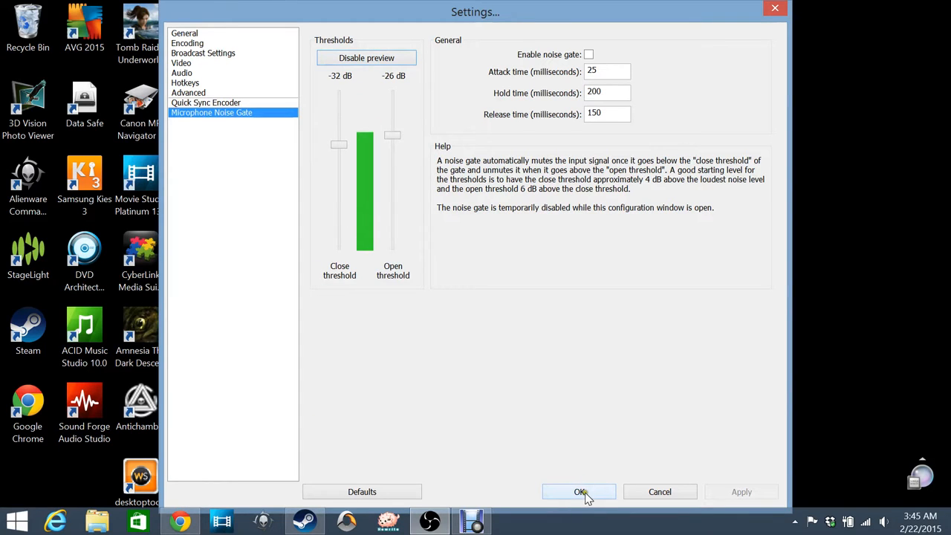
Accept the settings with OK and stop the running stream preview
left_click(579, 491)
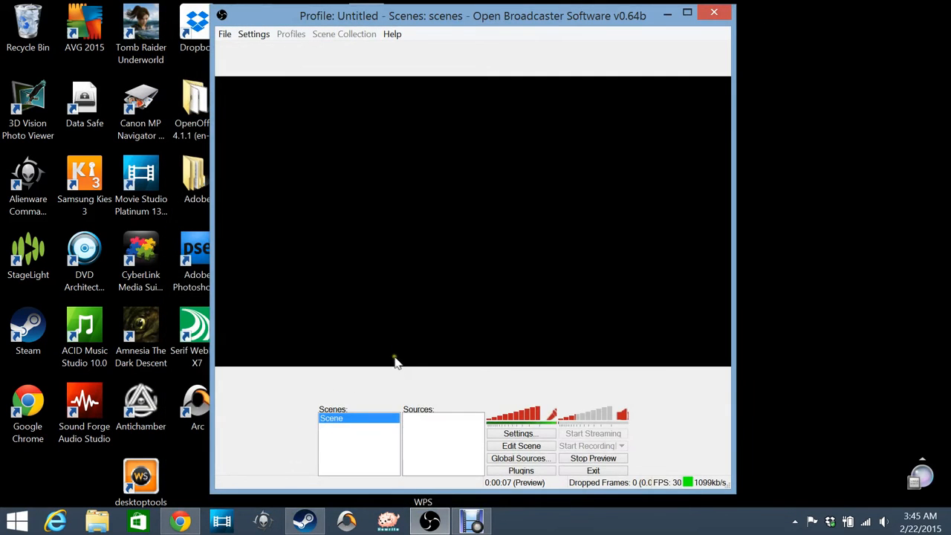
mouse_move(290, 405)
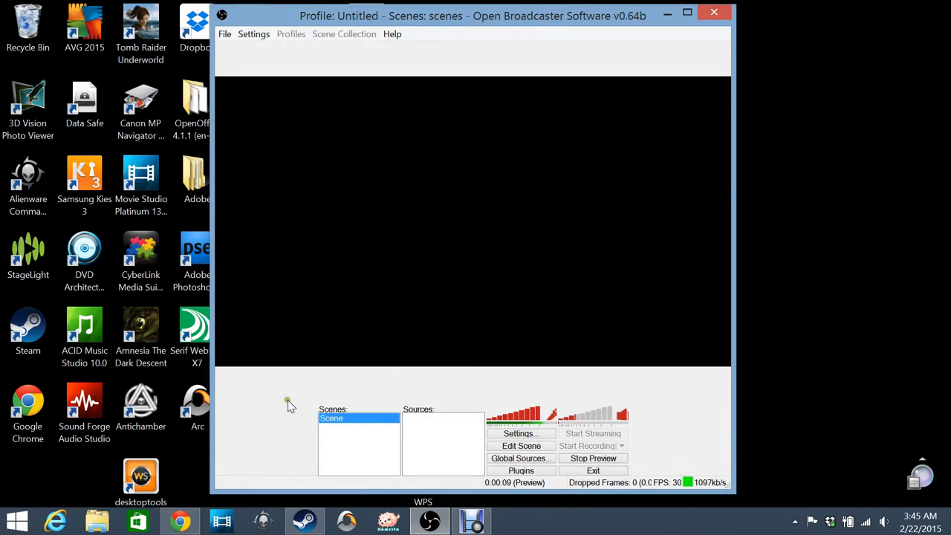
mouse_move(290, 406)
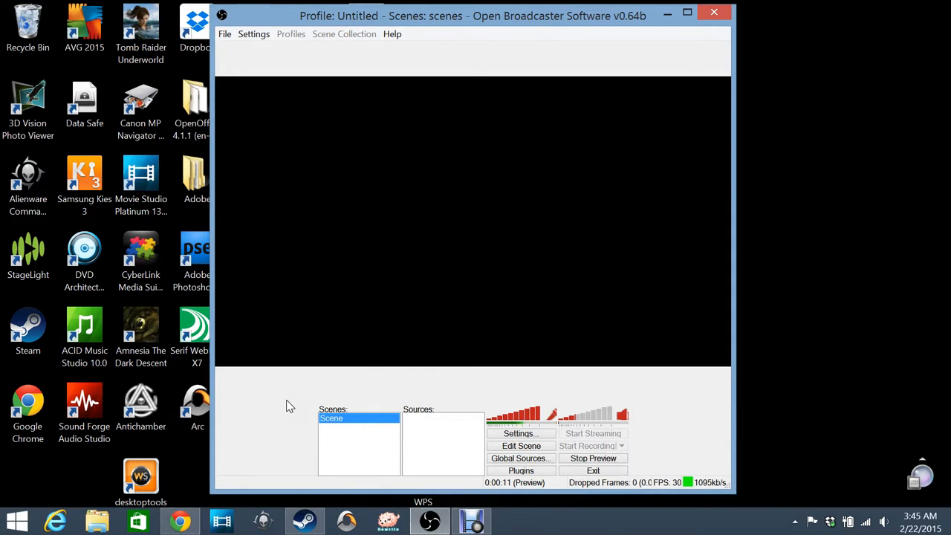
mouse_move(260, 401)
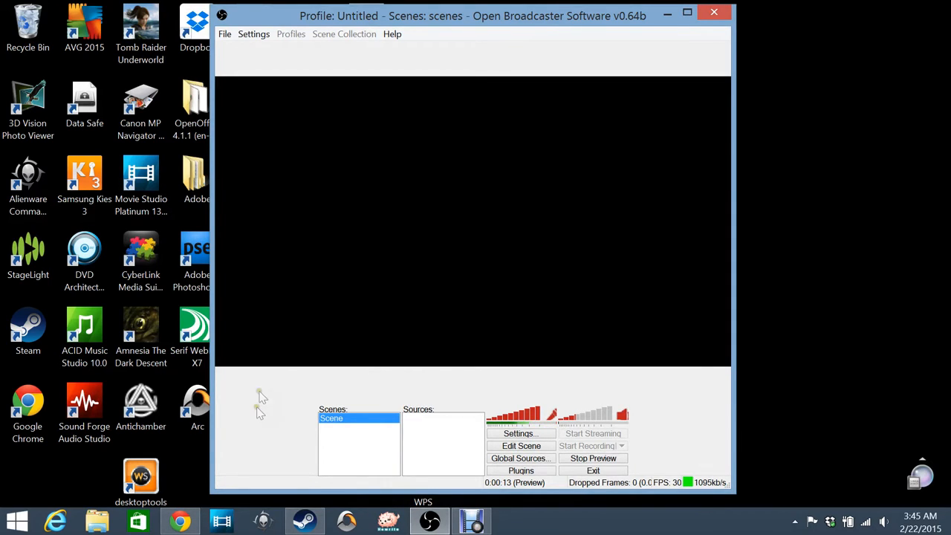
mouse_move(338, 321)
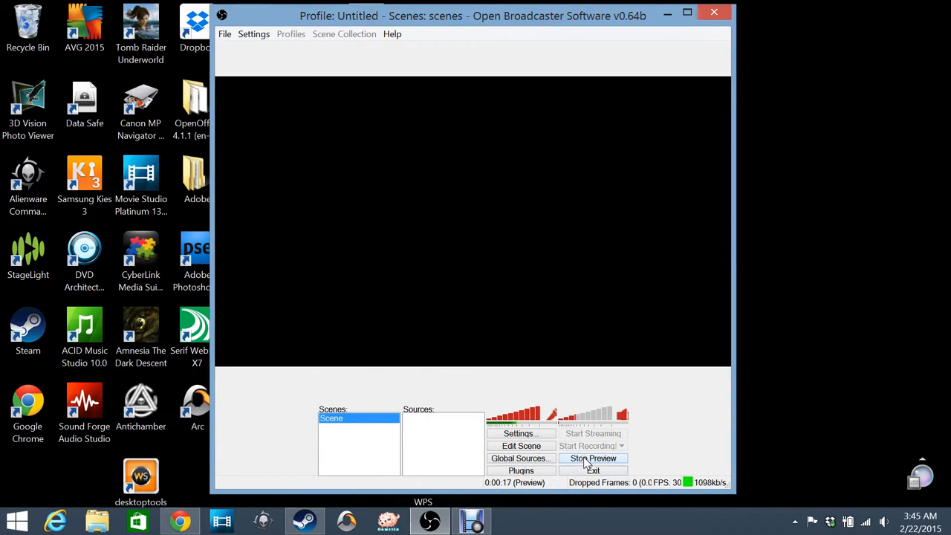
left_click(592, 458)
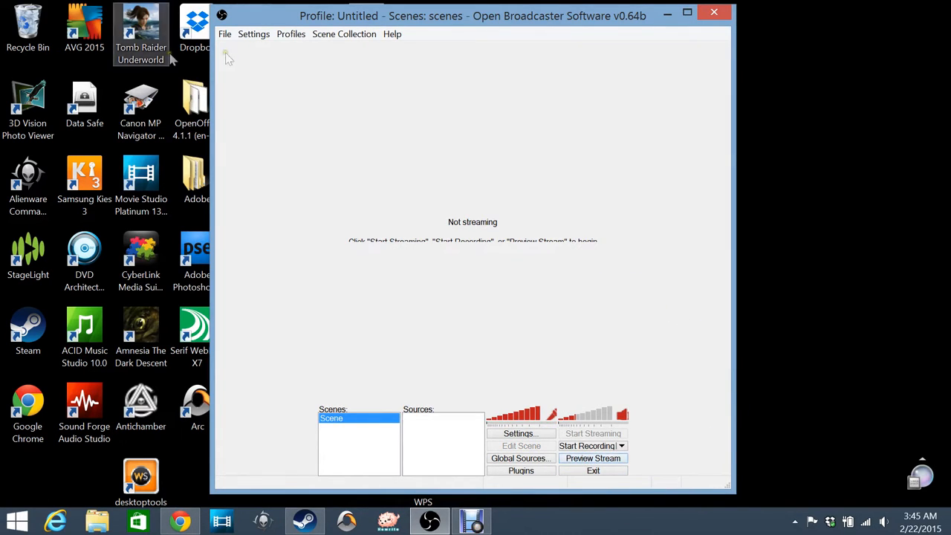
mouse_move(274, 17)
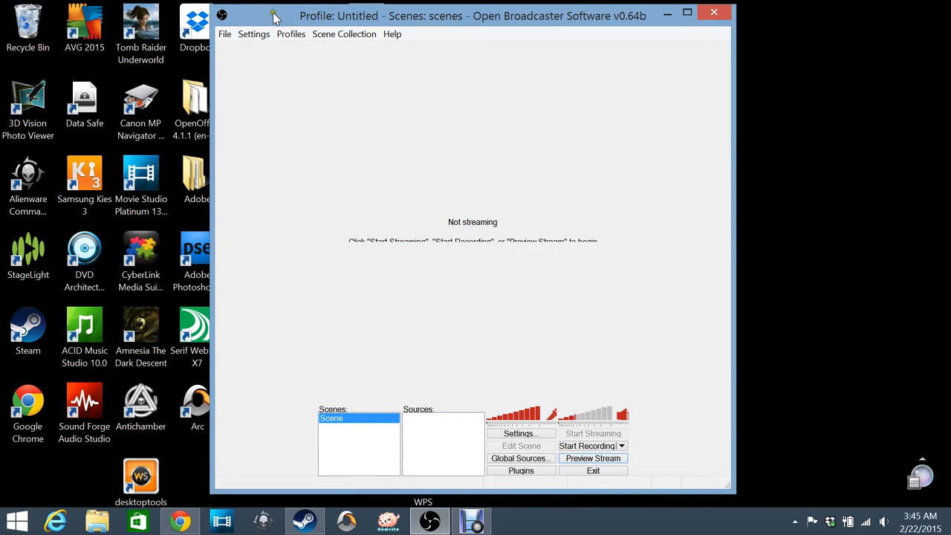
mouse_move(344, 435)
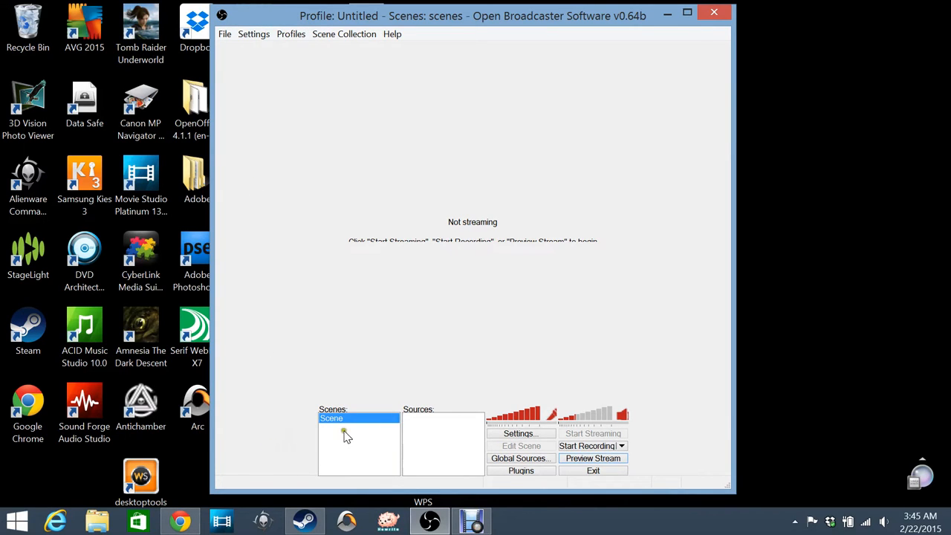
mouse_move(356, 423)
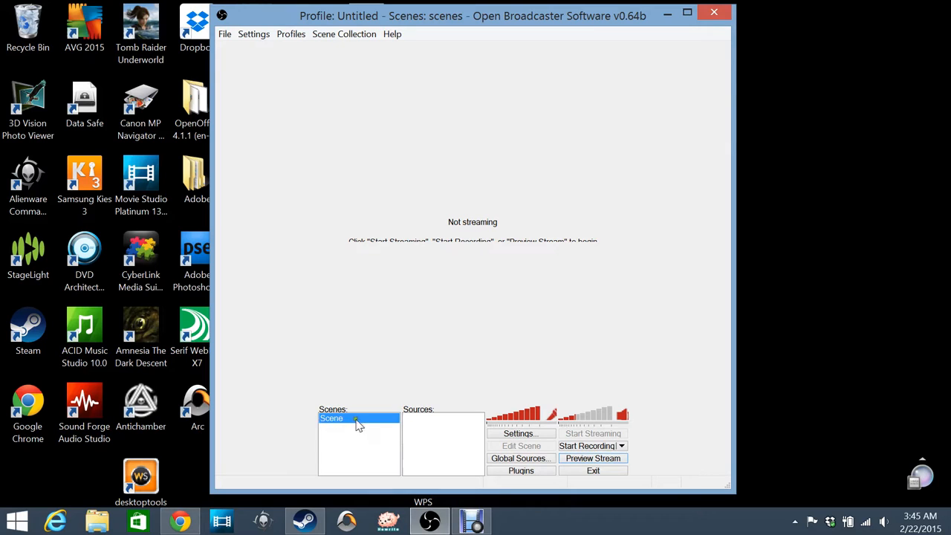
Rename the default scene to 'Testing Gameplay'
right_click(331, 417)
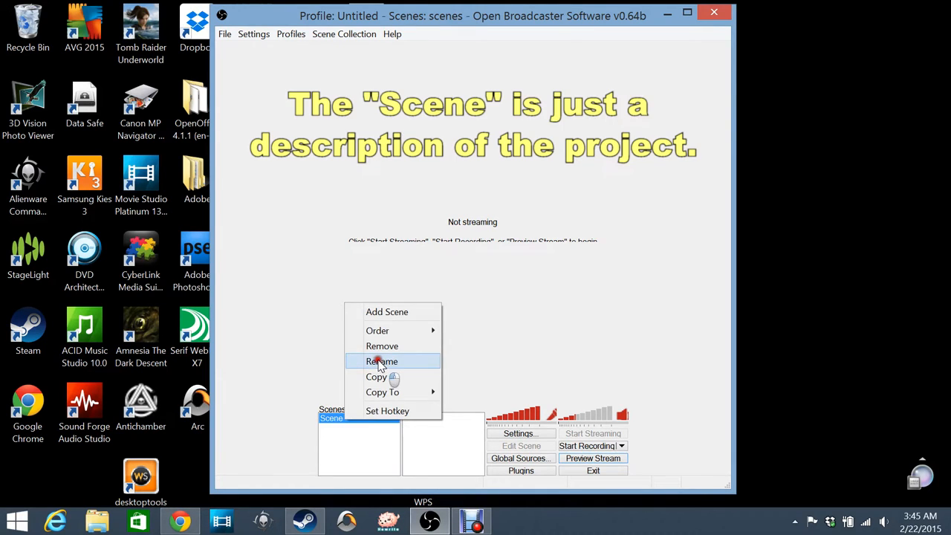
left_click(381, 361)
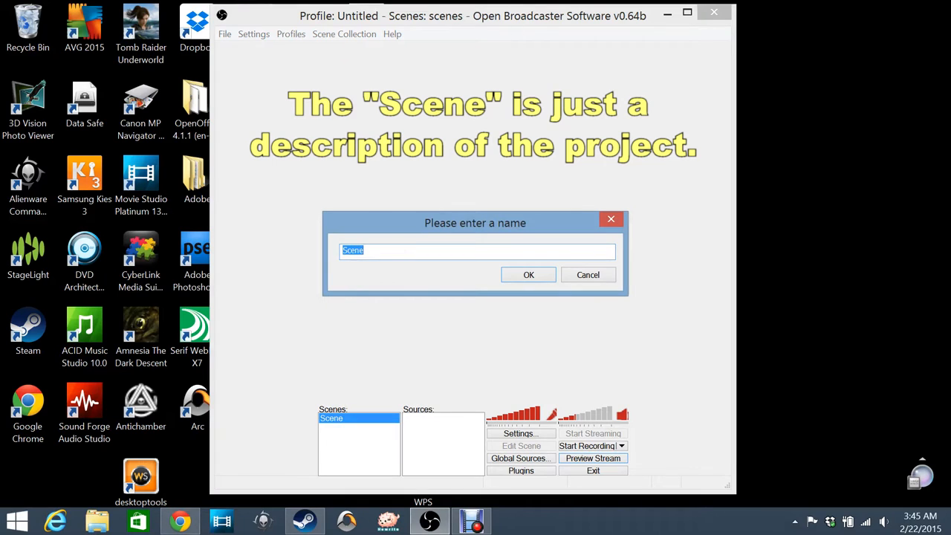
type("T")
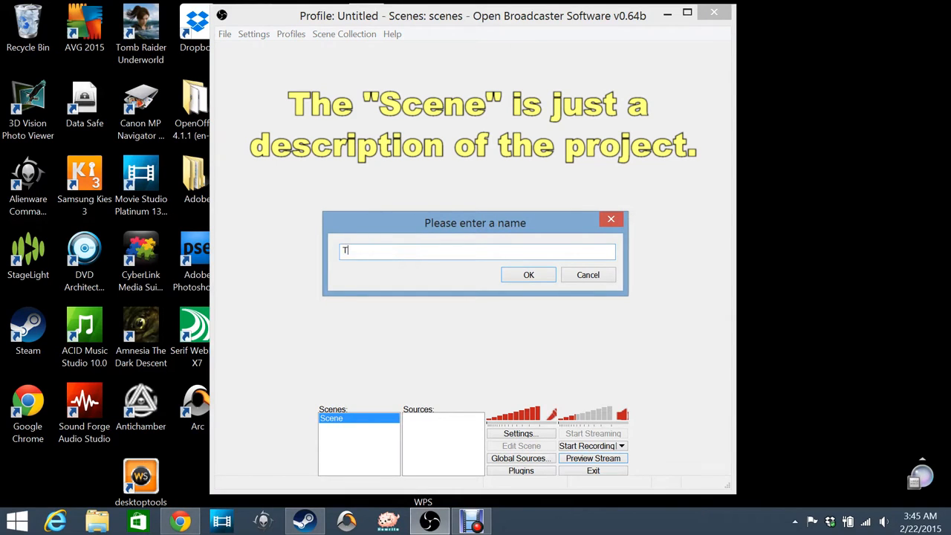
type("Testing G")
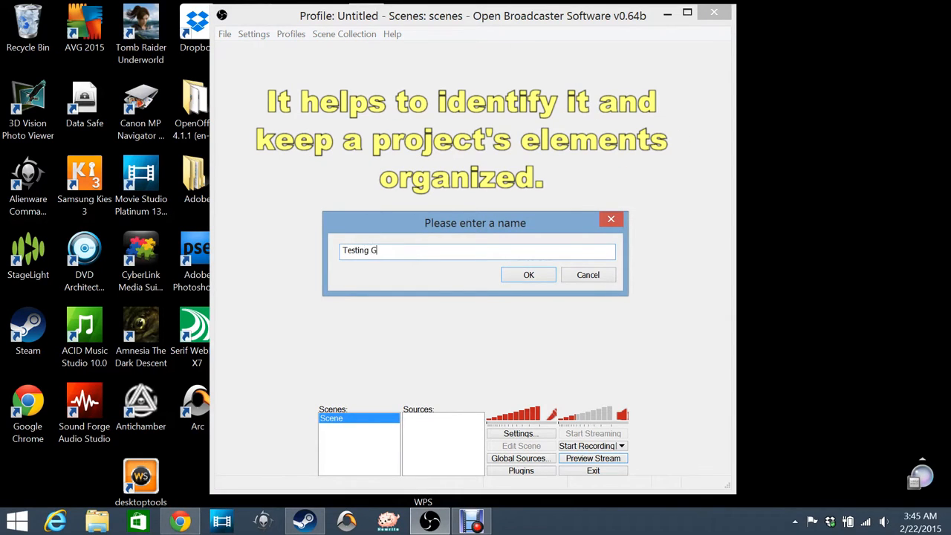
type("ameplay")
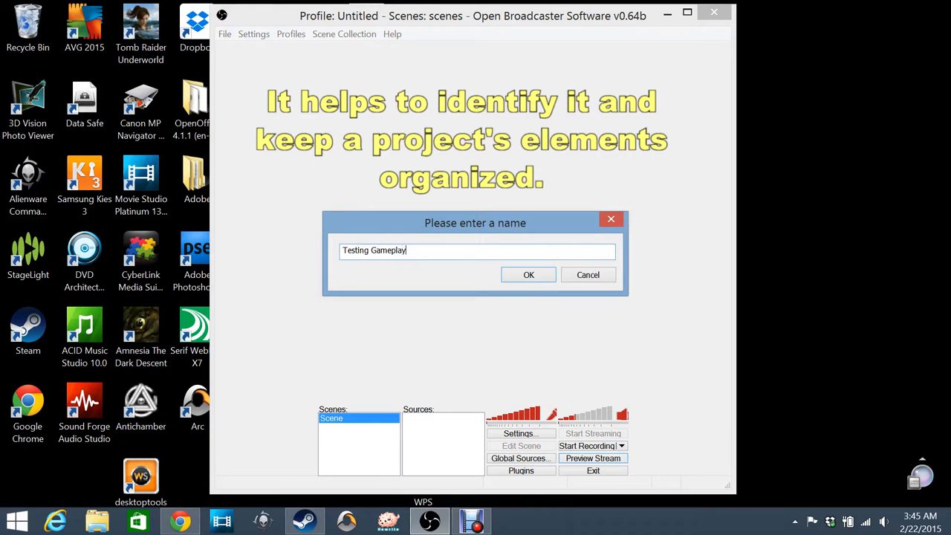
left_click(528, 274)
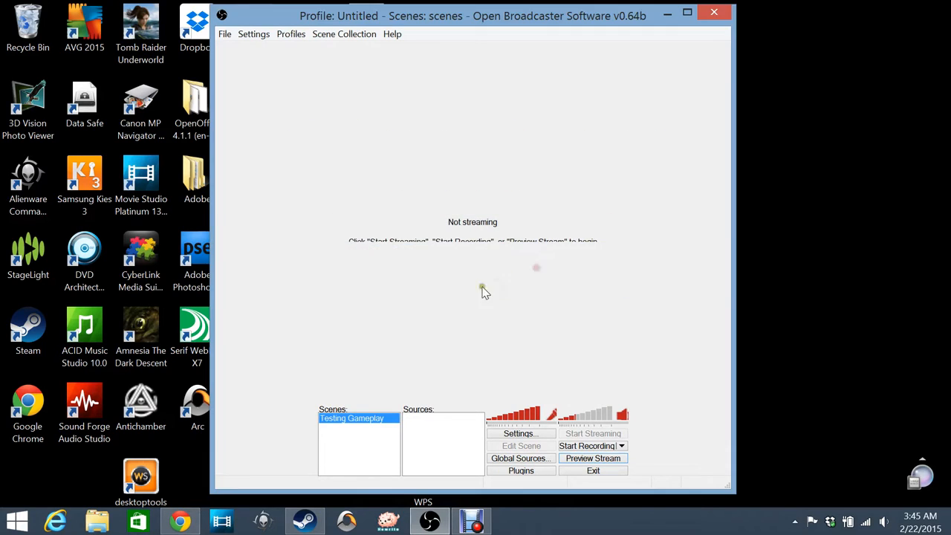
mouse_move(351, 416)
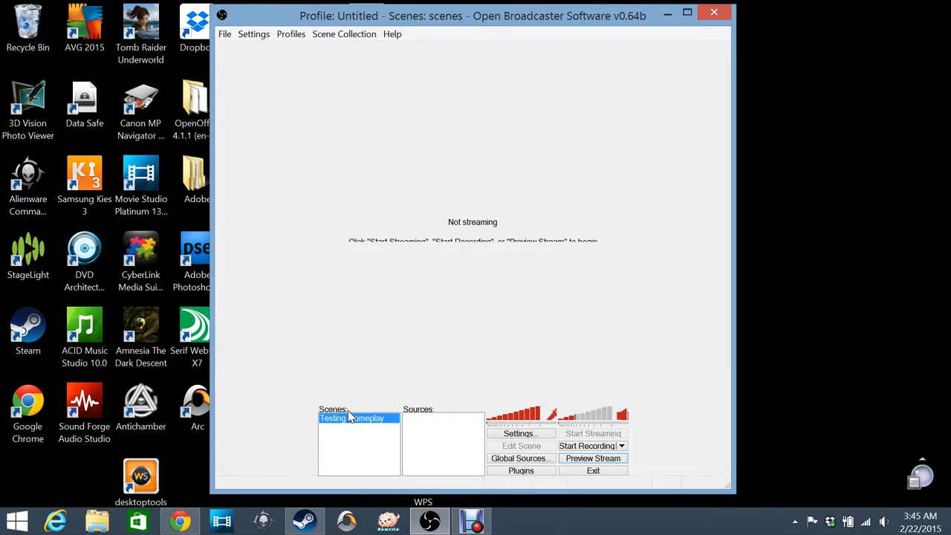
mouse_move(416, 439)
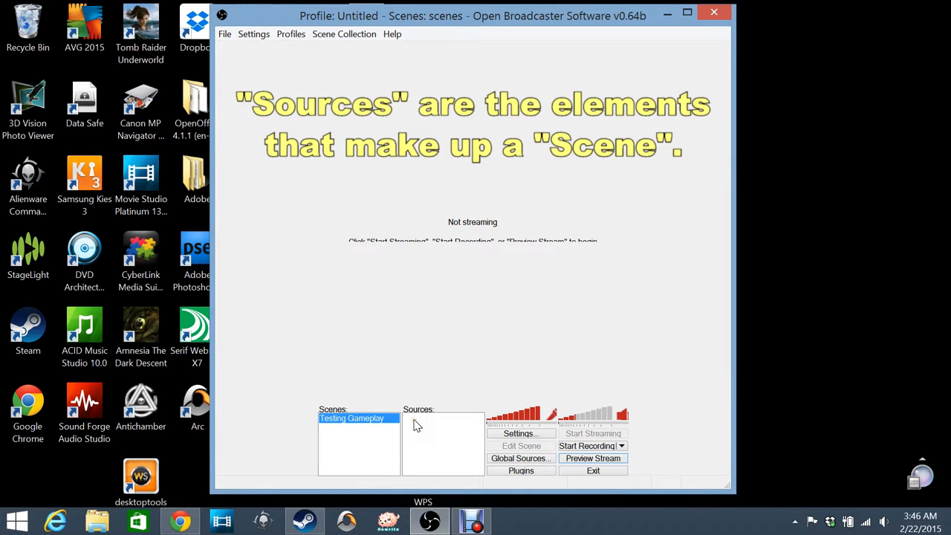
Show the Add submenu of source types for the scene
right_click(442, 442)
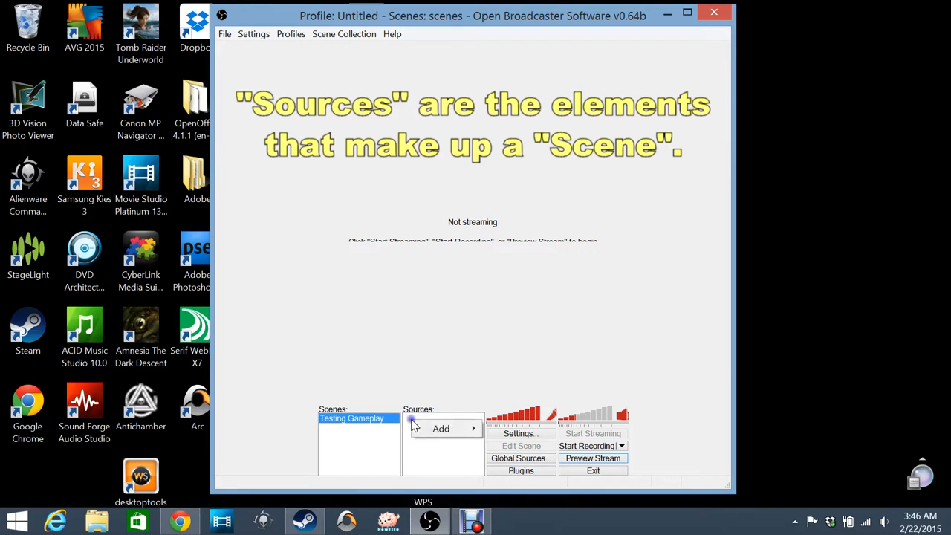
left_click(440, 429)
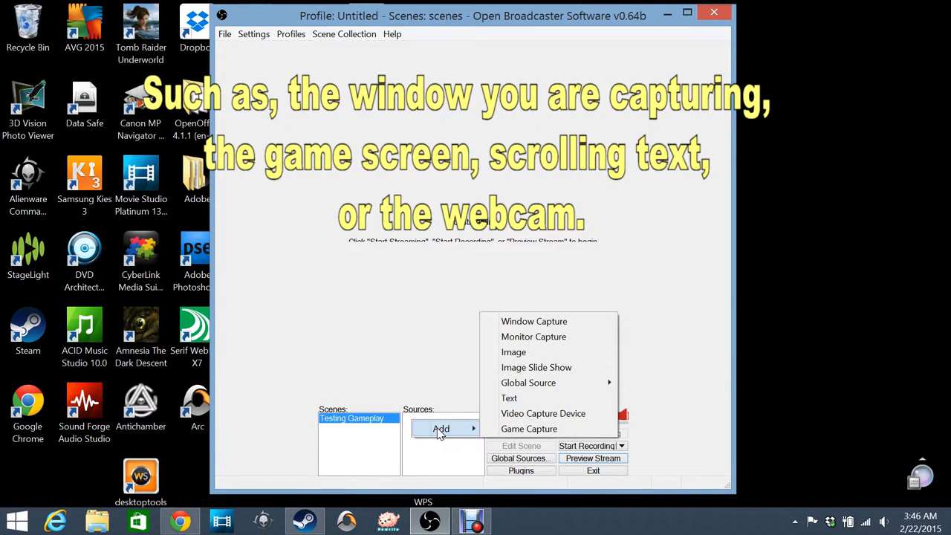
mouse_move(528, 429)
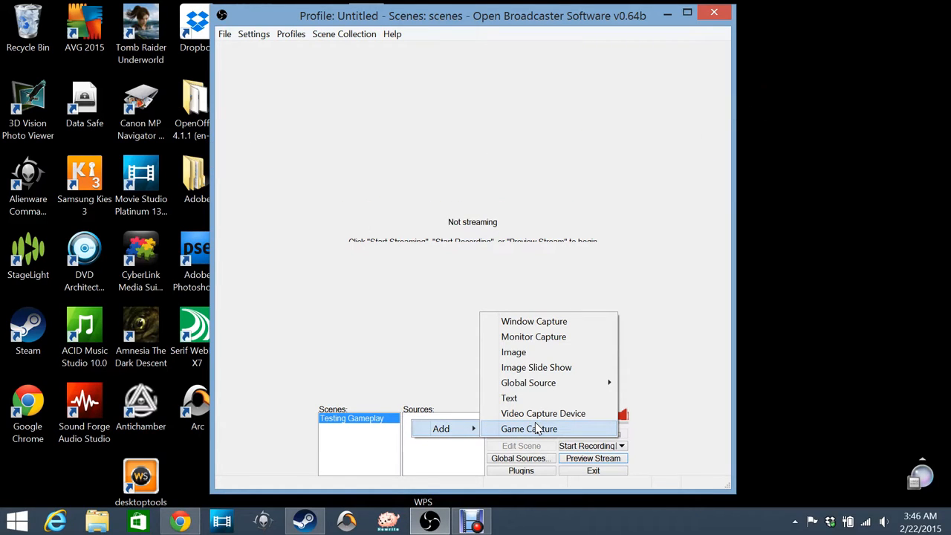
mouse_move(542, 428)
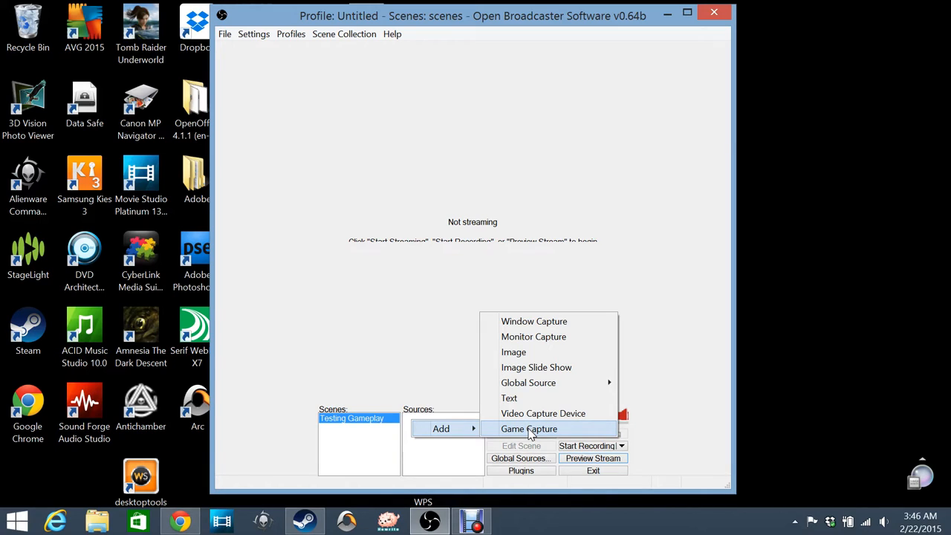
mouse_move(533, 321)
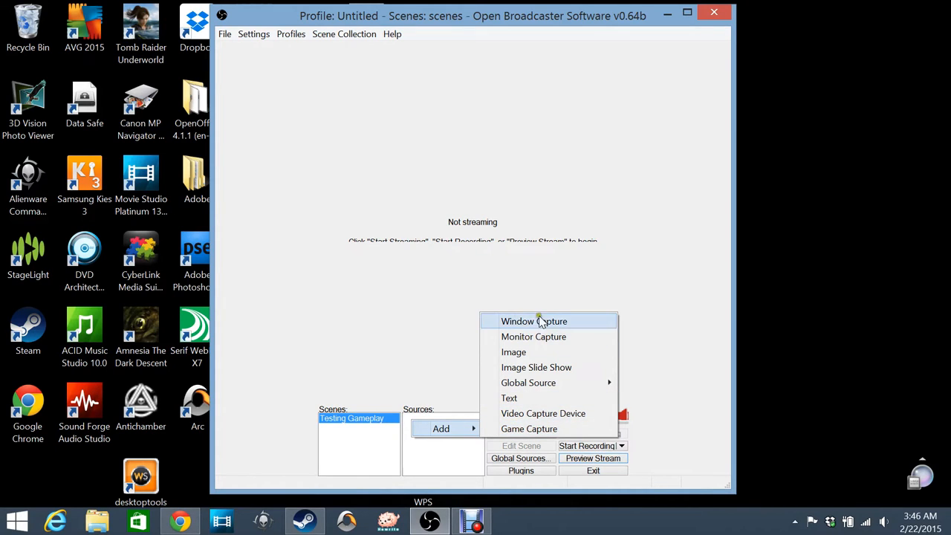
mouse_move(516, 323)
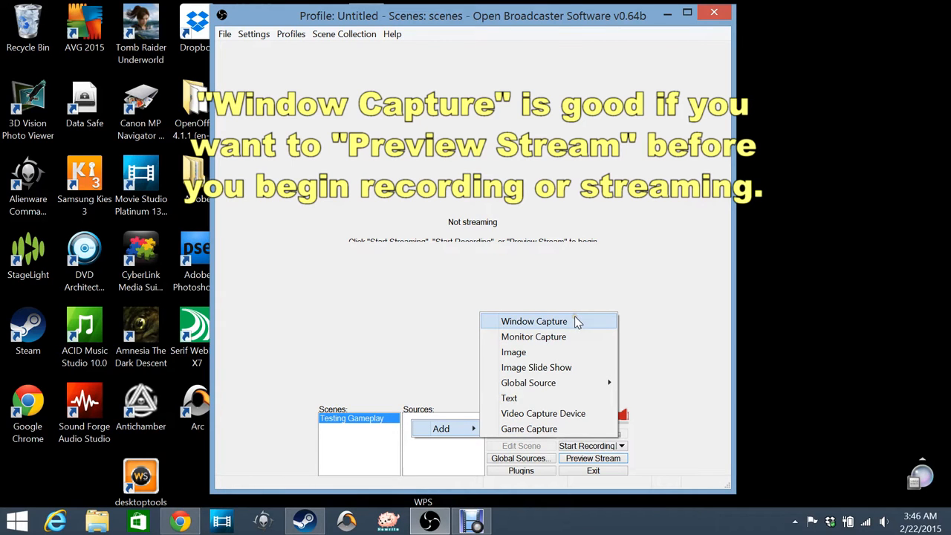
mouse_move(528, 429)
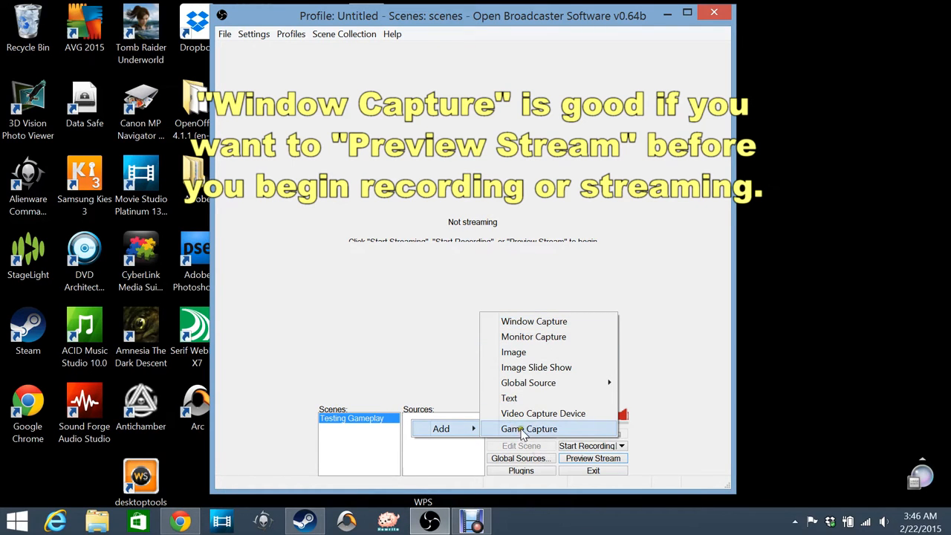
Add a Game Capture source named 'Garry's Mod'
left_click(529, 428)
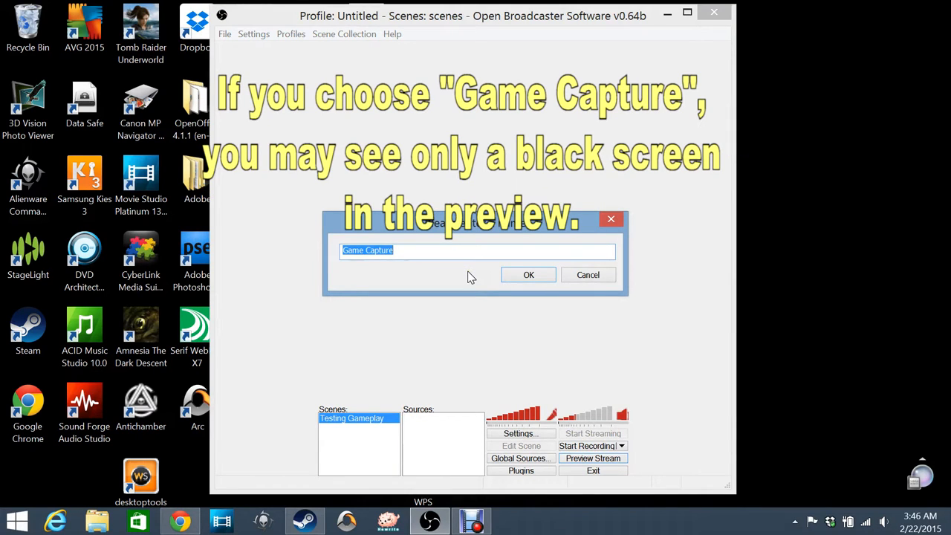
type("Garr")
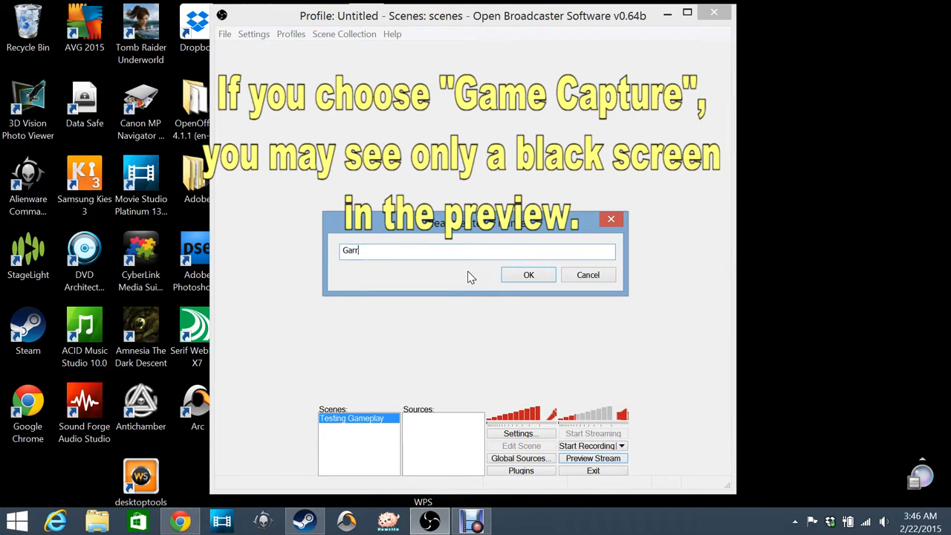
type("y's Mod")
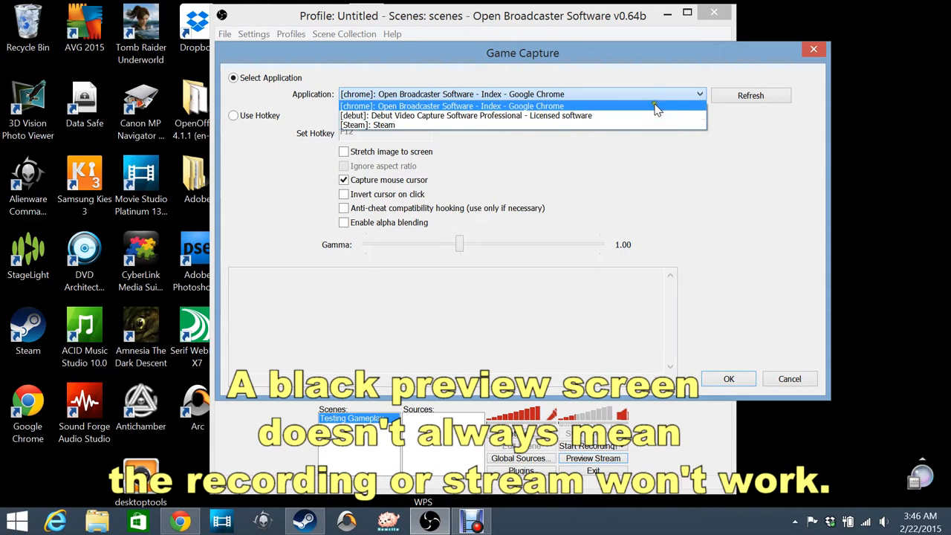
mouse_move(592, 97)
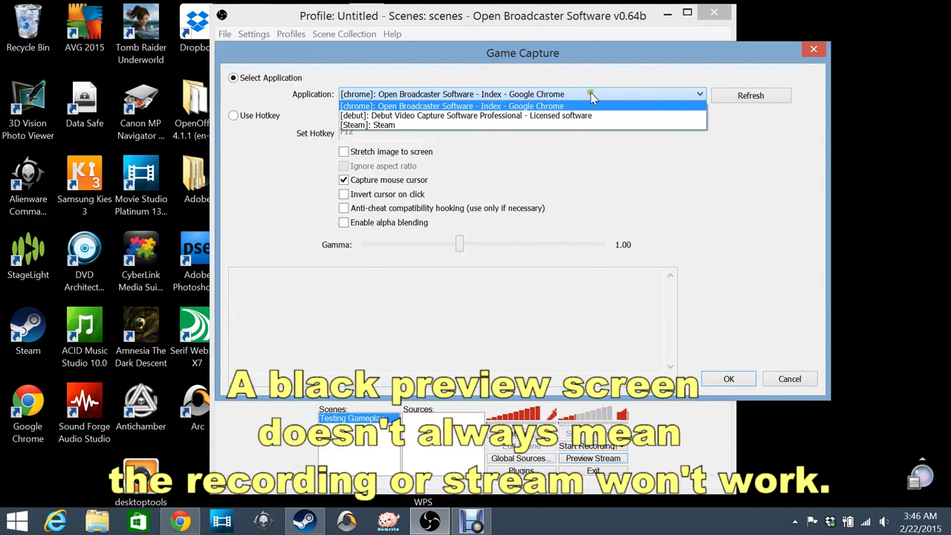
mouse_move(483, 115)
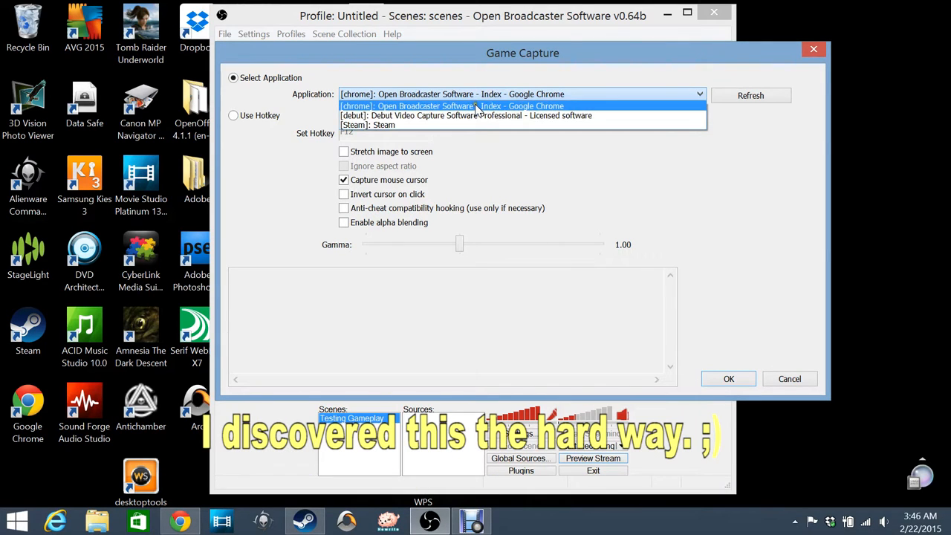
mouse_move(412, 125)
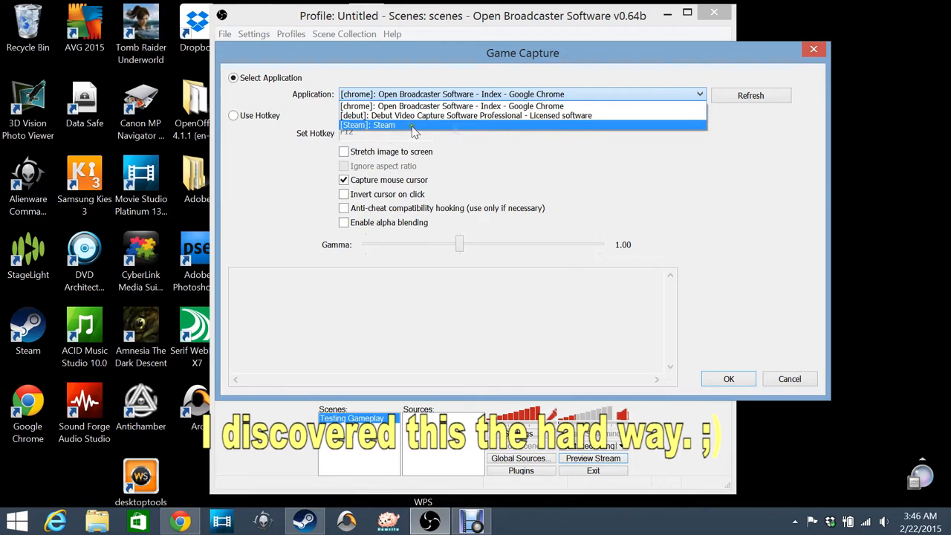
mouse_move(732, 156)
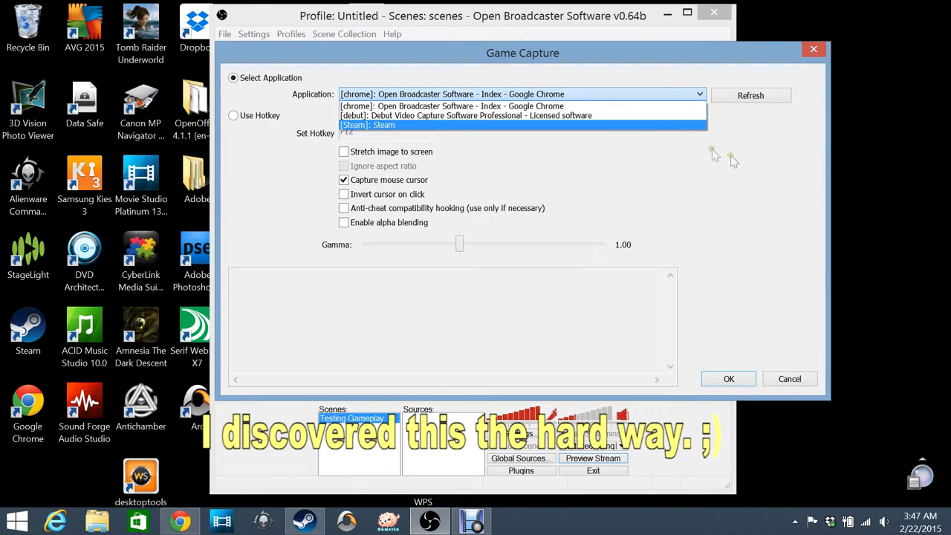
mouse_move(498, 141)
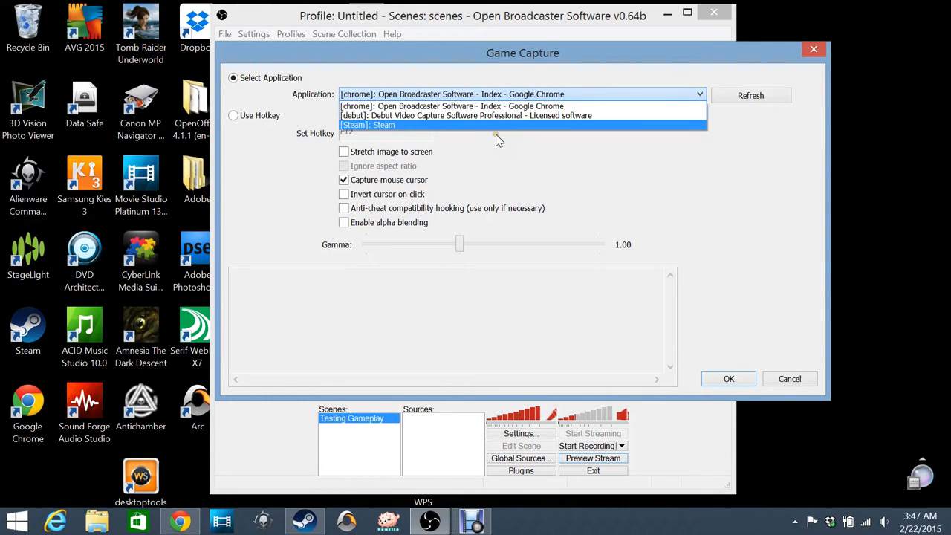
mouse_move(476, 128)
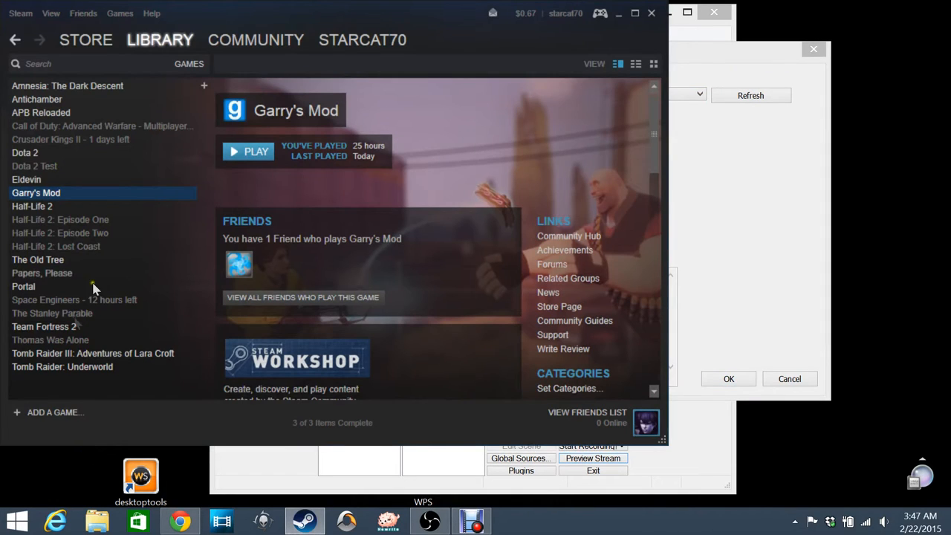
mouse_move(252, 152)
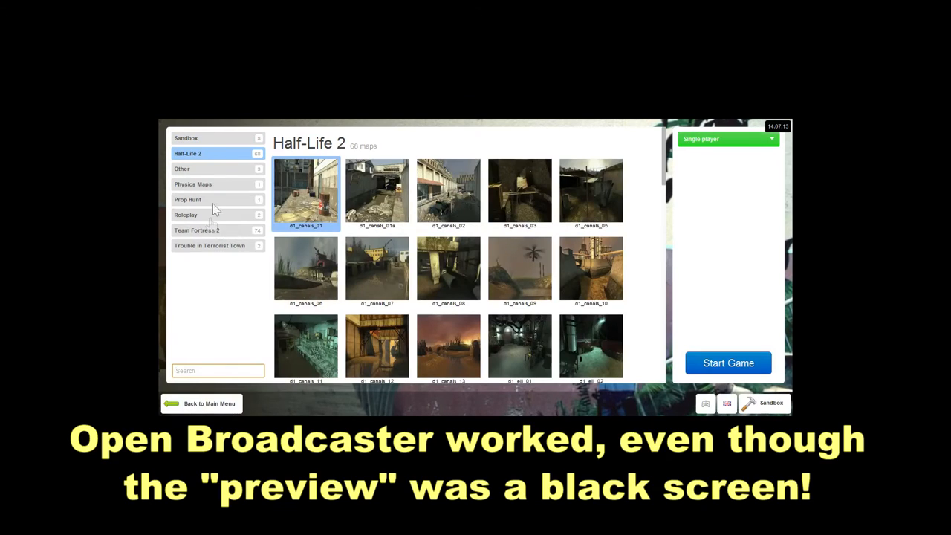
Start a Sandbox map in Garry's Mod and bring up the spawn menu
left_click(187, 137)
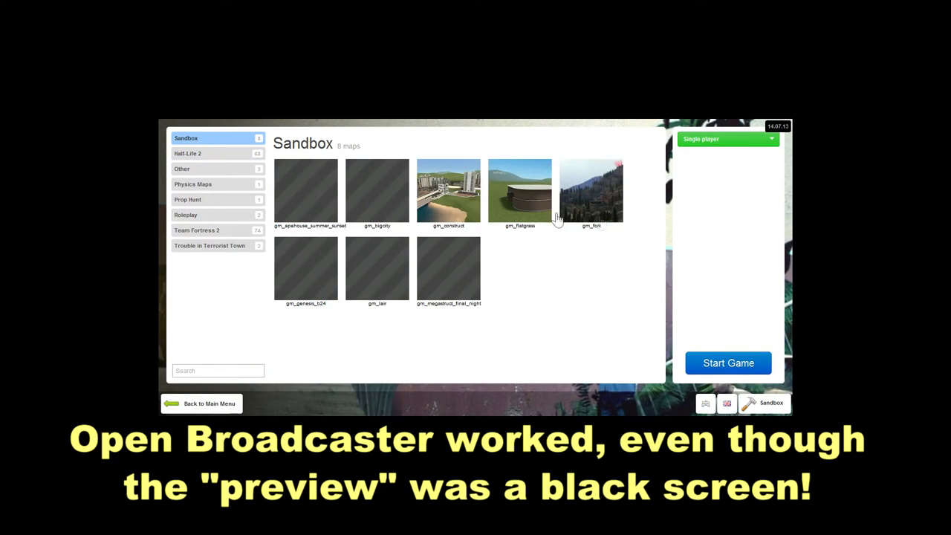
left_click(728, 363)
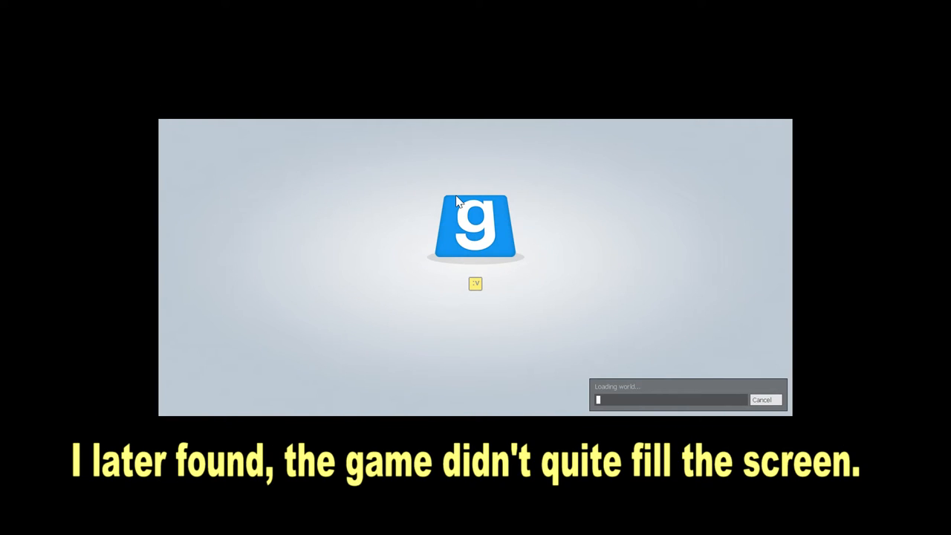
mouse_move(539, 252)
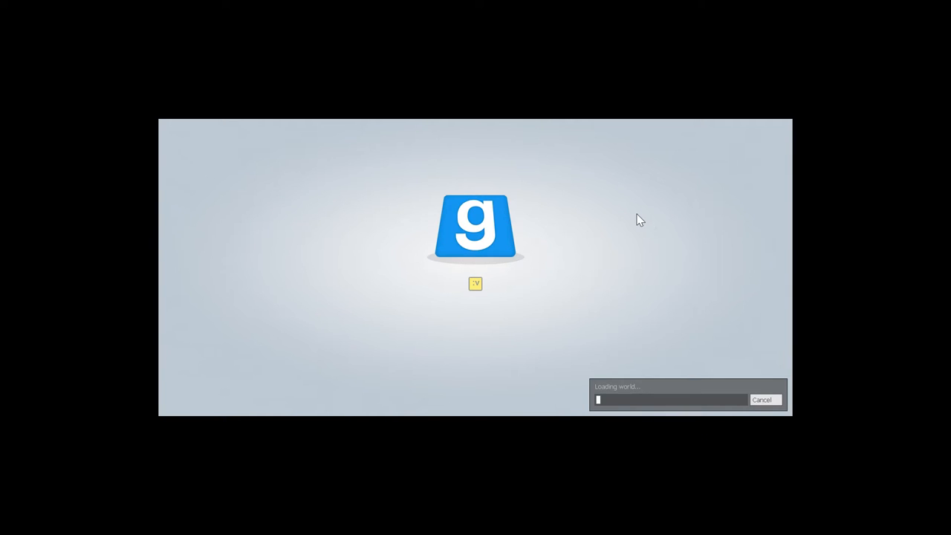
mouse_move(613, 216)
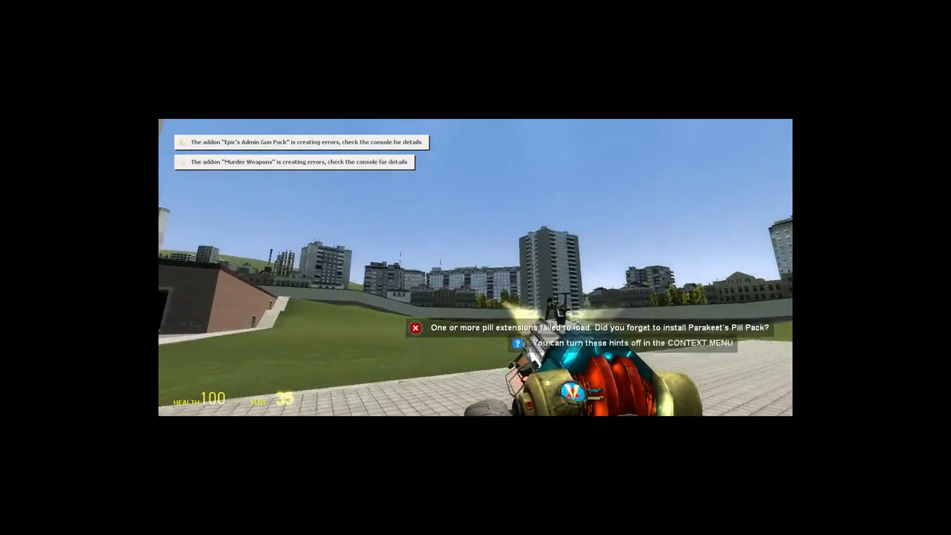
key("q")
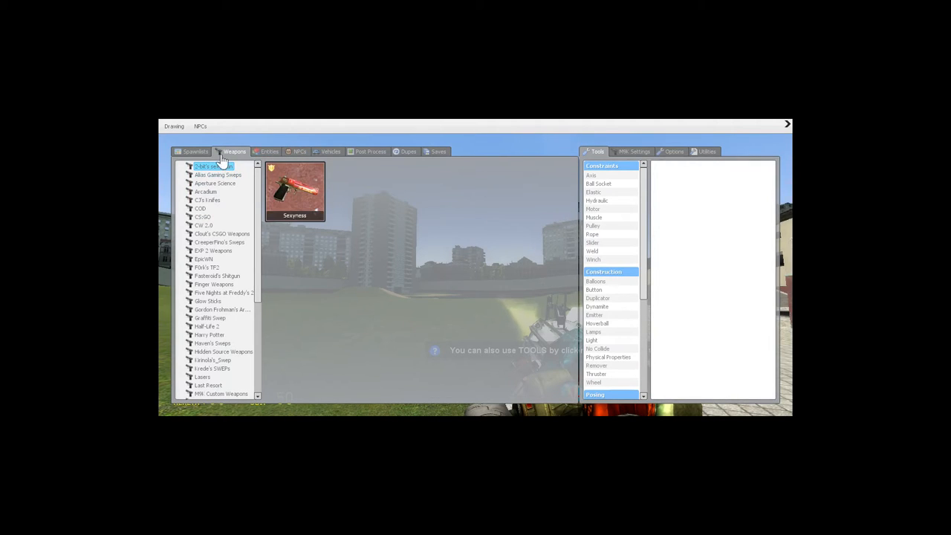
mouse_move(219, 340)
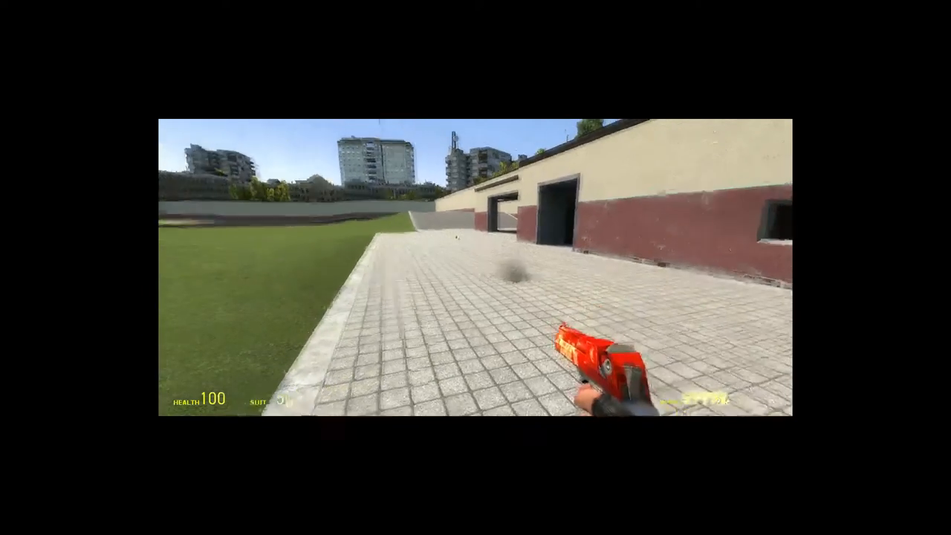
mouse_move(476, 268)
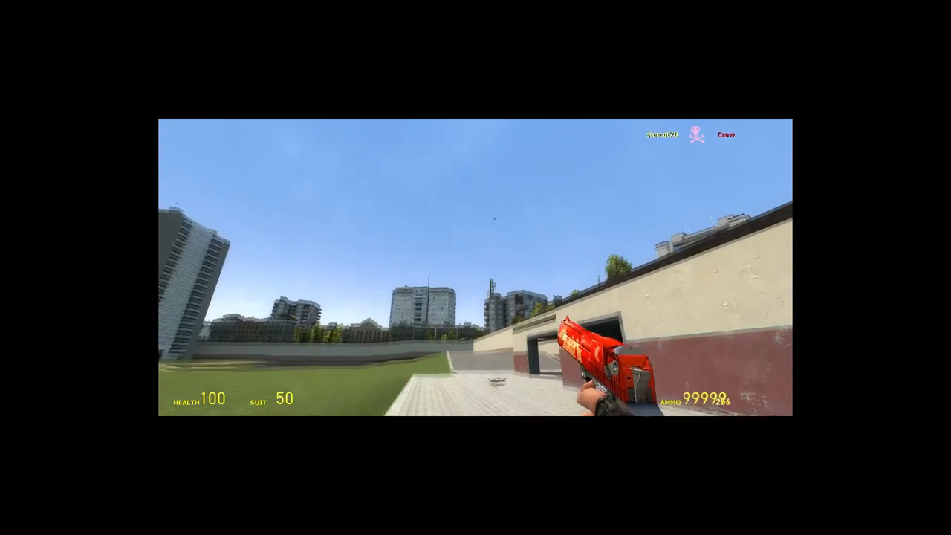
mouse_move(476, 267)
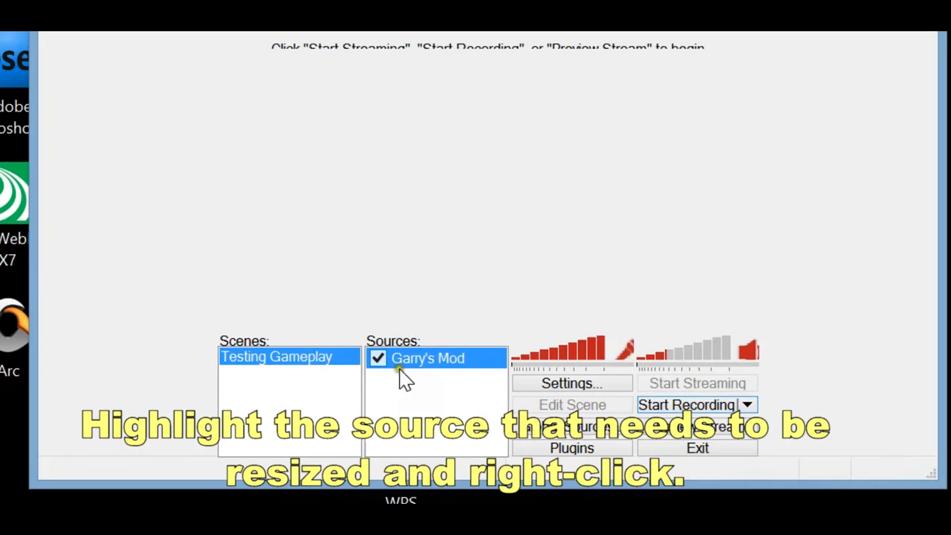
Use Position/Size on the Garry's Mod source so the game fills the frame
right_click(408, 360)
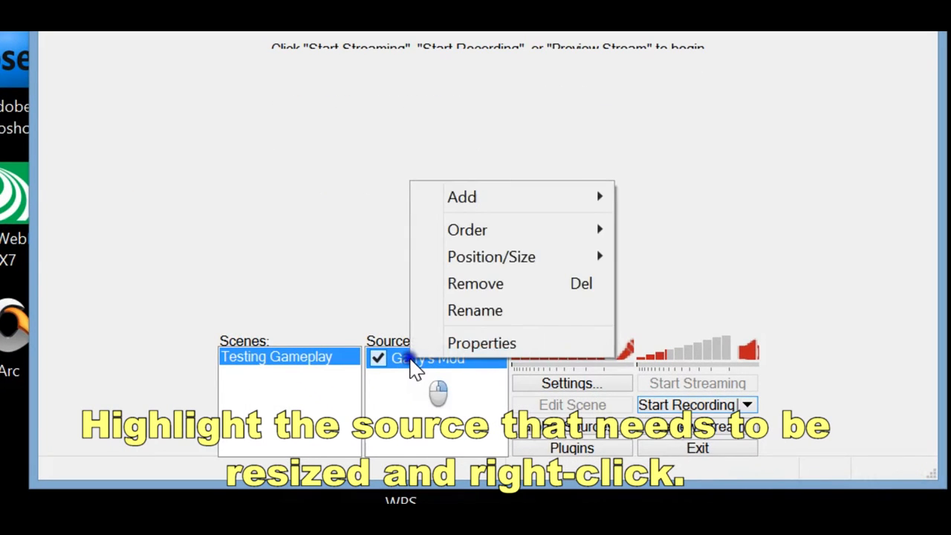
left_click(481, 342)
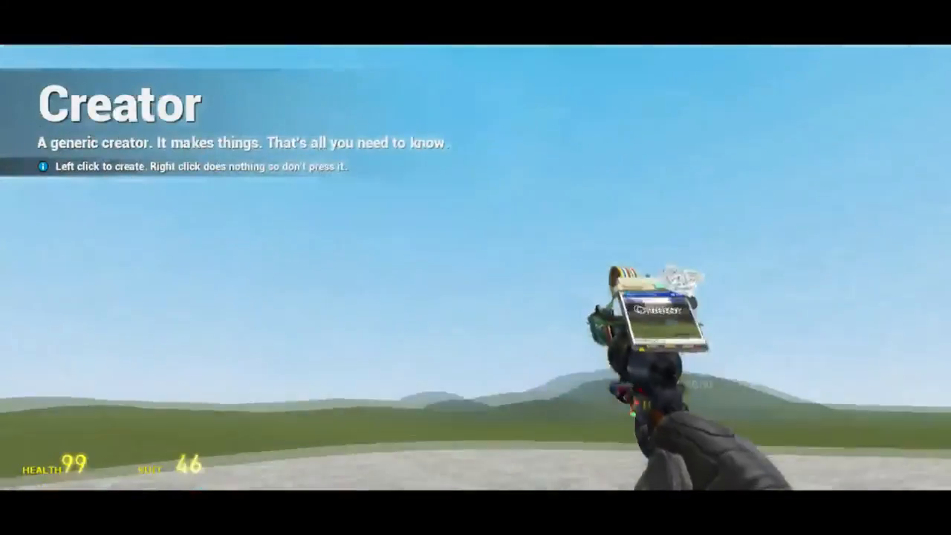
Spawn a zombie creature from the Zombies + Enemy Aliens list via the Q spawn menu
key("q")
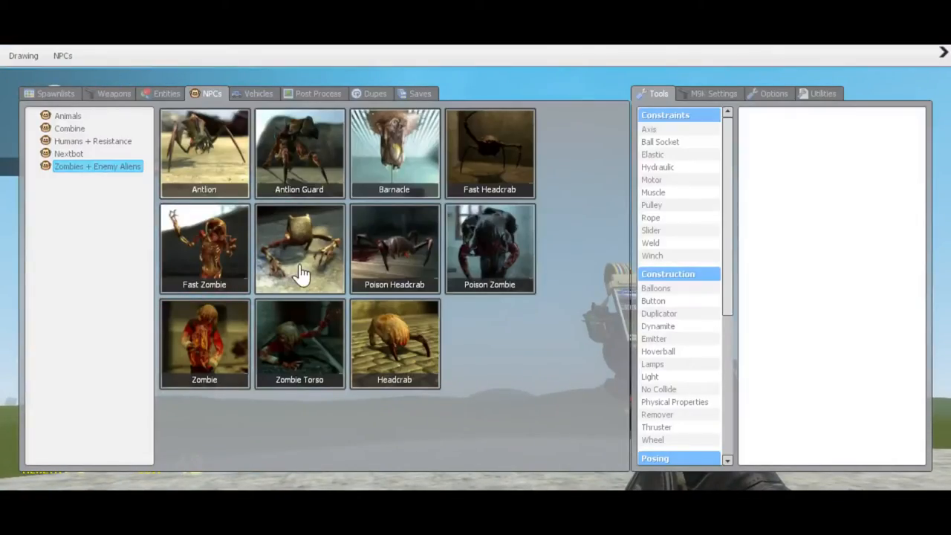
left_click(114, 93)
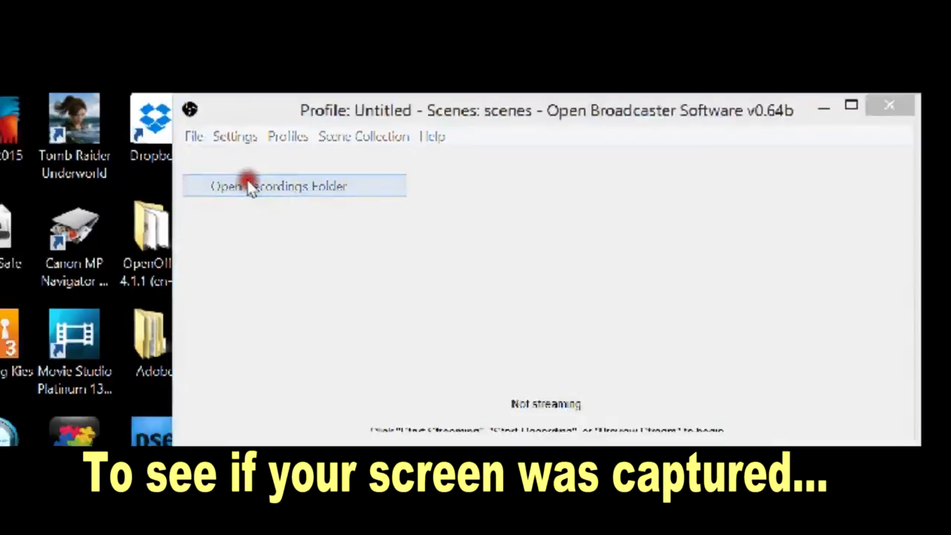
Check the newest captured video from OBS's recordings folder in File Explorer
left_click(278, 186)
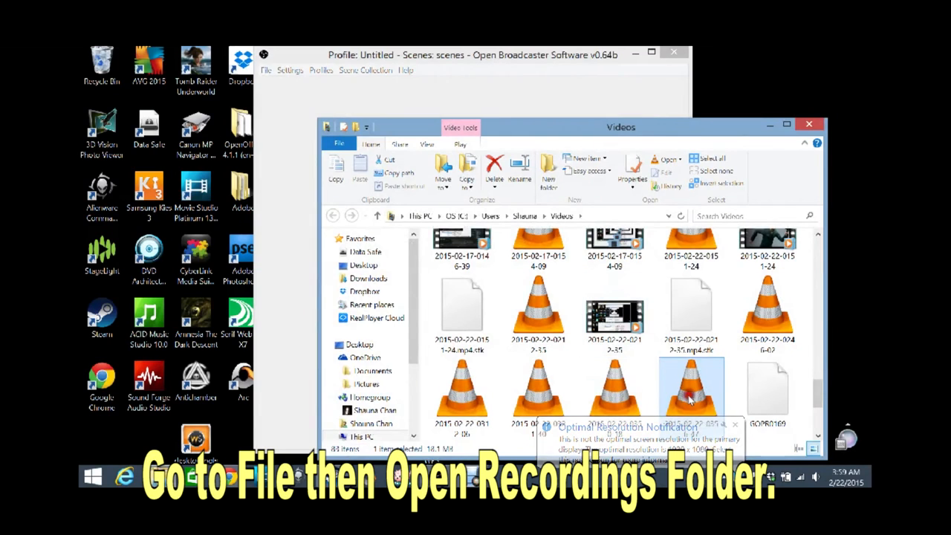
double_click(691, 386)
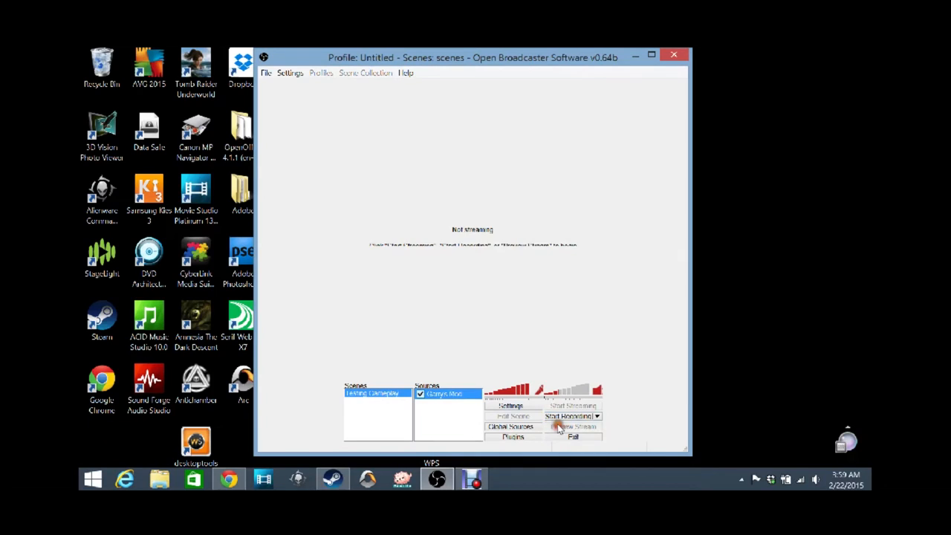
While previewing, add a default-named Monitor Capture source and untick it so it stays off
left_click(572, 426)
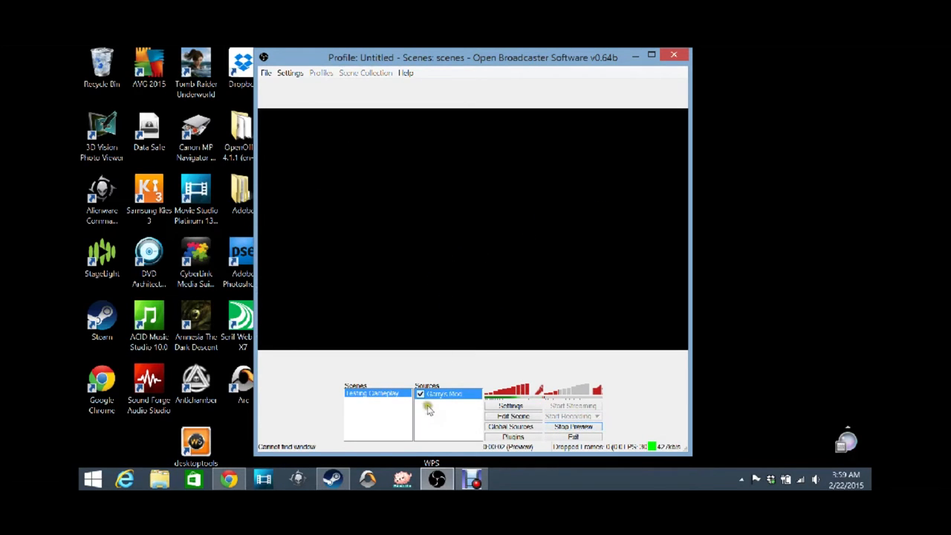
mouse_move(425, 405)
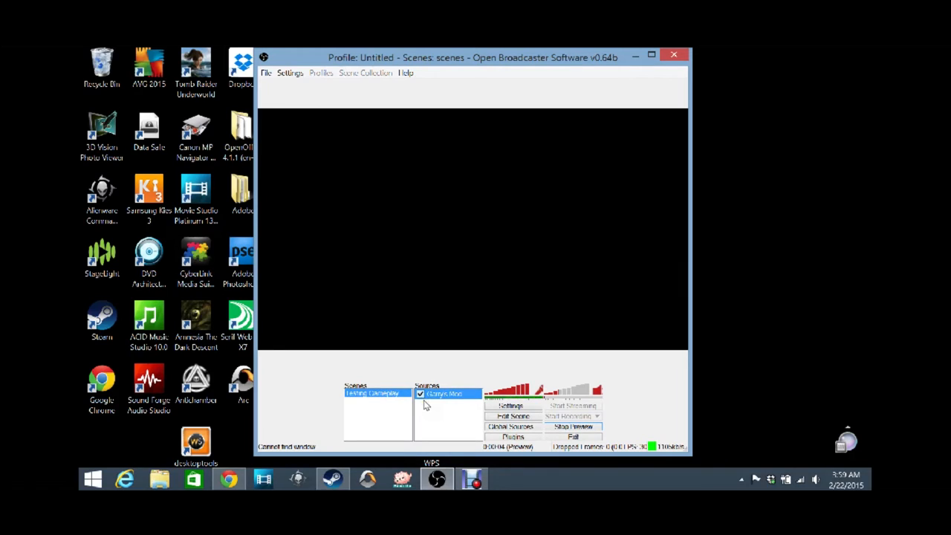
mouse_move(460, 219)
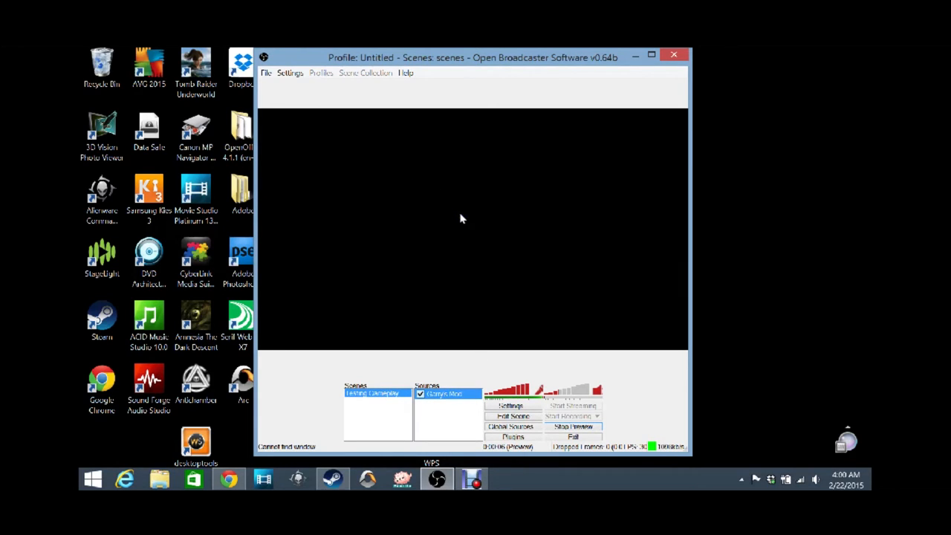
mouse_move(407, 255)
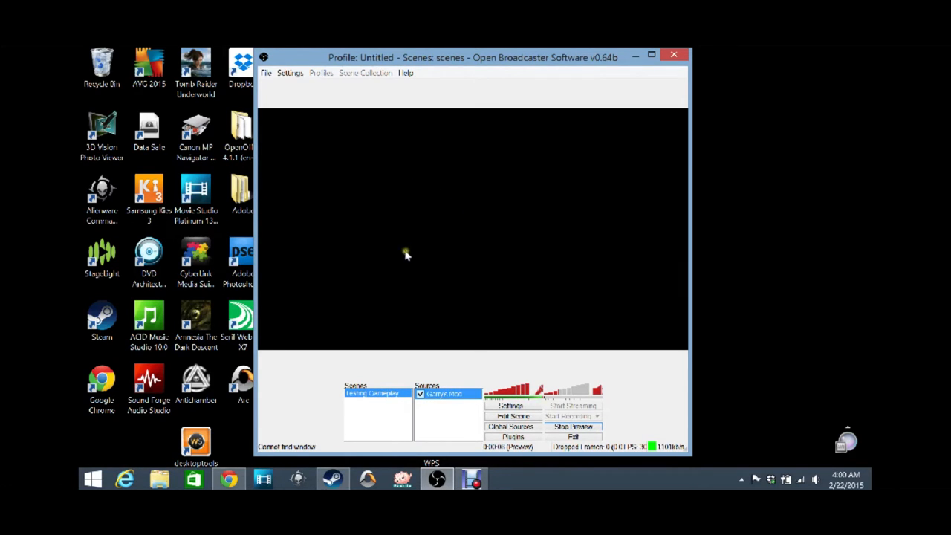
right_click(446, 409)
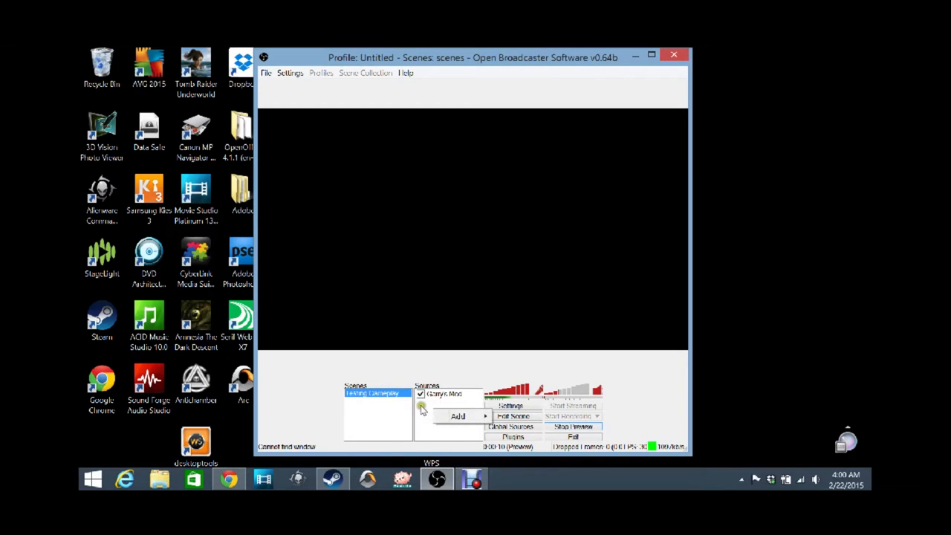
left_click(458, 416)
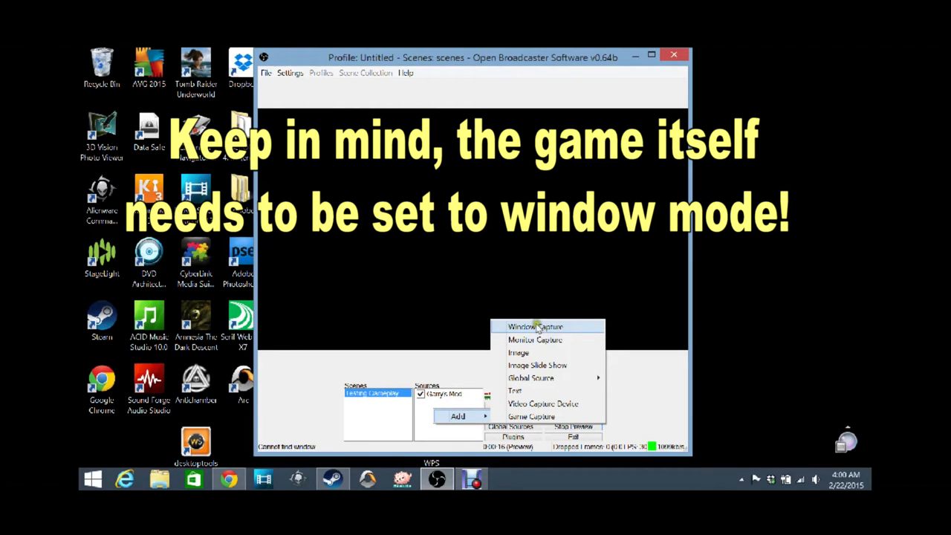
mouse_move(535, 340)
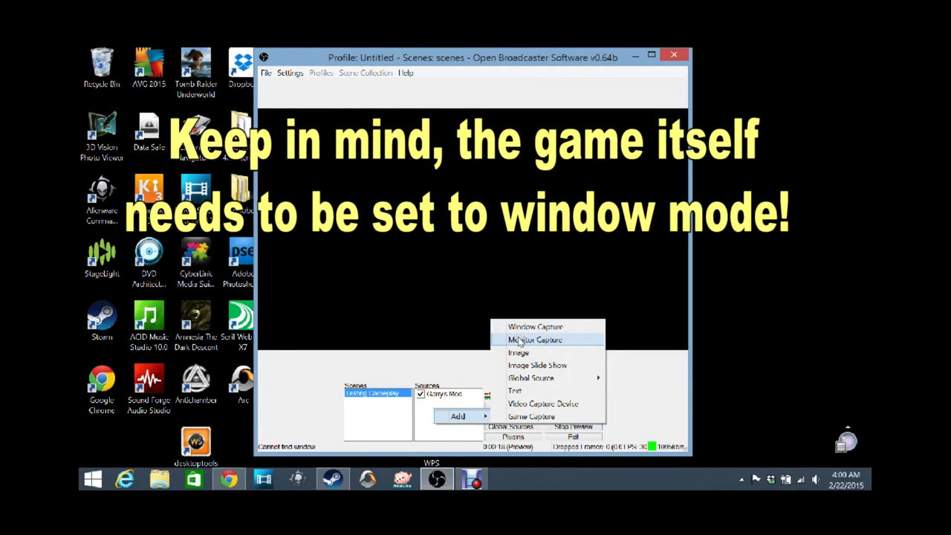
left_click(535, 339)
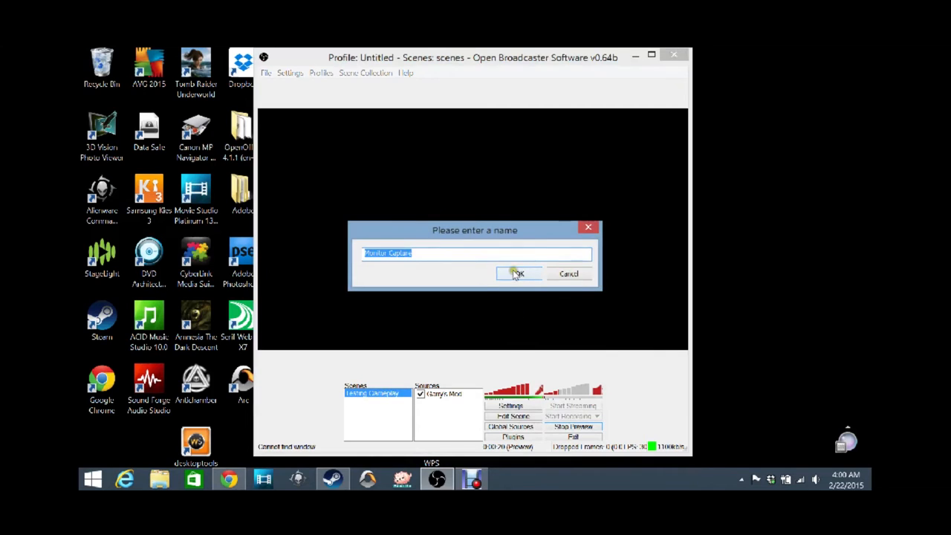
left_click(519, 274)
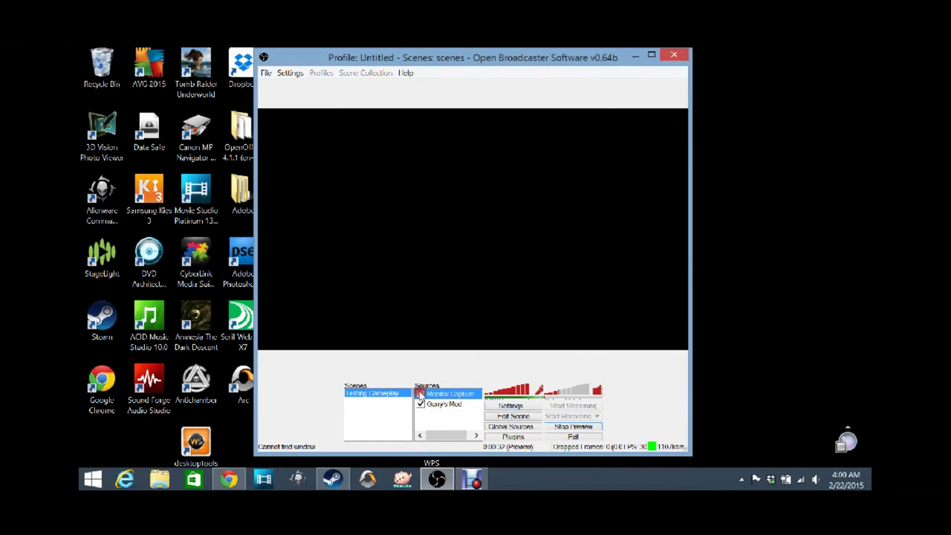
left_click(421, 393)
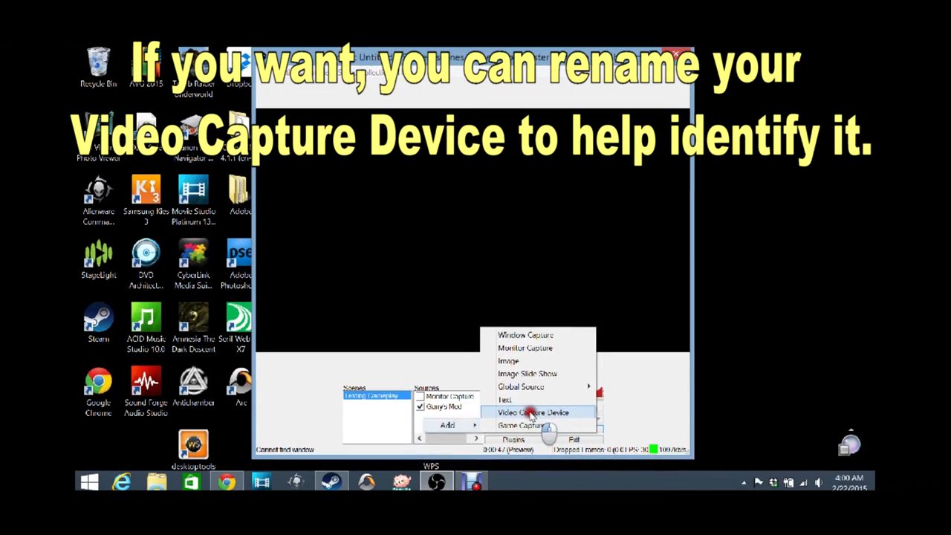
Add a Video Capture Device source for the integrated webcam with Custom Resolution enabled
left_click(532, 413)
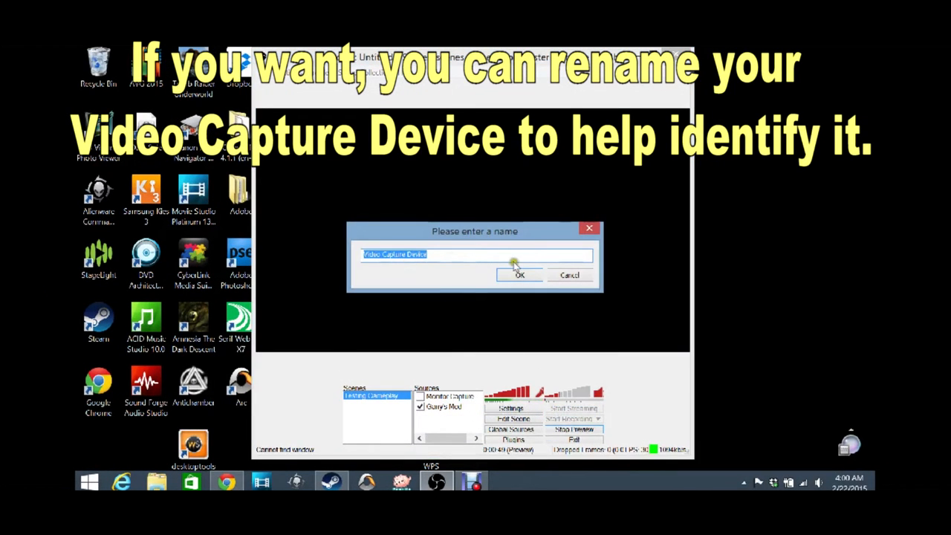
left_click(520, 275)
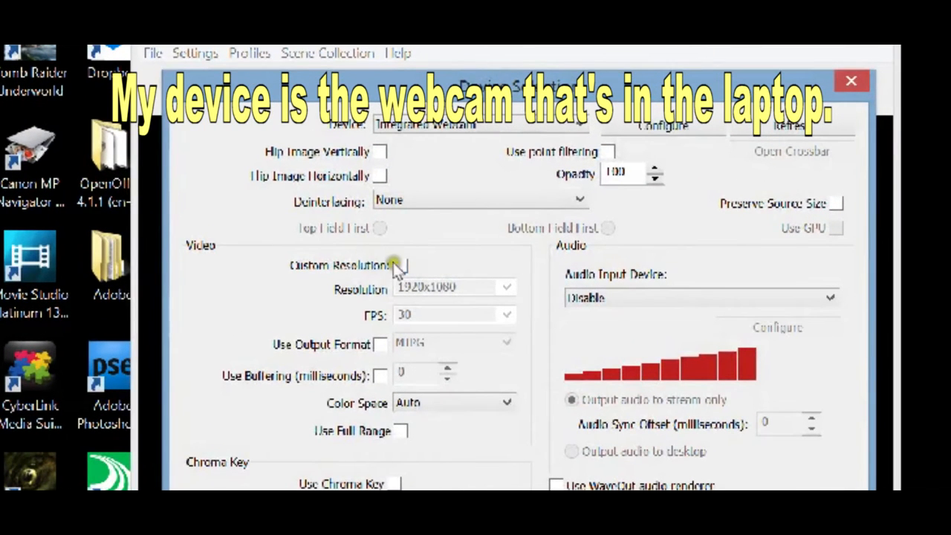
left_click(402, 264)
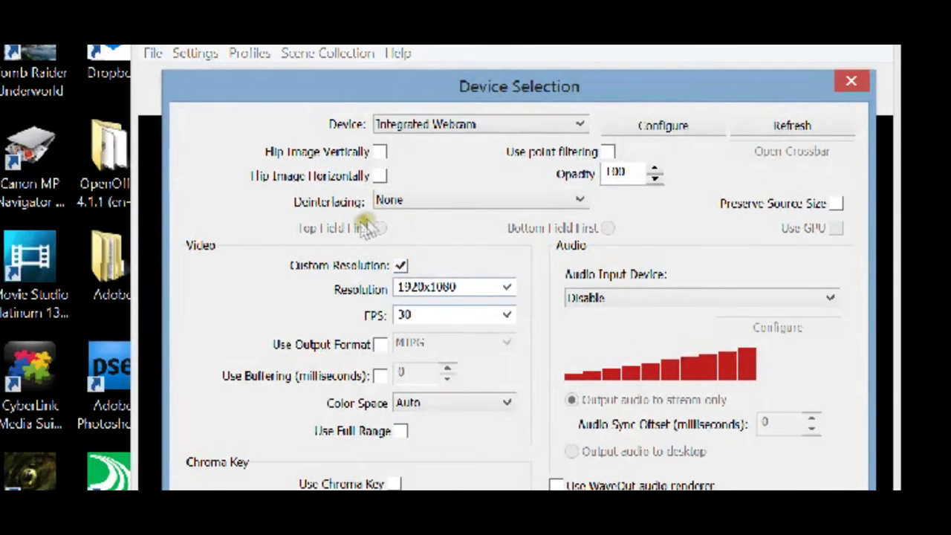
mouse_move(538, 282)
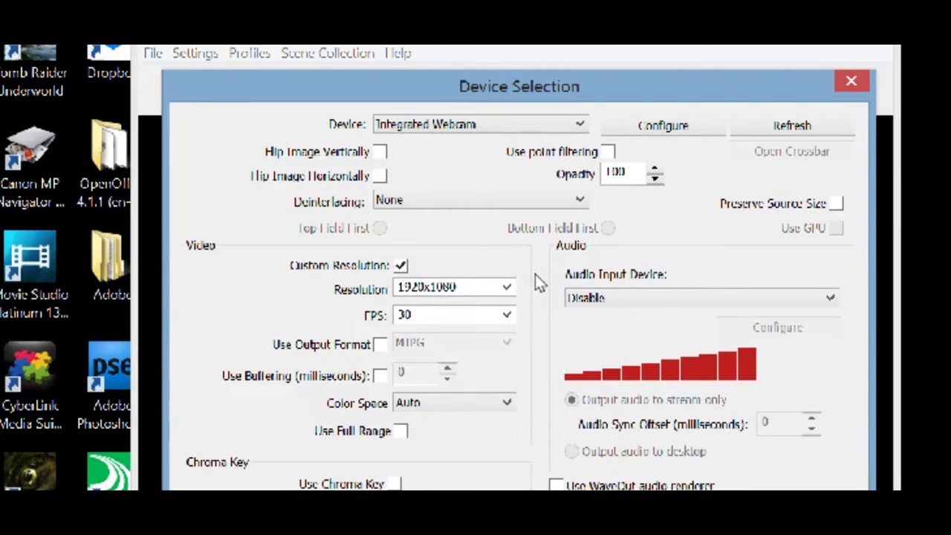
mouse_move(490, 245)
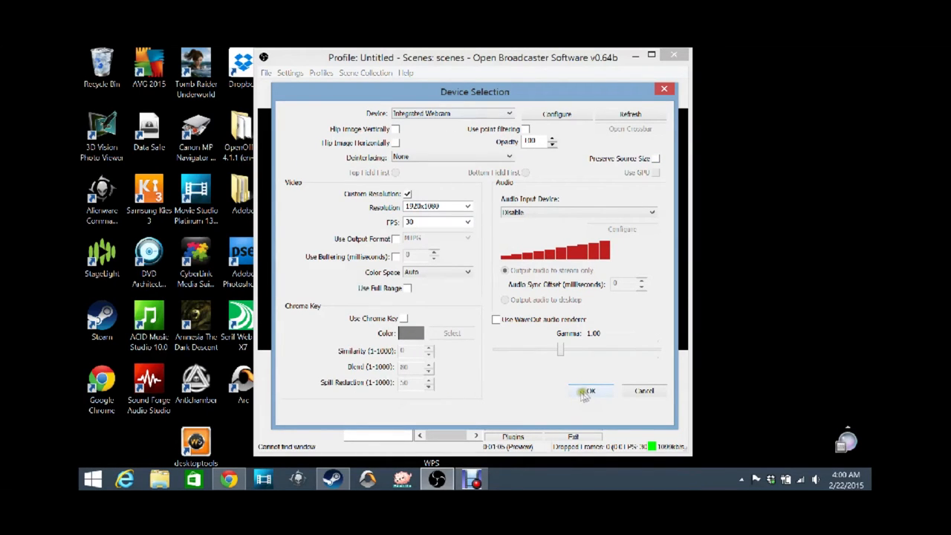
left_click(589, 391)
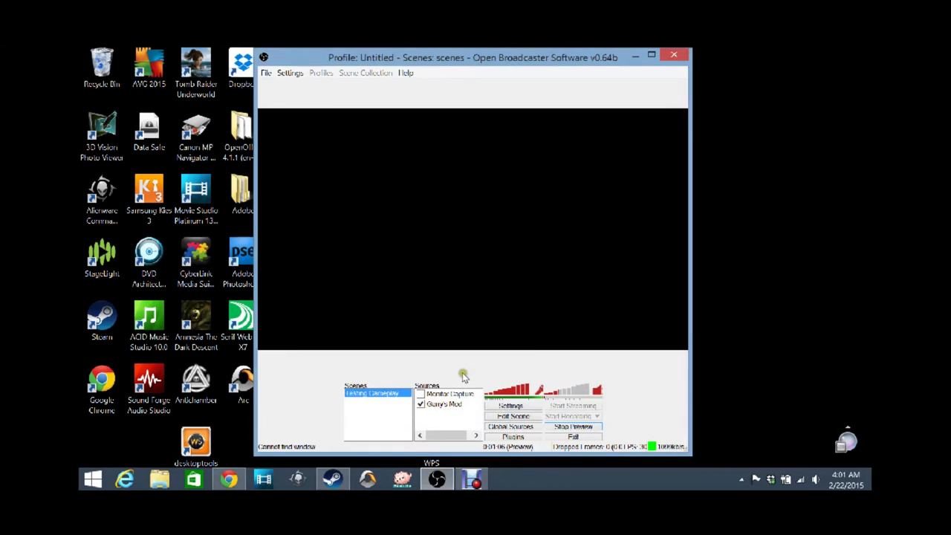
left_click(450, 394)
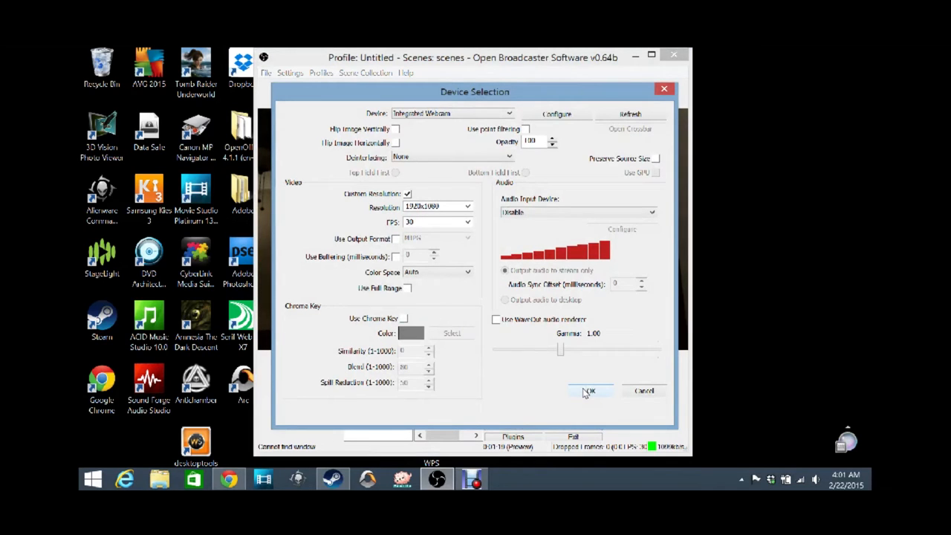
left_click(589, 390)
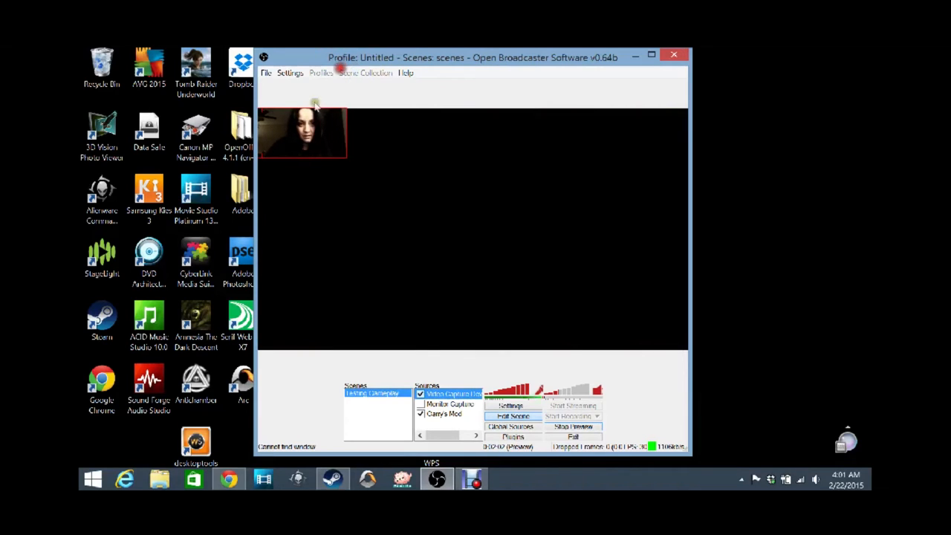
Drag the webcam feed in Edit Scene to fit the top-left corner of the preview
left_click_drag(302, 132, 315, 222)
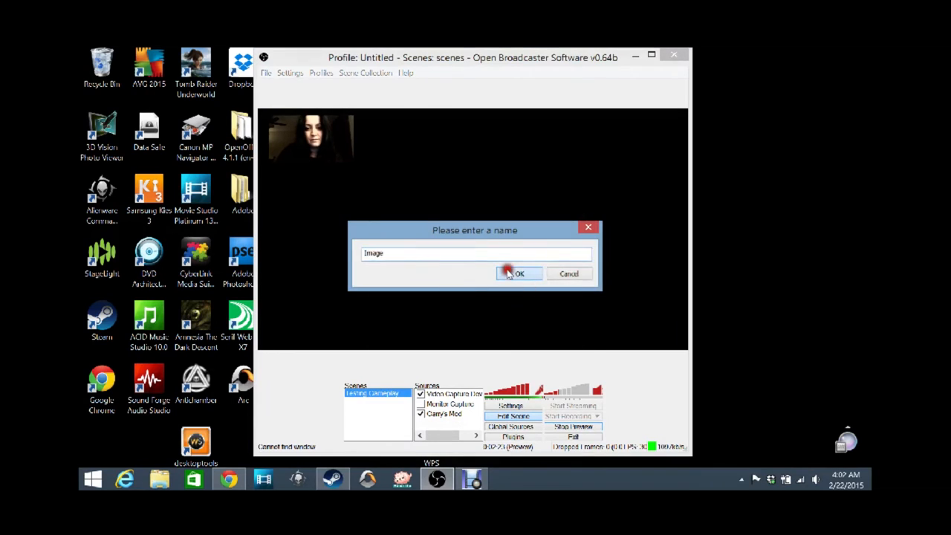
Create an Image source loading the MetalFrameBlueBrownGradient file to border the webcam feed
left_click(519, 273)
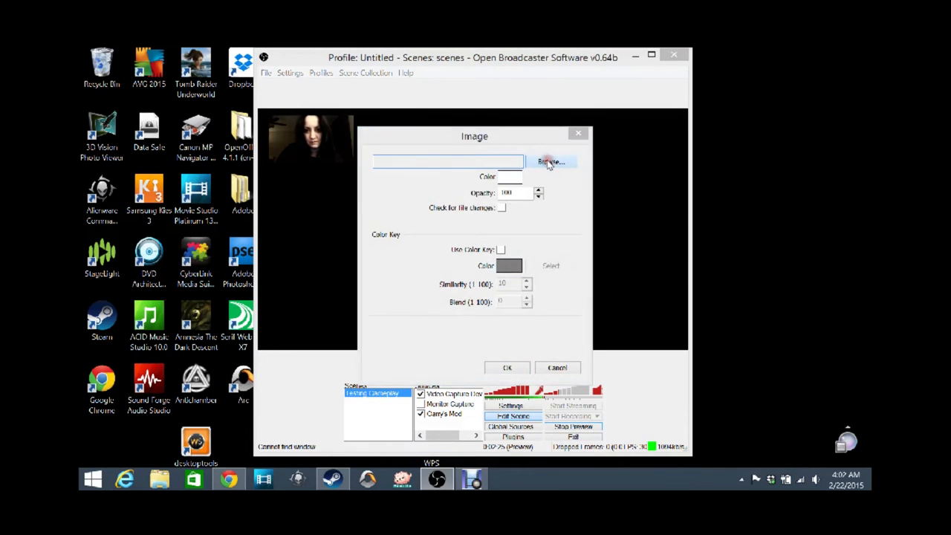
left_click(551, 162)
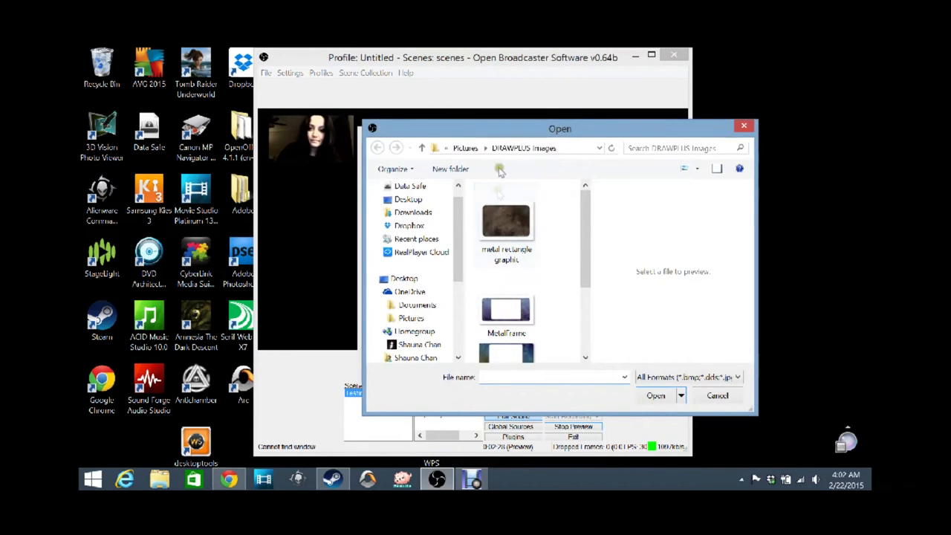
scroll("down", 3)
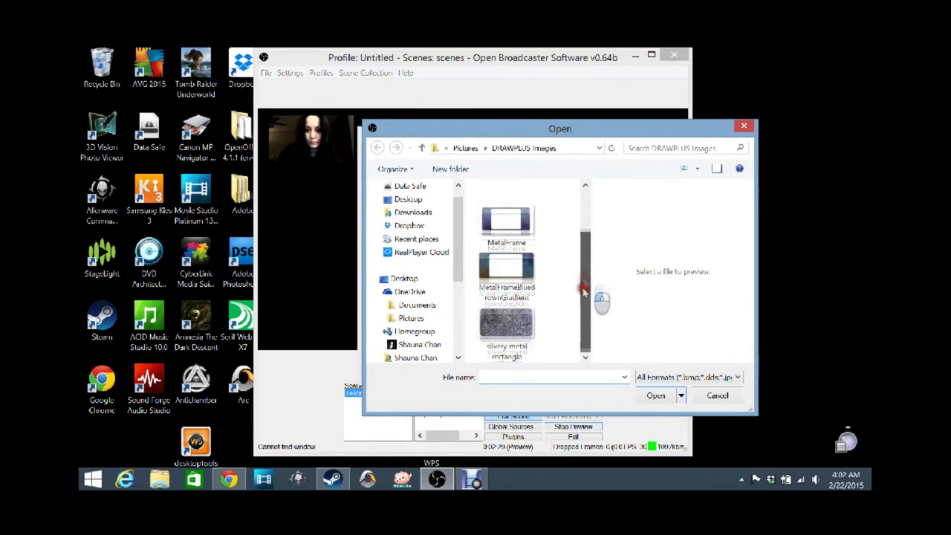
left_click(507, 275)
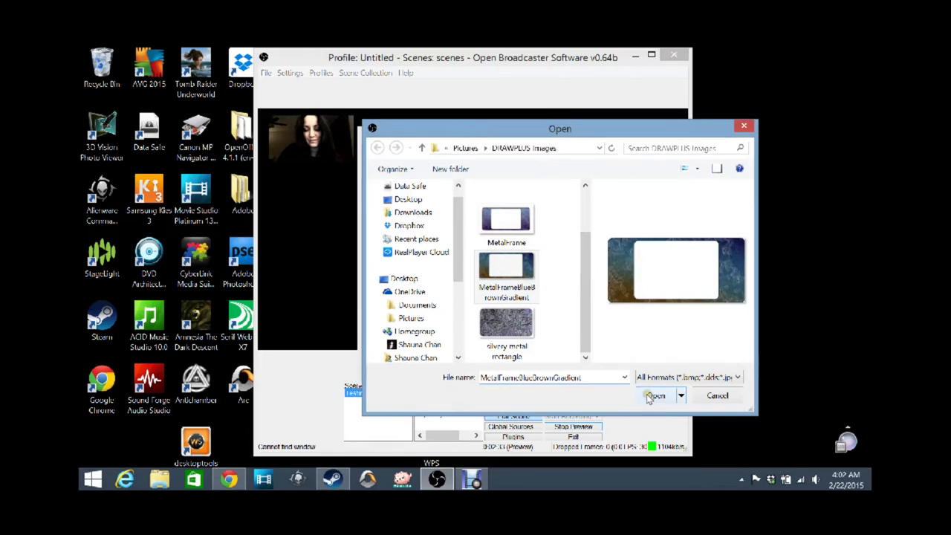
left_click(655, 396)
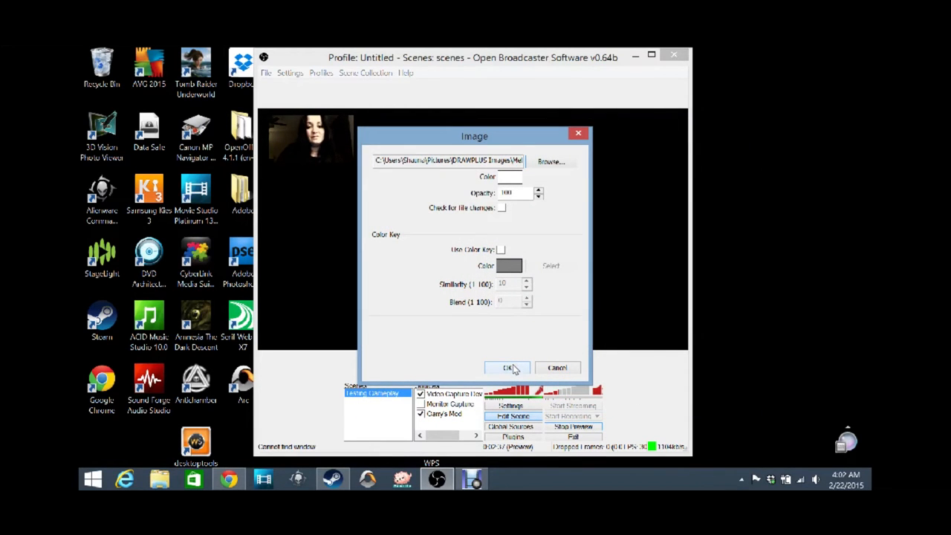
left_click(508, 368)
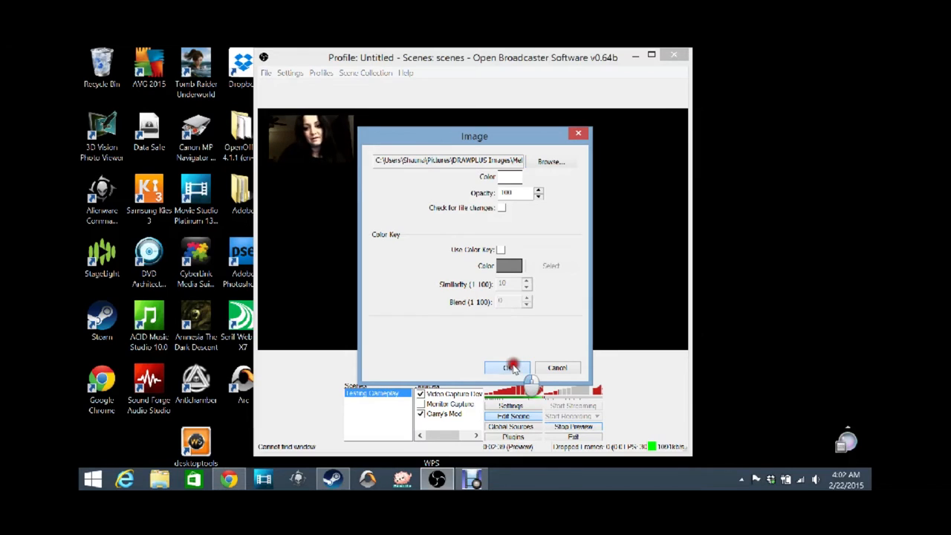
left_click(507, 367)
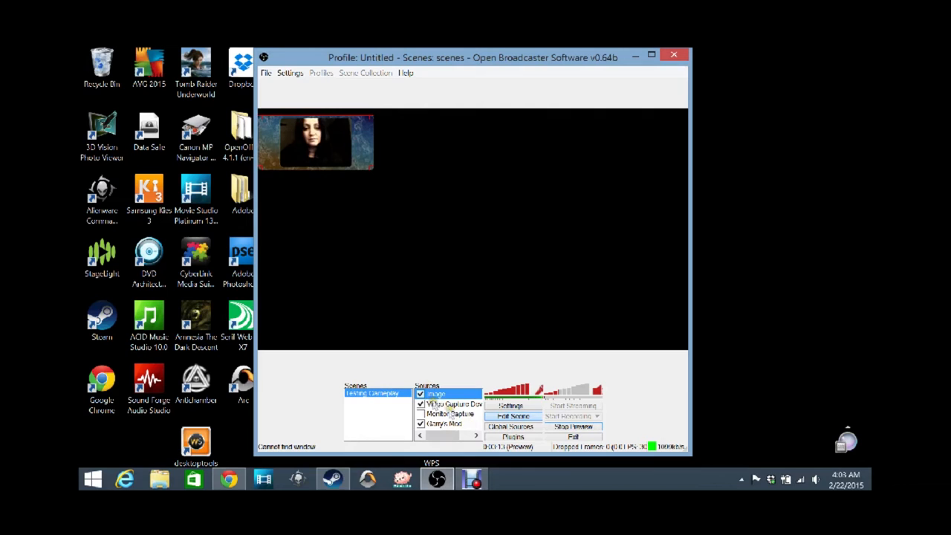
right_click(445, 413)
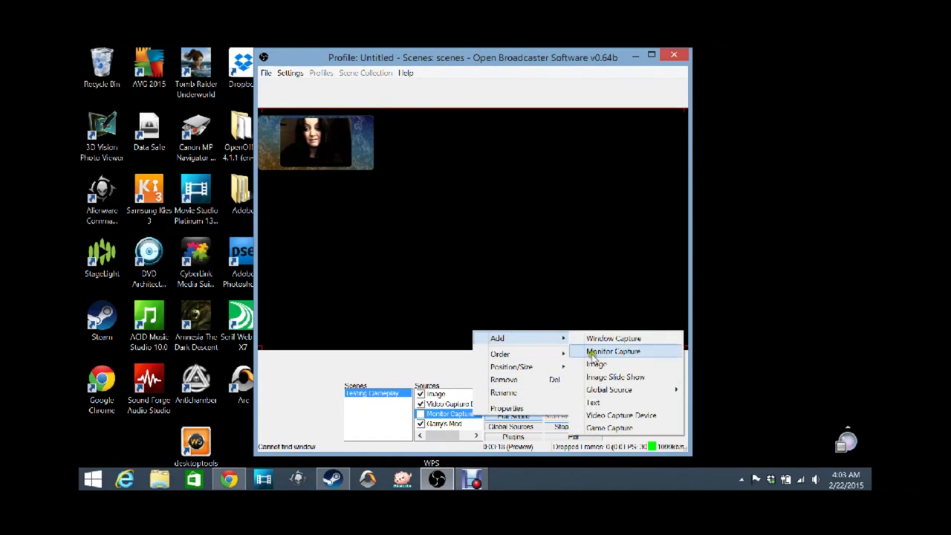
Add a Text source with Use Outline, light purple colour and Use Custom Text Extents ticked
left_click(592, 402)
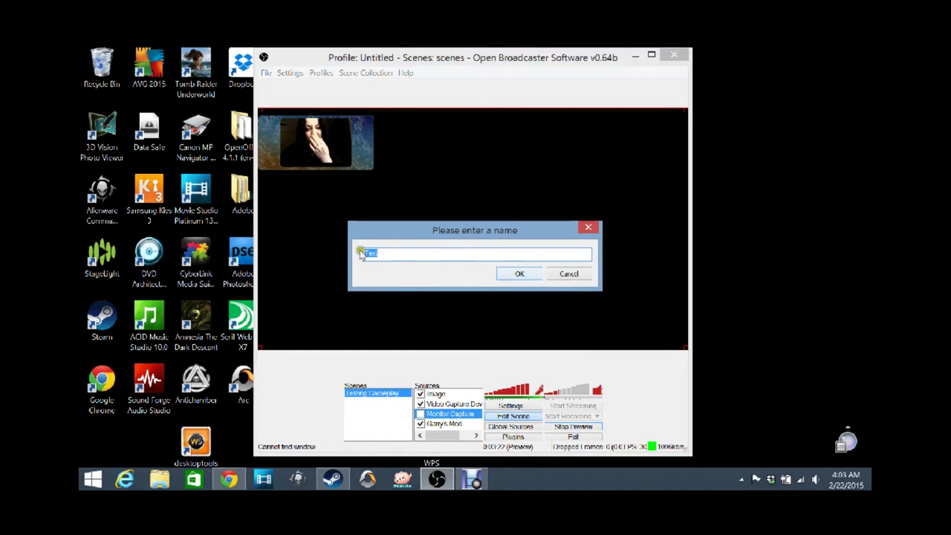
left_click(519, 274)
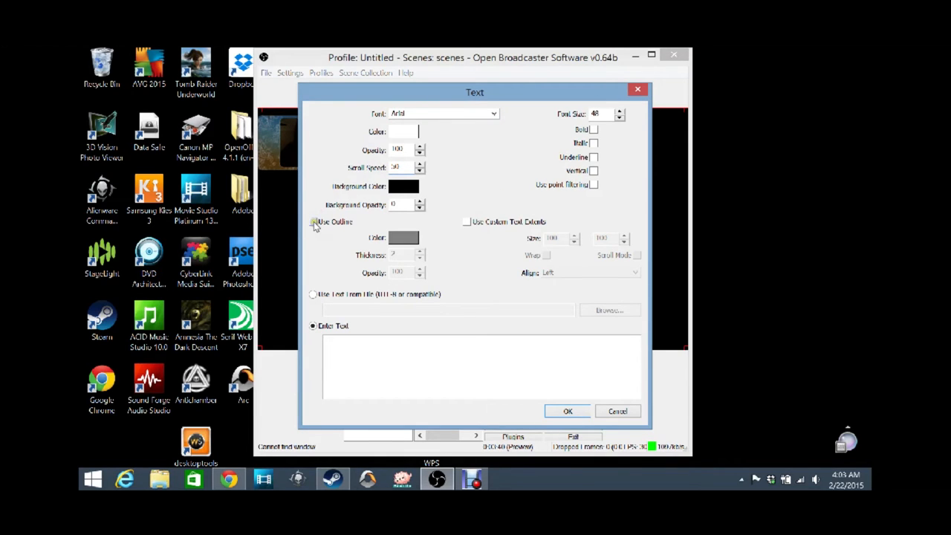
left_click(313, 221)
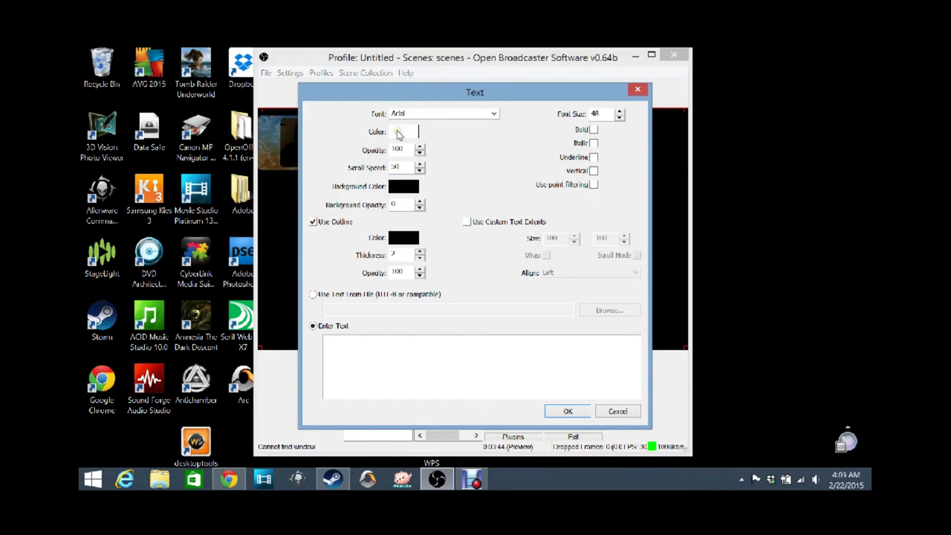
left_click(404, 132)
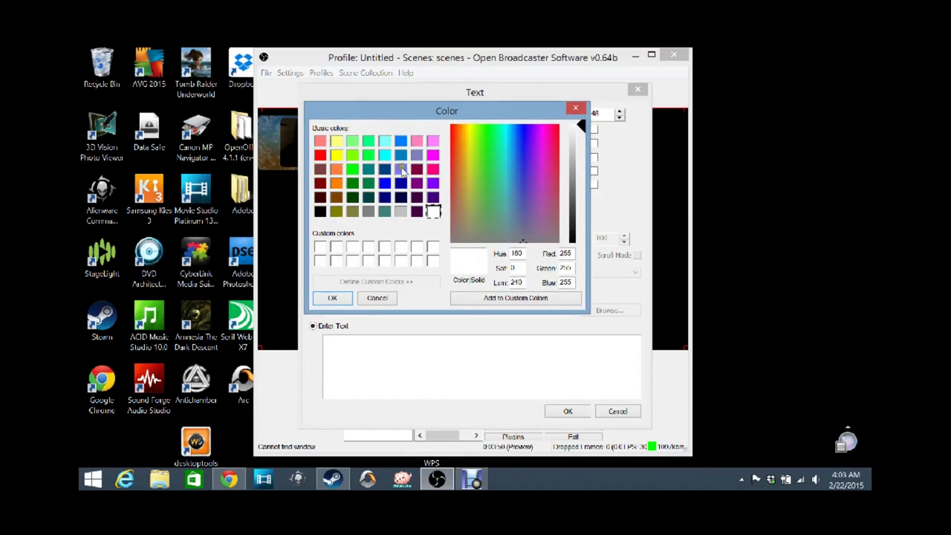
left_click(332, 298)
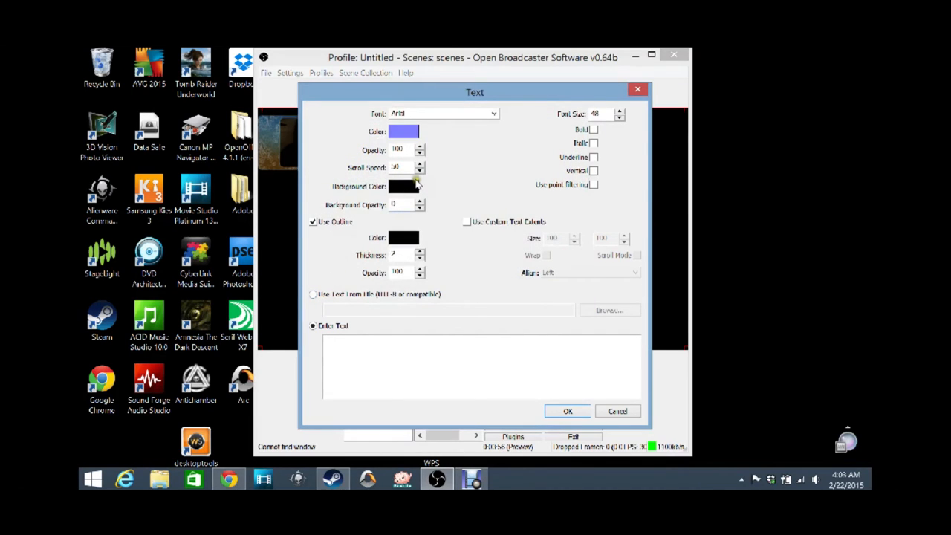
left_click(466, 222)
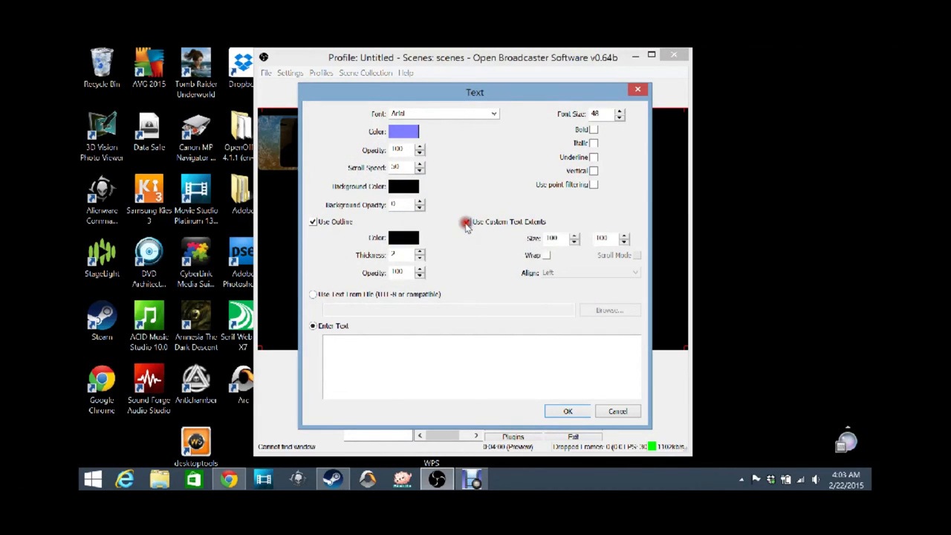
left_click(467, 222)
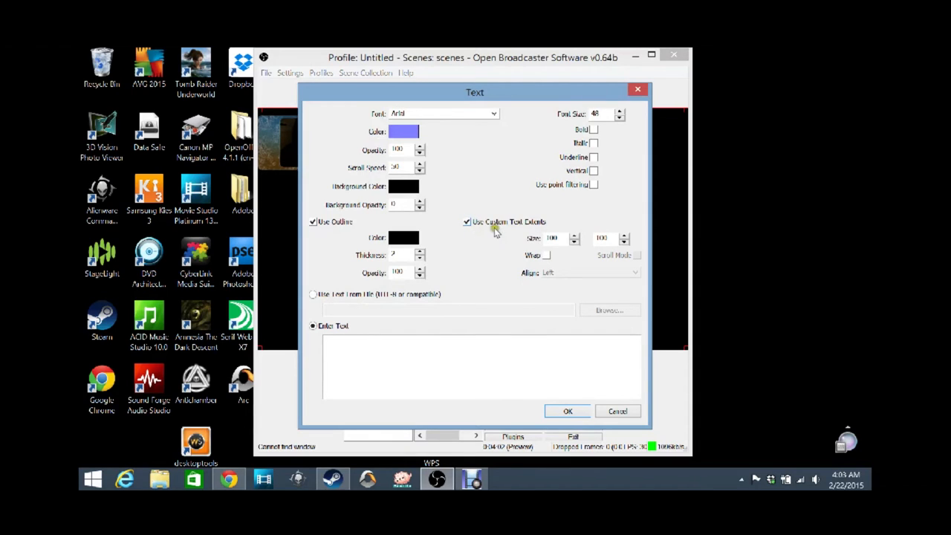
mouse_move(531, 245)
type("Let's Play!")
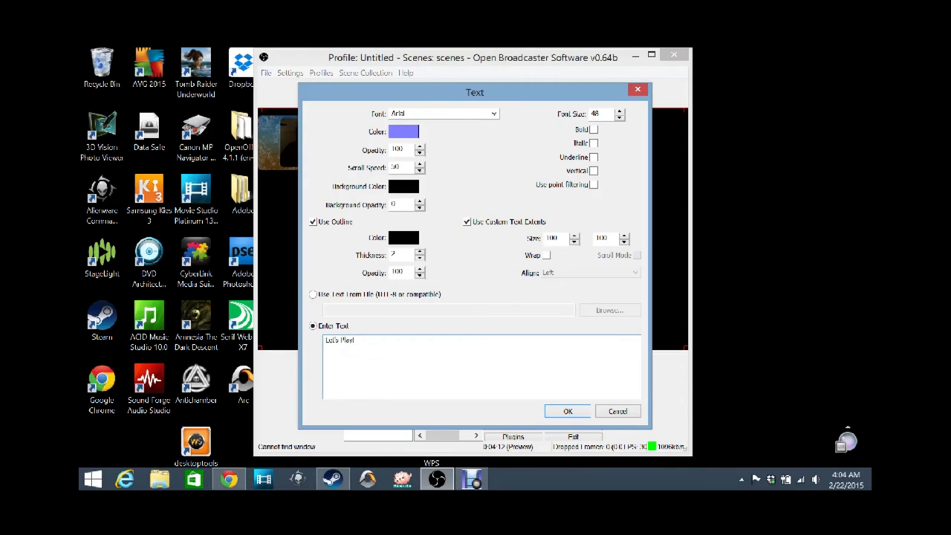
Finish the overlay text as 'Let's Play! Garry's Mod!!', make it italic and confirm
type("G")
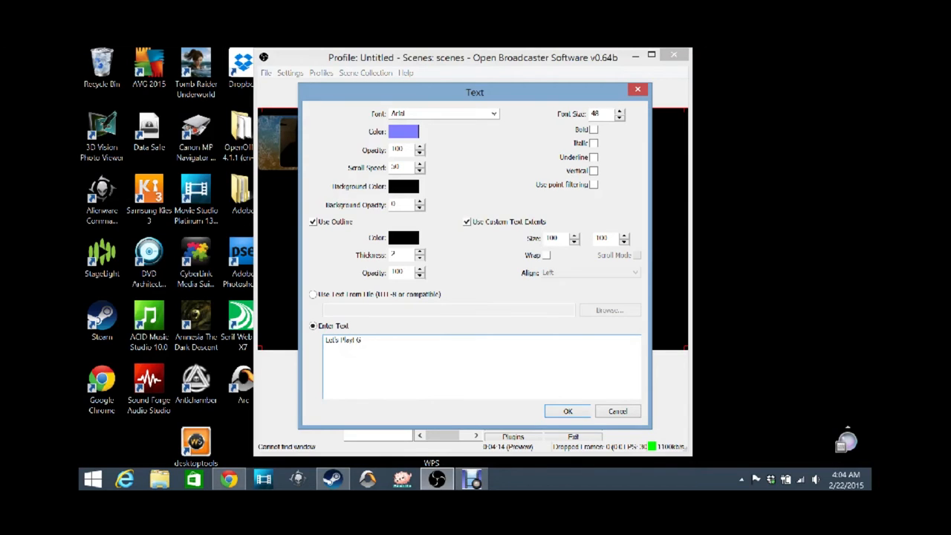
type("am")
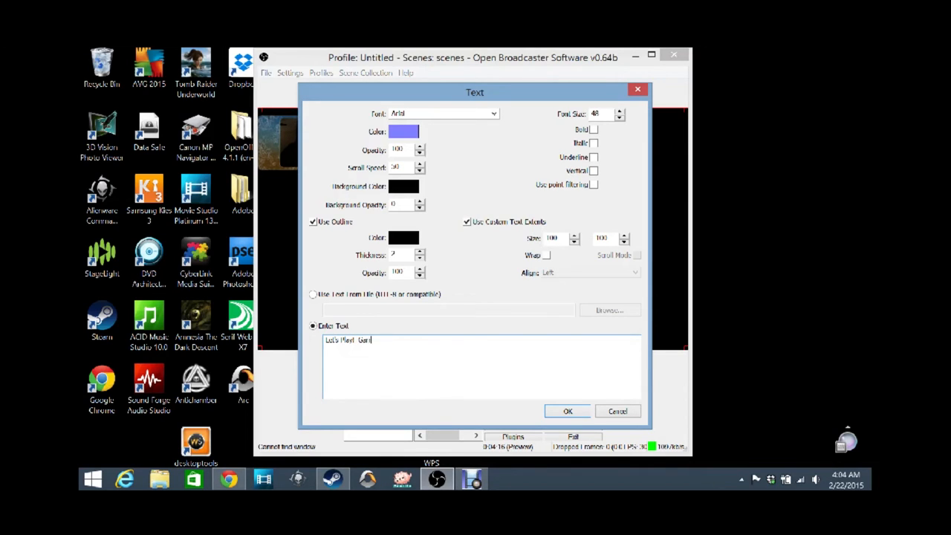
type("ry's Mod!")
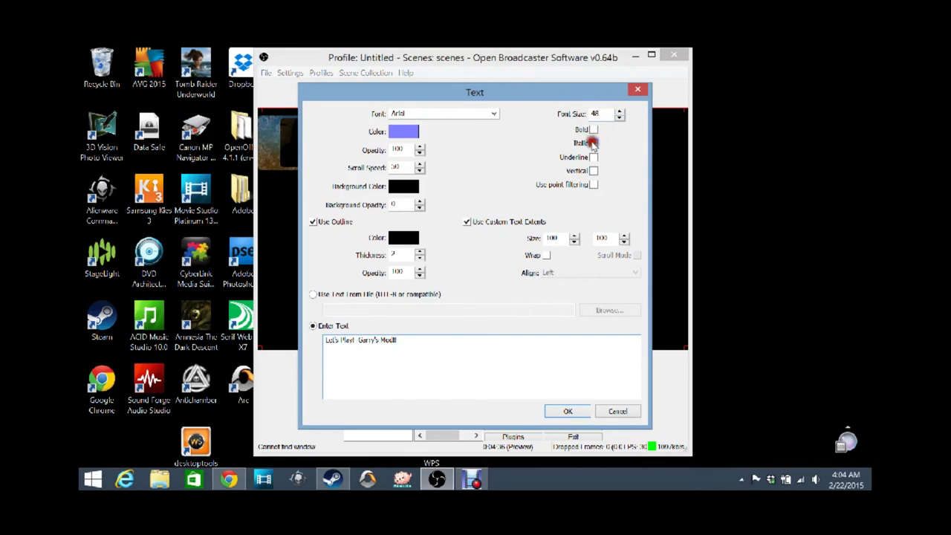
left_click(594, 143)
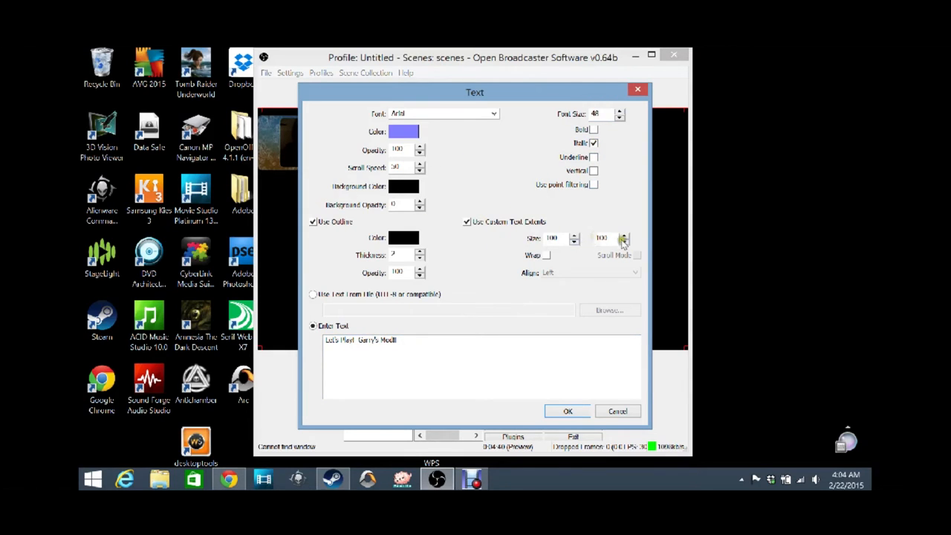
mouse_move(549, 355)
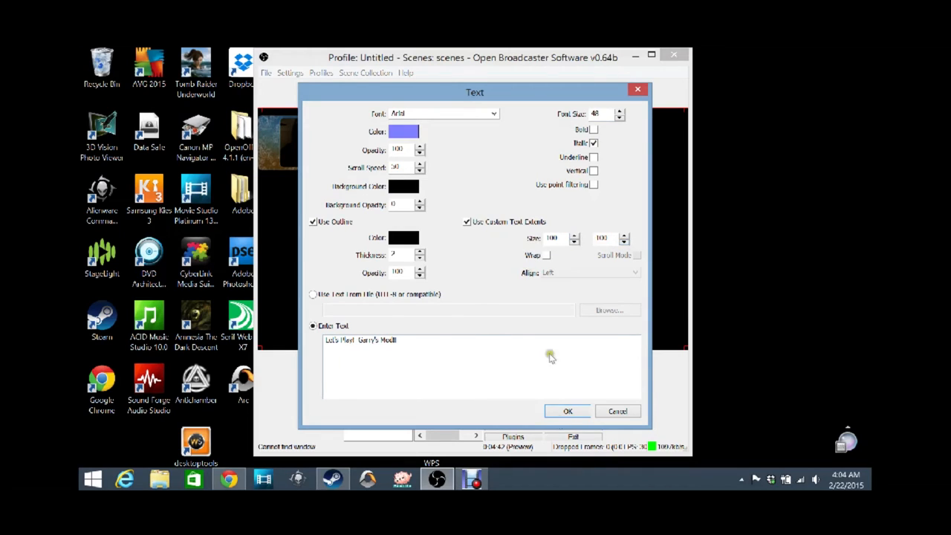
left_click(568, 411)
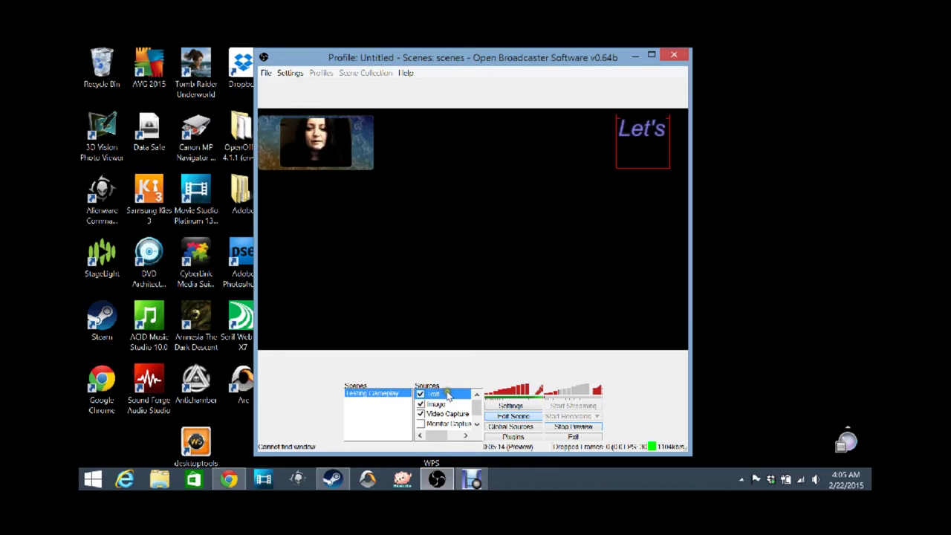
Give the Text source 200 by 50 custom extents and confirm the compact scrolling box
double_click(433, 393)
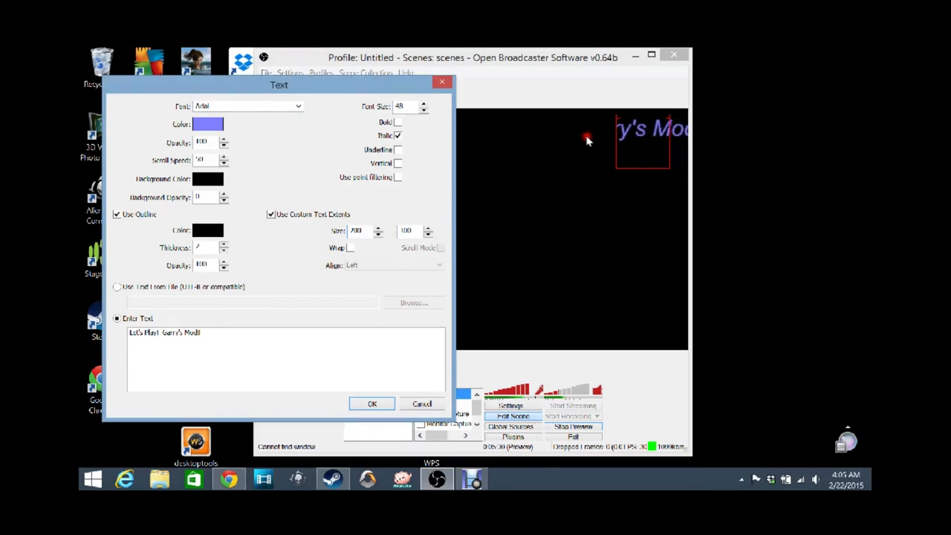
left_click(371, 403)
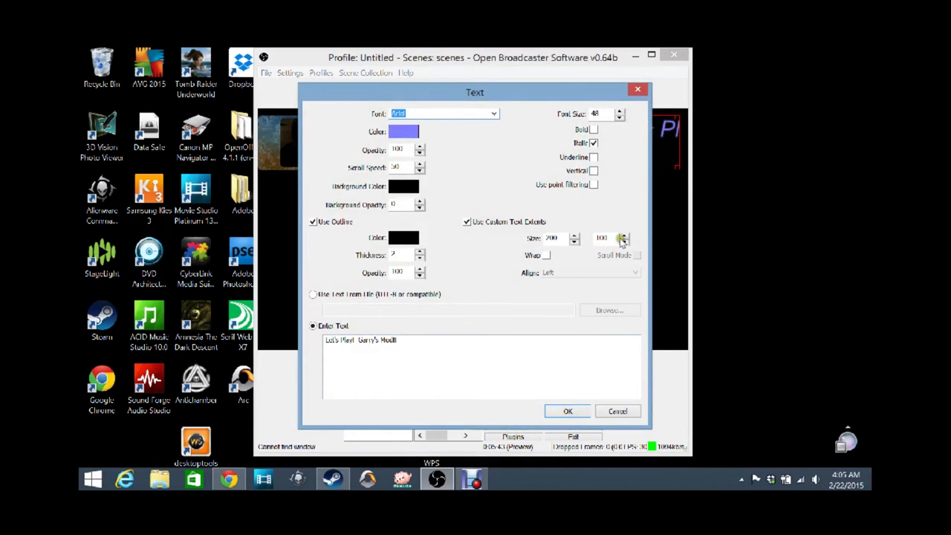
left_click_drag(475, 92, 319, 87)
type("50")
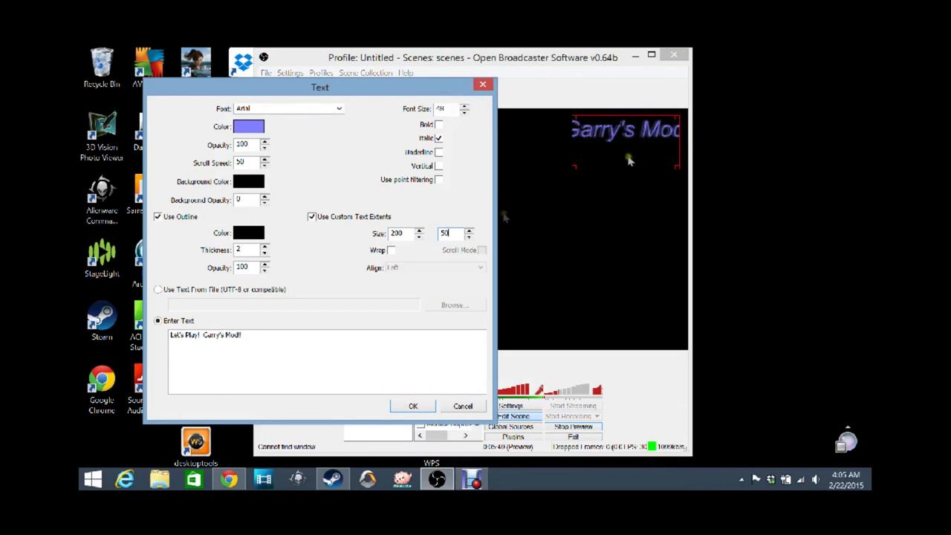
left_click(413, 405)
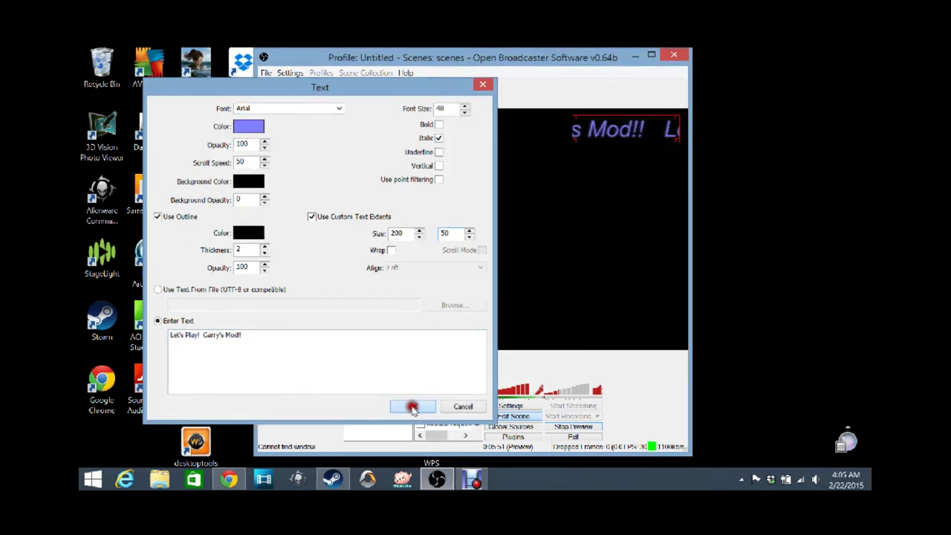
left_click(413, 406)
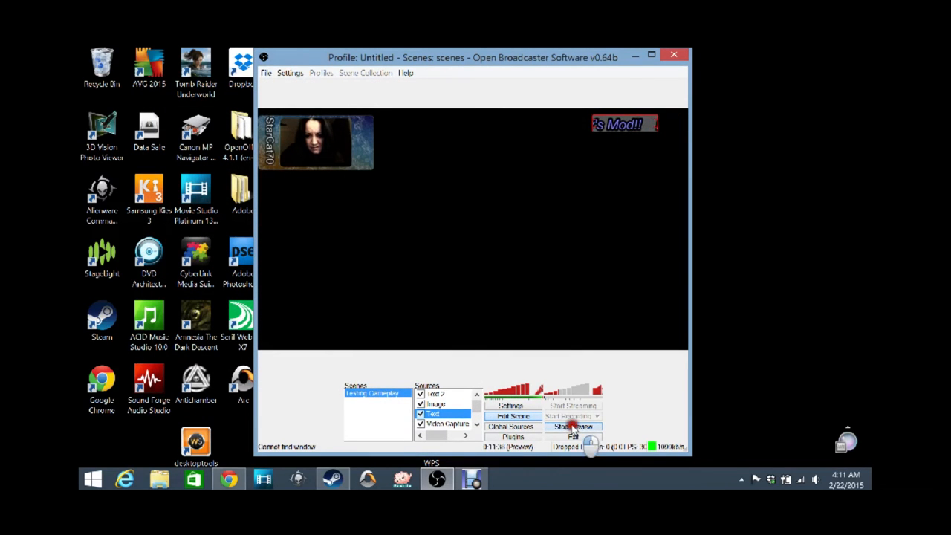
Stop the preview, record the gameplay scene, then show the recordings folder via the File menu
left_click(572, 426)
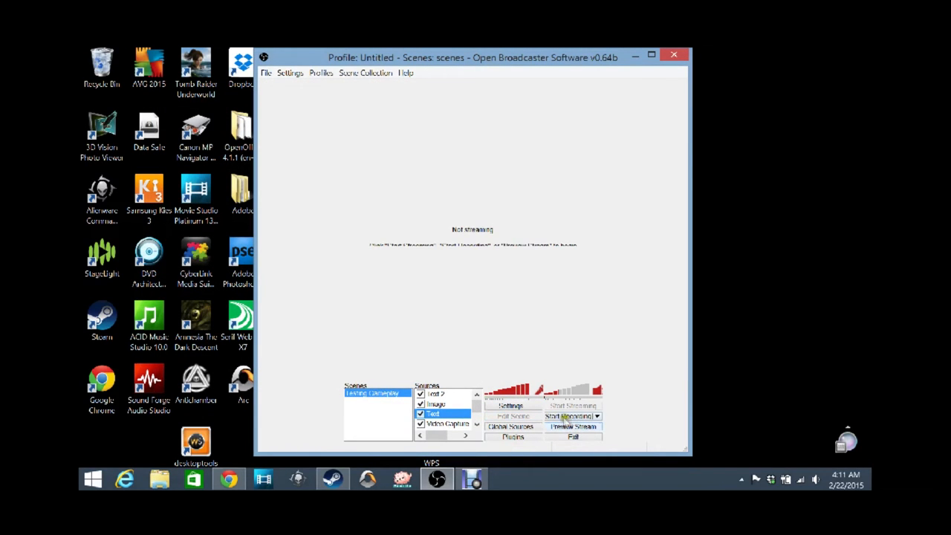
left_click(332, 478)
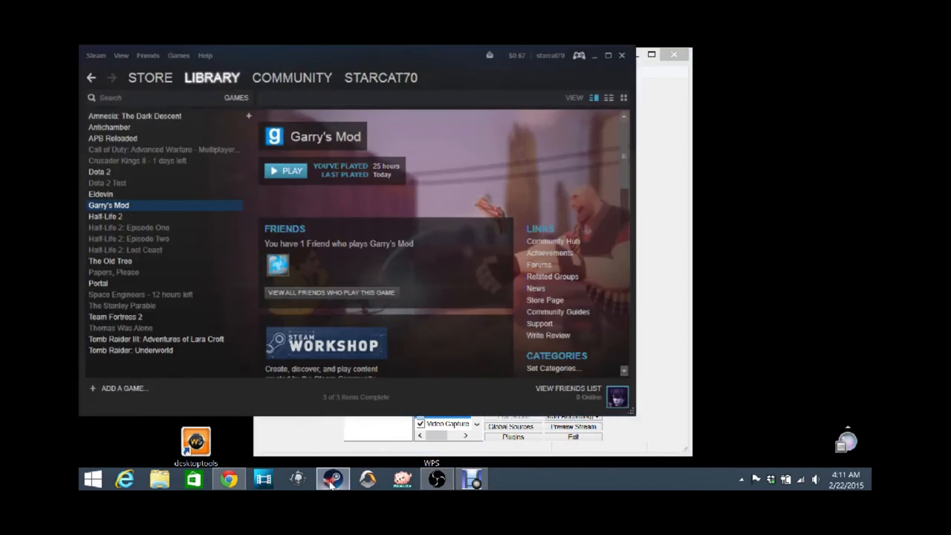
left_click(285, 170)
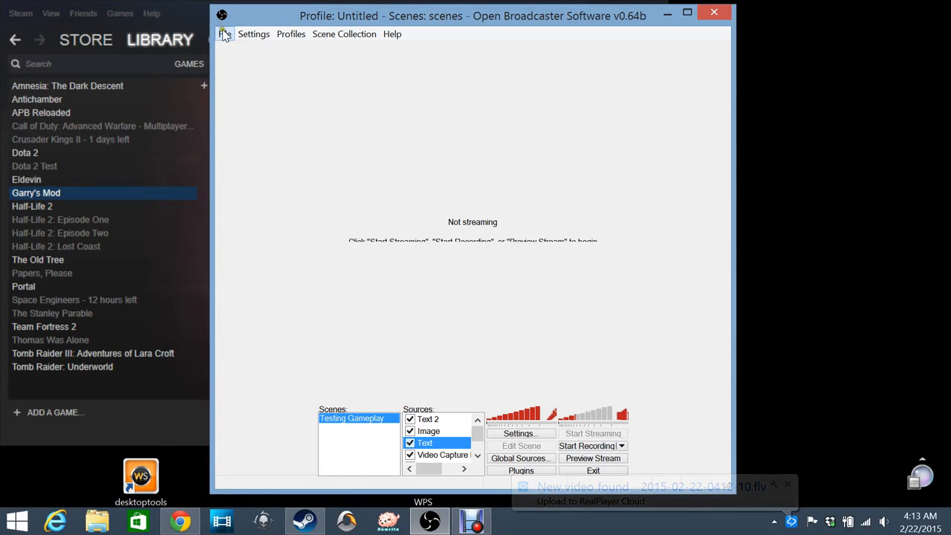
left_click(227, 34)
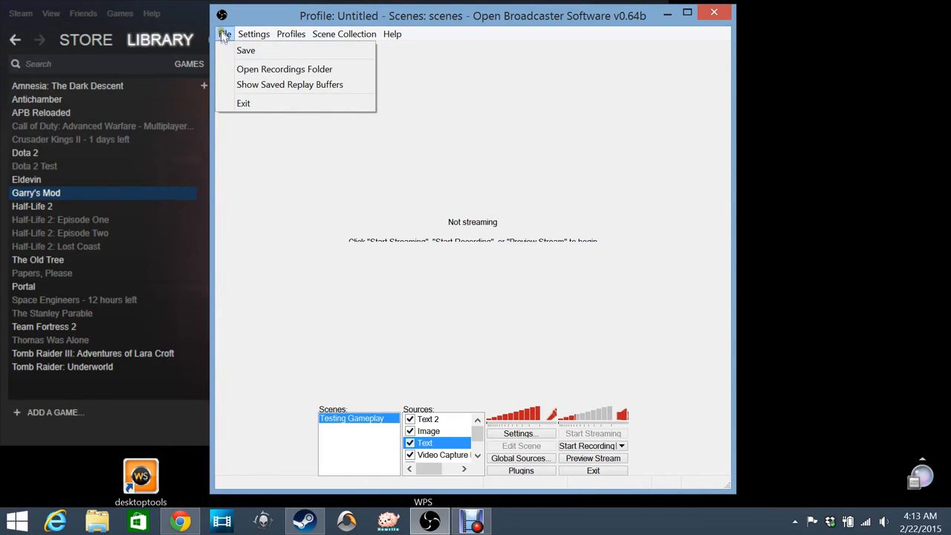
left_click(284, 68)
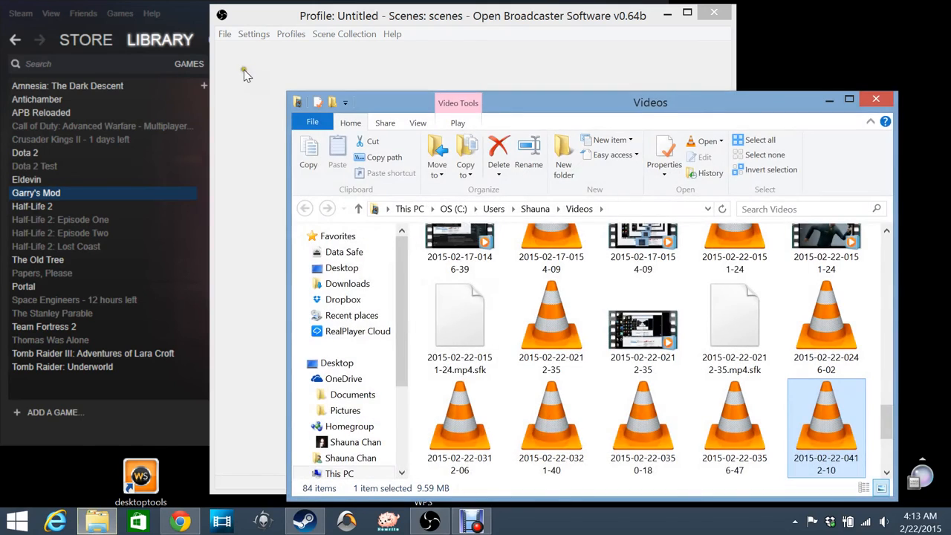
double_click(826, 427)
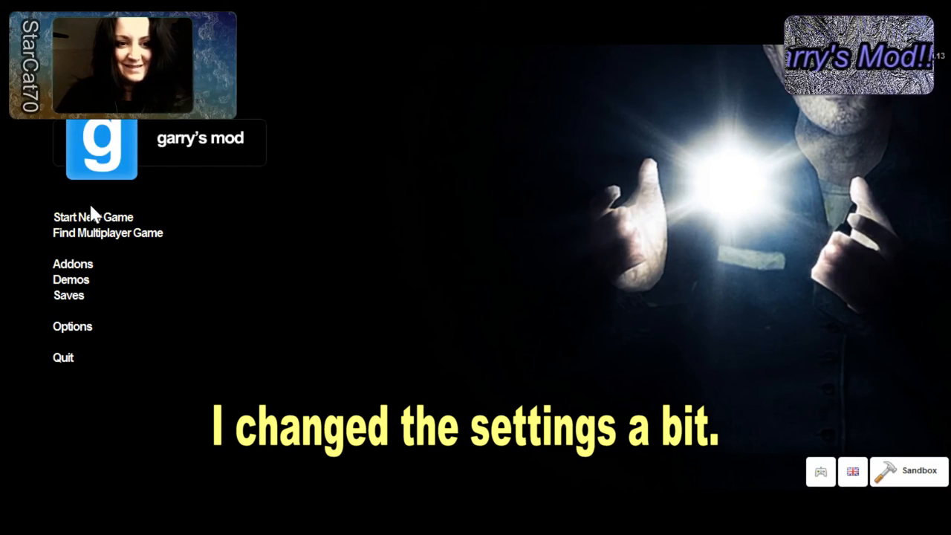
Start playback of the recorded FLV to review the gameplay with its overlays
left_click(92, 217)
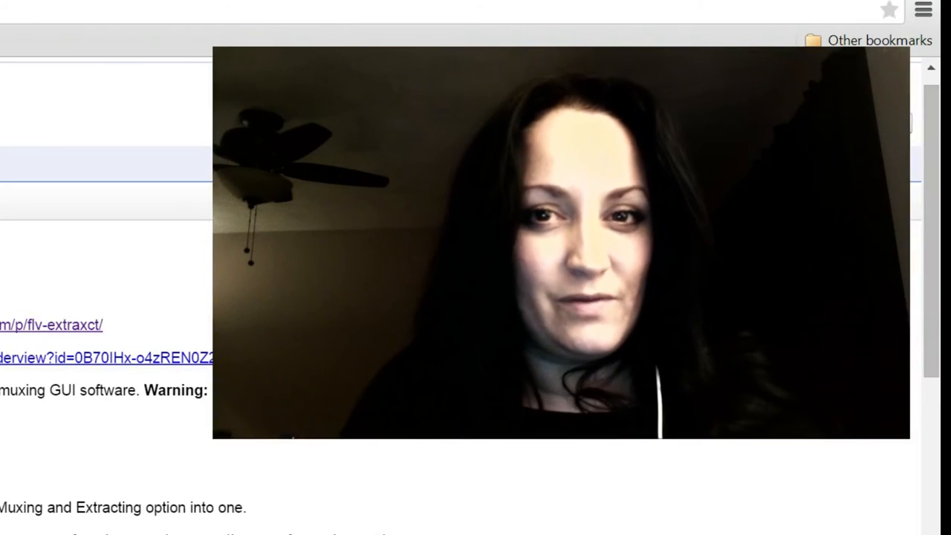
Scroll the FLV Extract web page to reach its download link
scroll("up", 3)
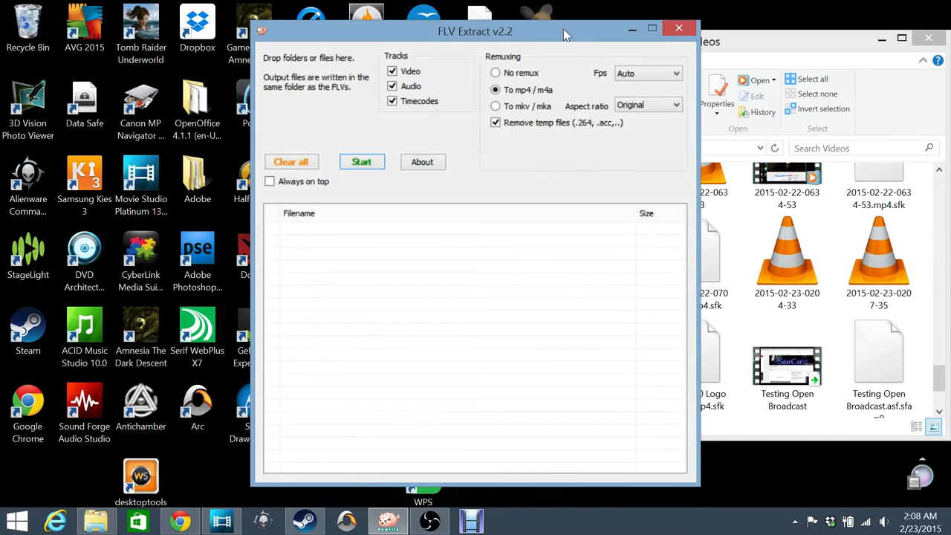
Position the FLV Extract window to the left, beside the Videos folder
left_click_drag(476, 31, 353, 37)
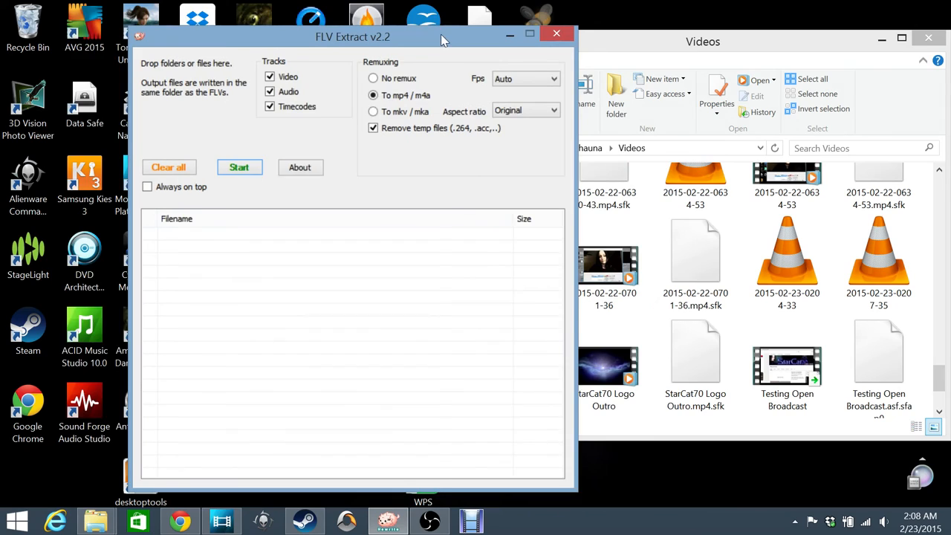
left_click_drag(352, 37, 286, 31)
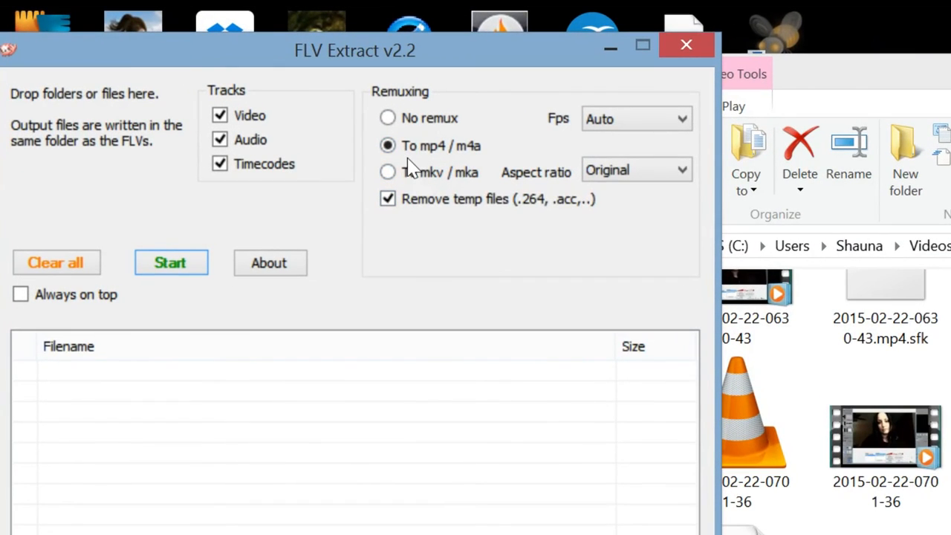
mouse_move(401, 156)
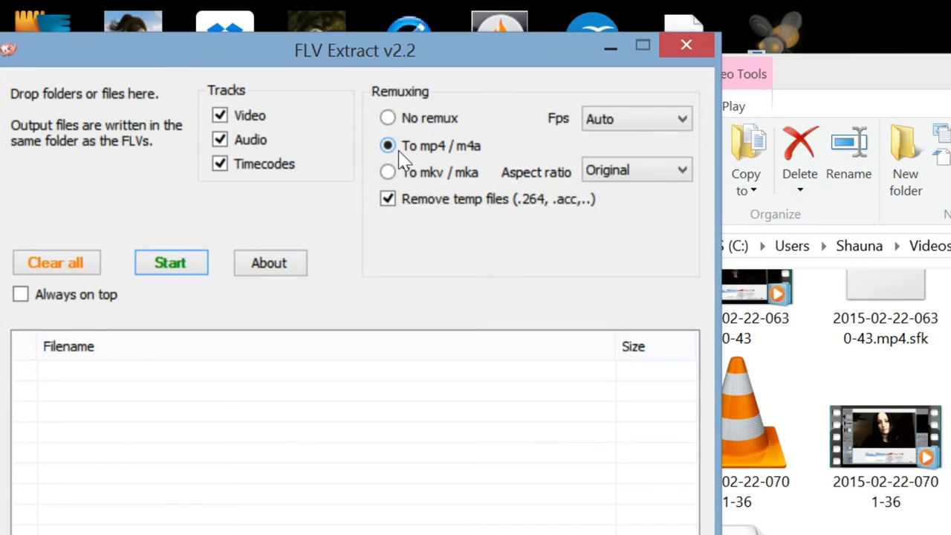
mouse_move(407, 156)
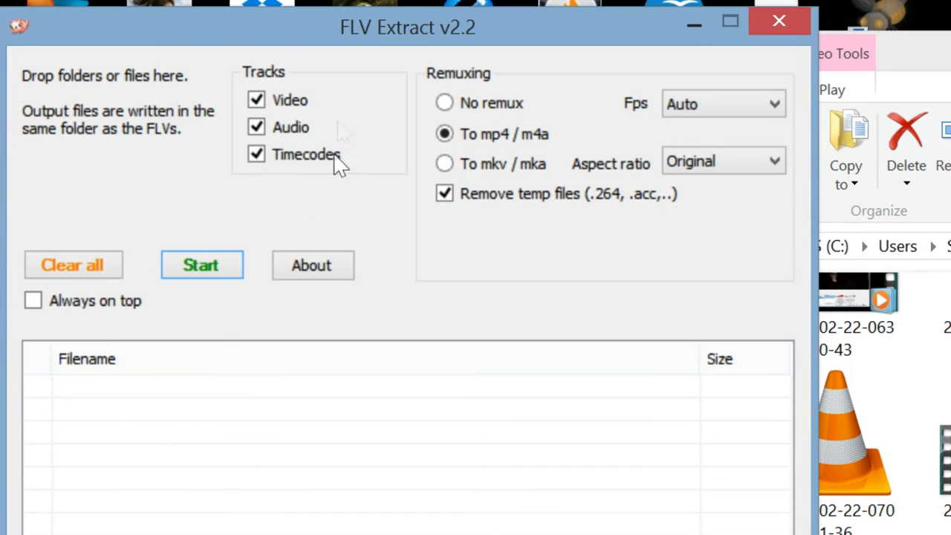
mouse_move(267, 207)
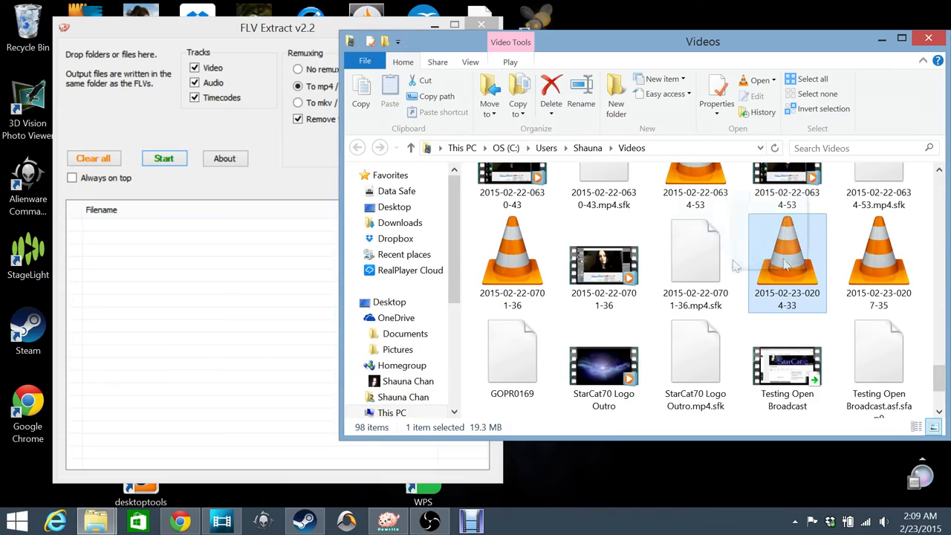
left_click_drag(787, 260, 201, 225)
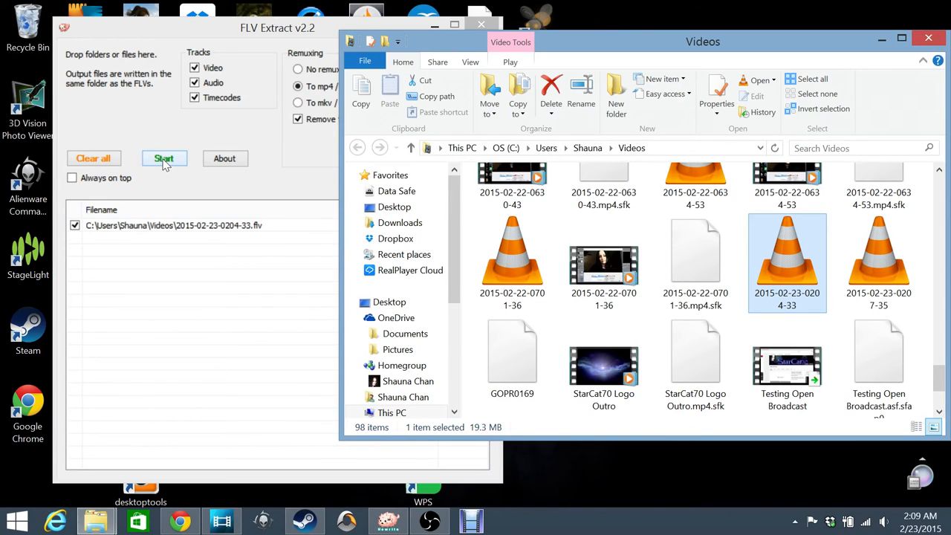
left_click(164, 158)
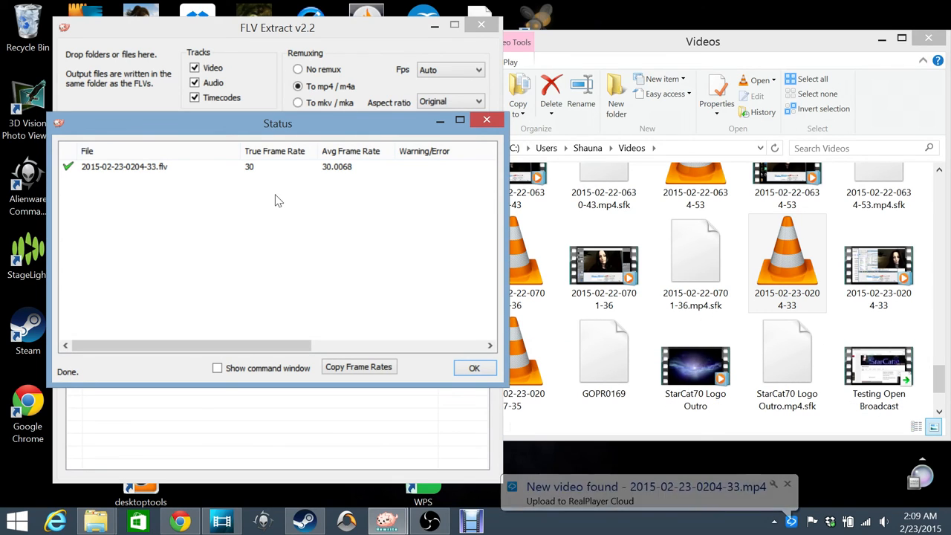
left_click(879, 264)
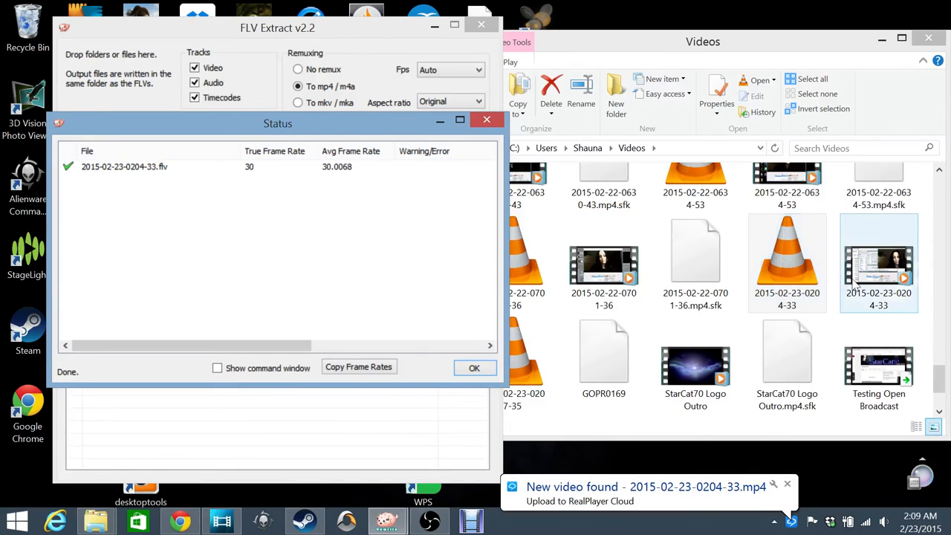
mouse_move(888, 288)
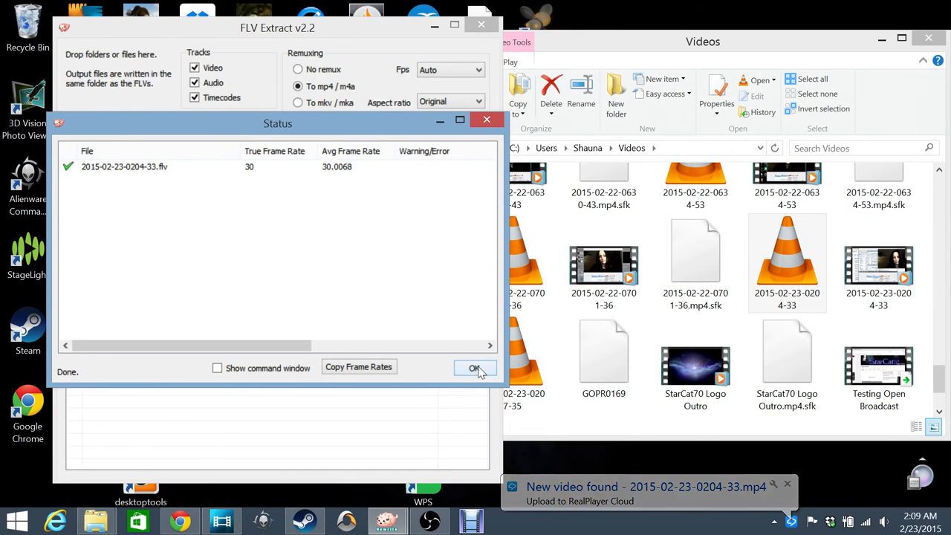
left_click(476, 369)
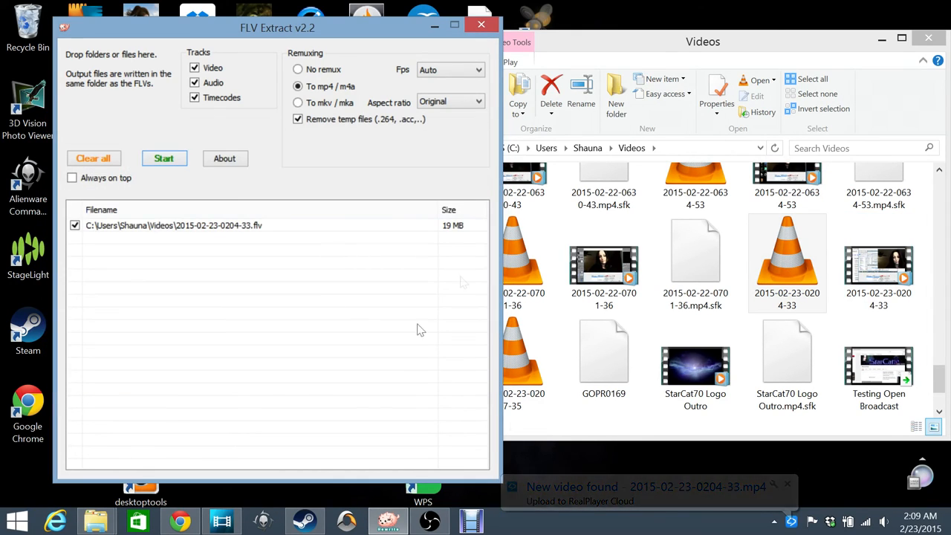